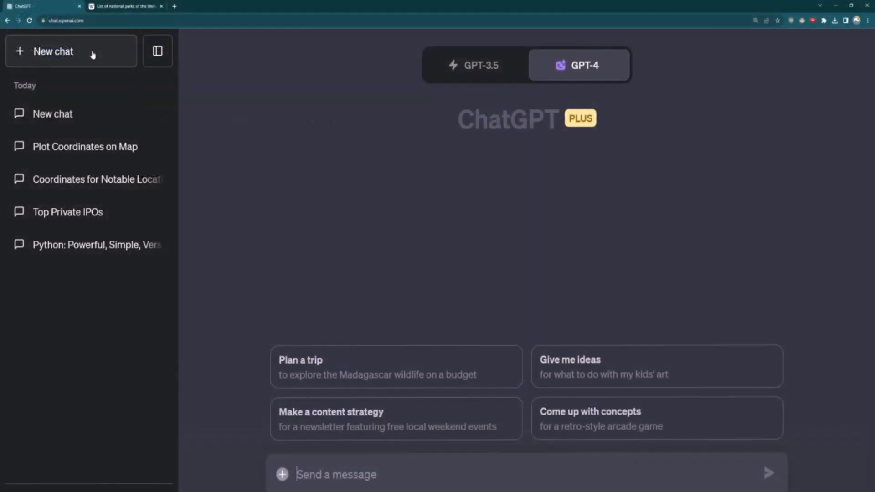
mouse_move(404, 83)
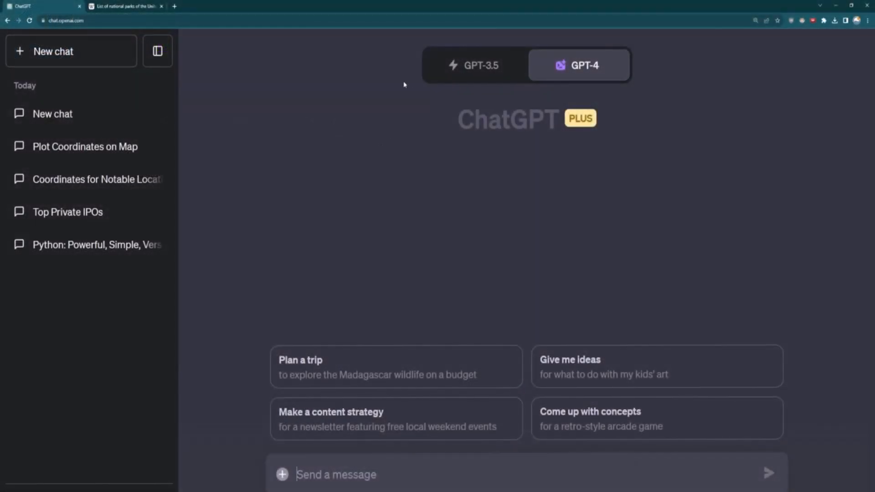
- Confirm in Settings > Beta features that Plugins and Code Interpreter are enabled
click(474, 65)
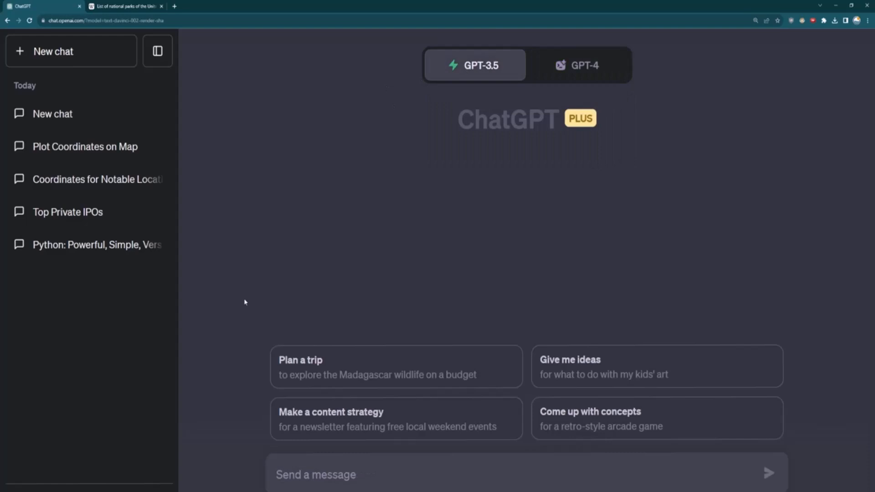
click(84, 488)
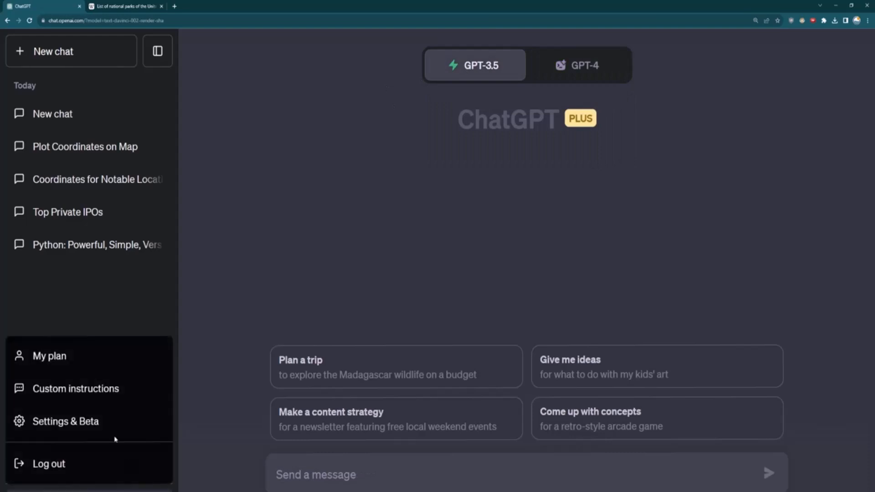
click(66, 421)
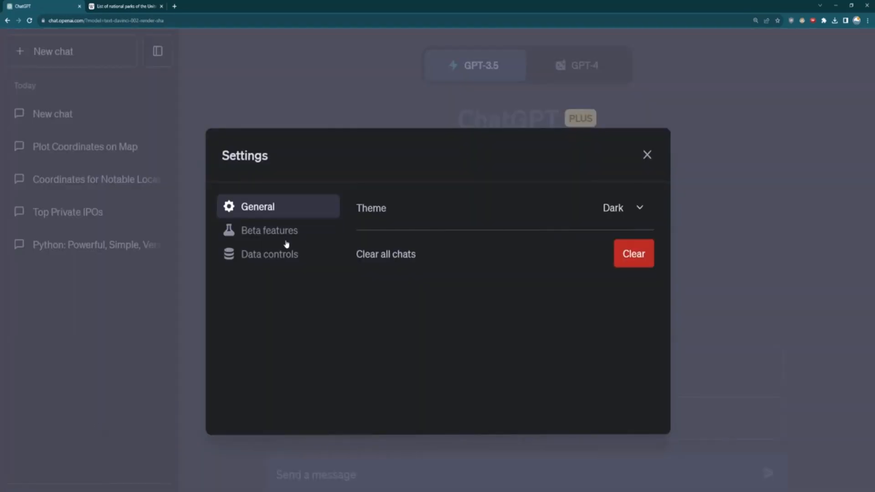
click(269, 230)
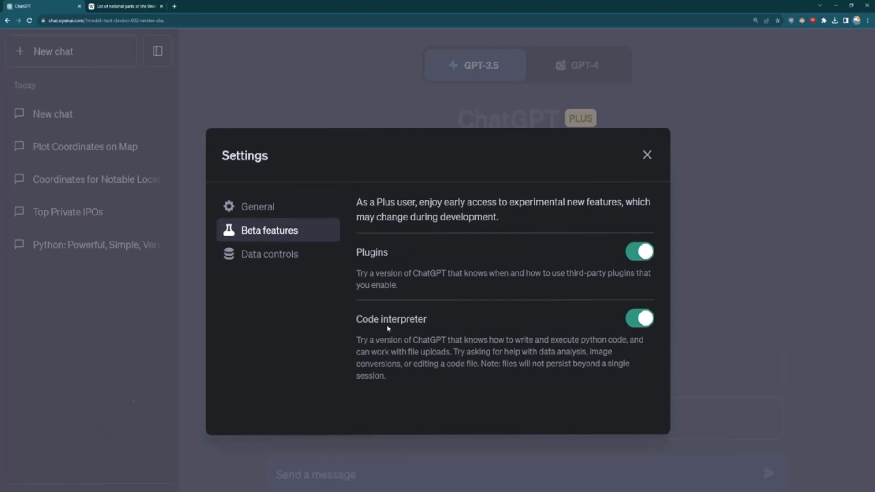
mouse_move(648, 155)
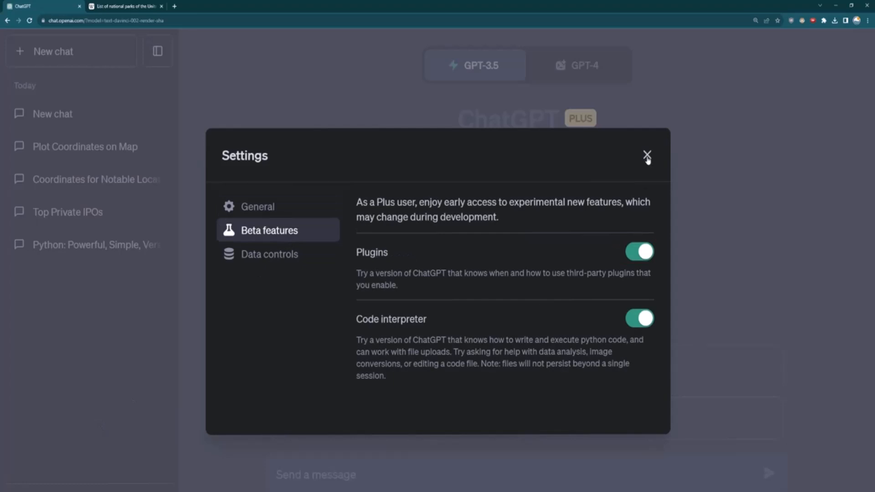
click(647, 155)
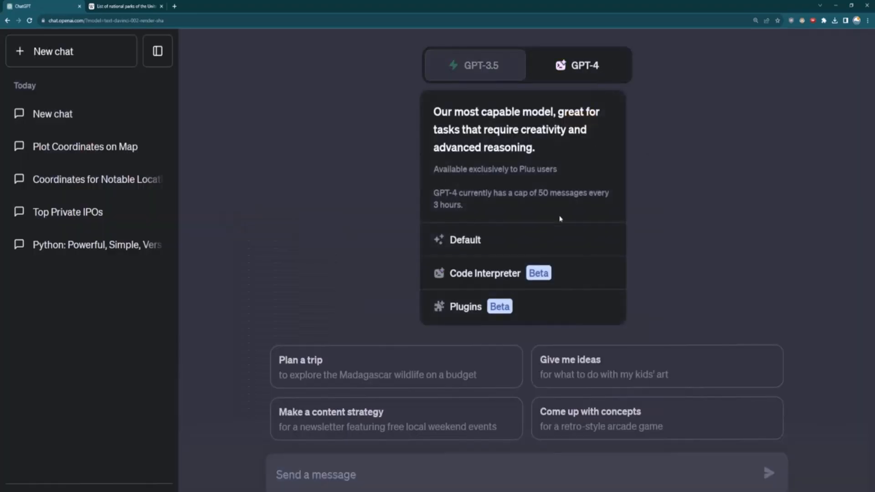
mouse_move(484, 273)
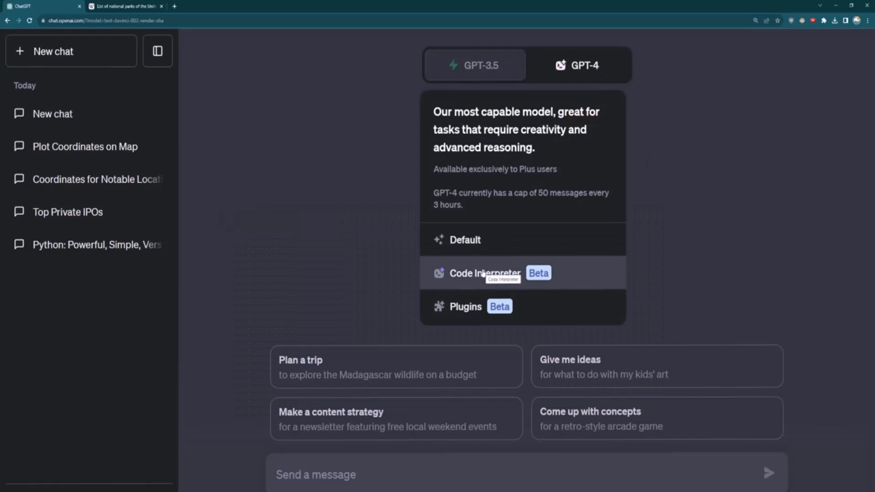
- Start a new GPT-4 chat in Code Interpreter mode
click(484, 273)
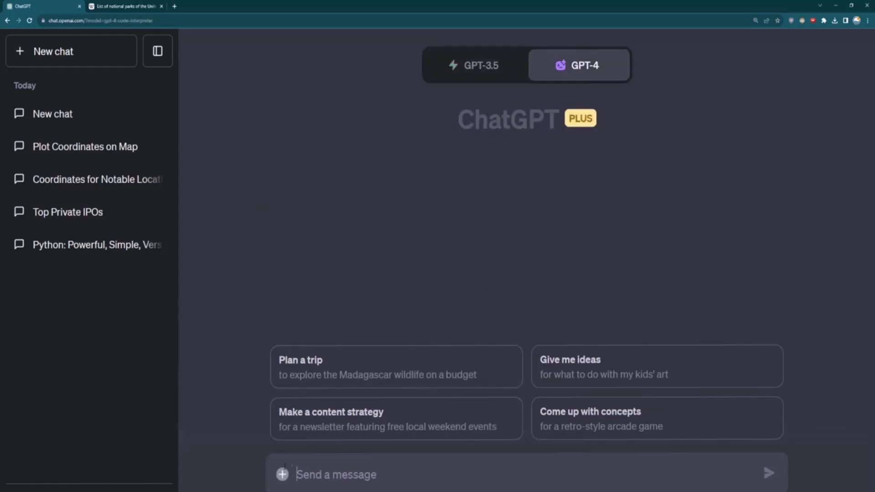
mouse_move(283, 474)
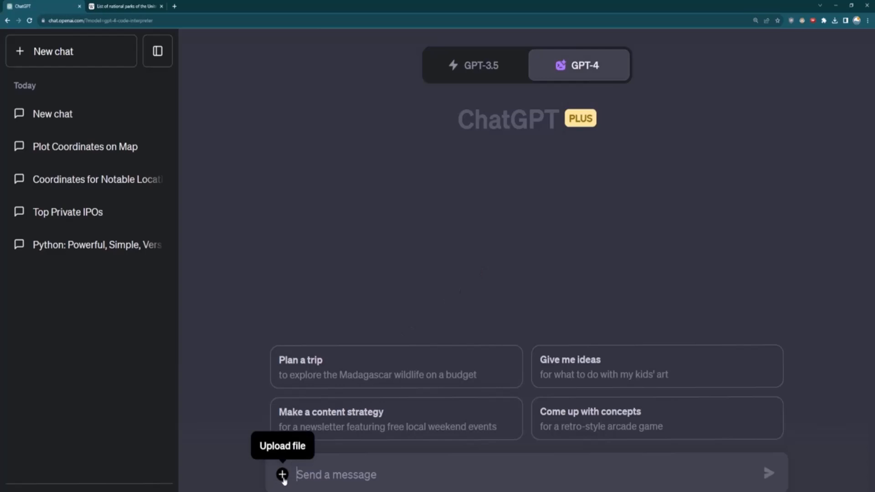
mouse_move(281, 459)
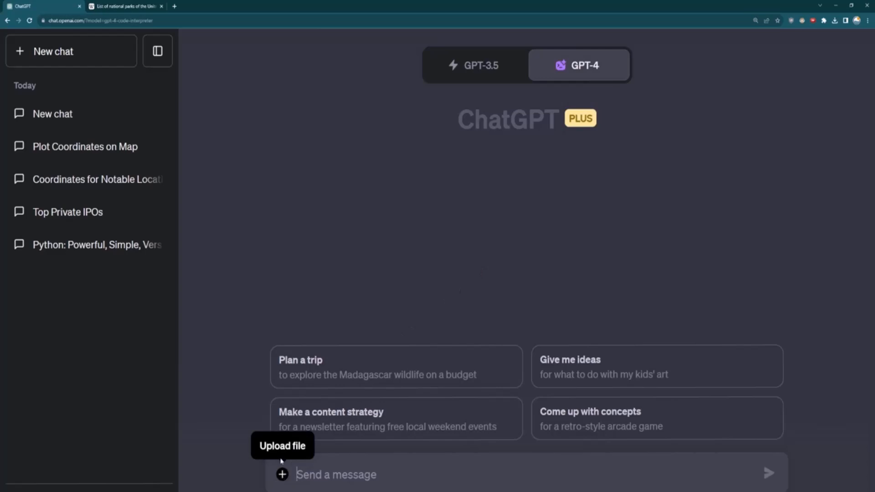
mouse_move(153, 16)
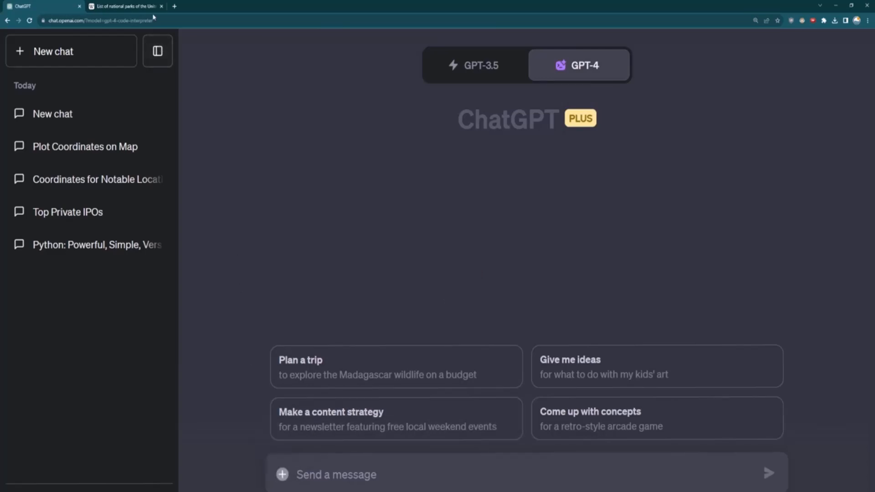
- On the Wikipedia US national parks list, reveal the KML/GPX coordinate download links
click(126, 6)
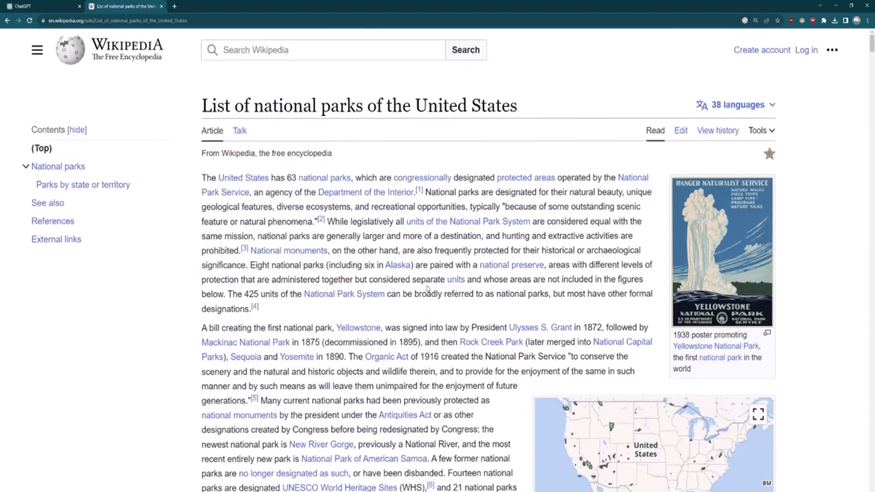
scroll(down, 3)
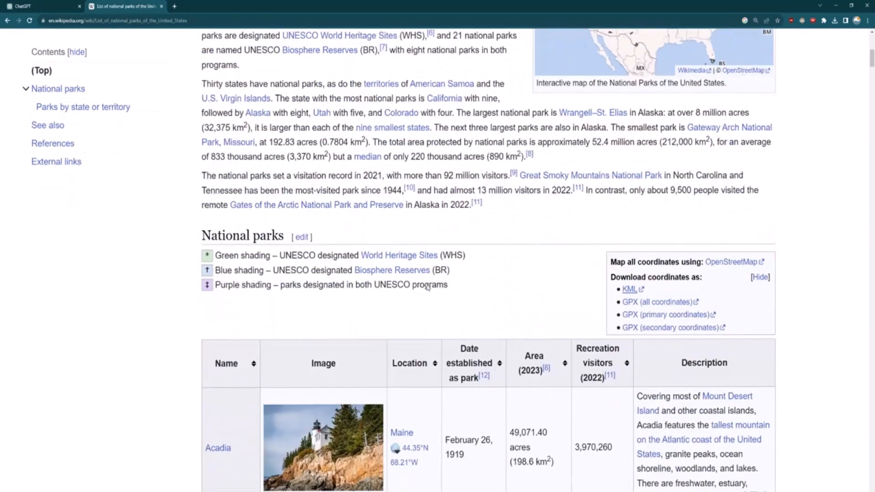
click(760, 277)
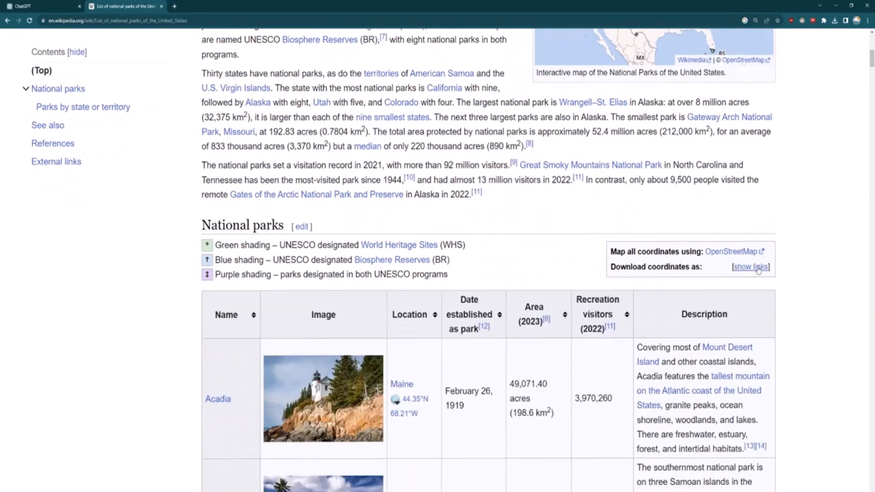
mouse_move(650, 330)
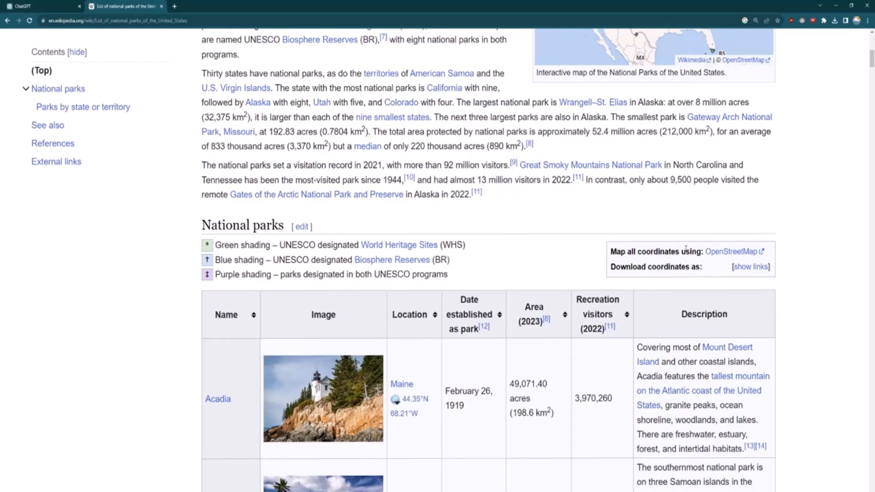
scroll(down, 3)
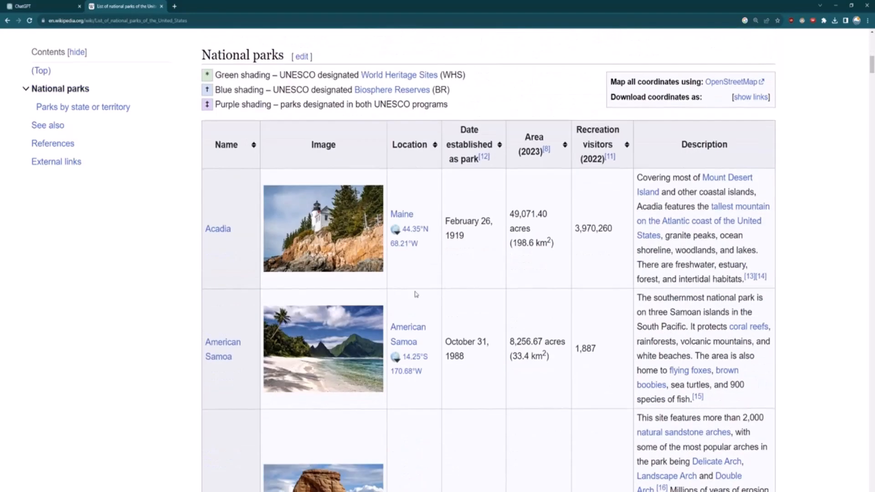
mouse_move(235, 154)
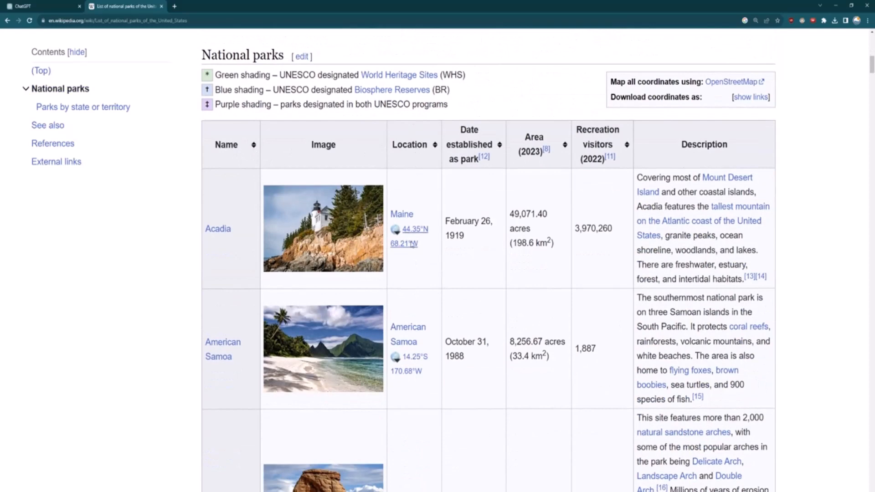
scroll(down, 3)
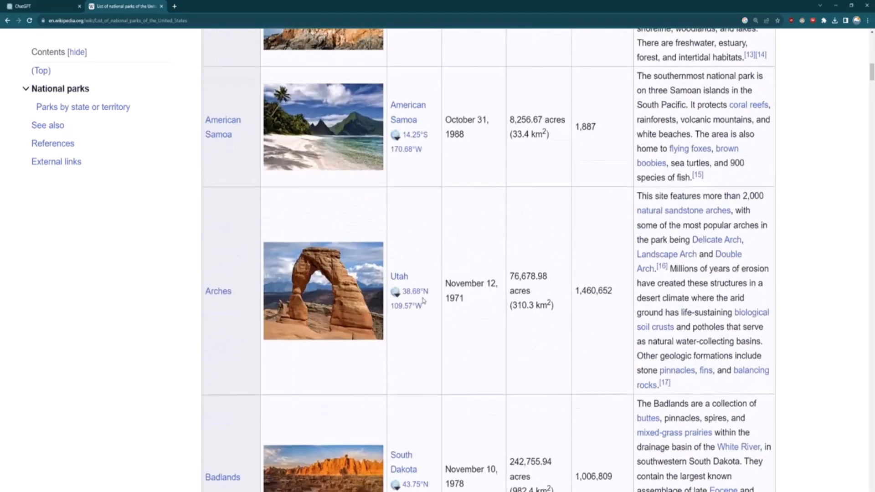
scroll(up, 3)
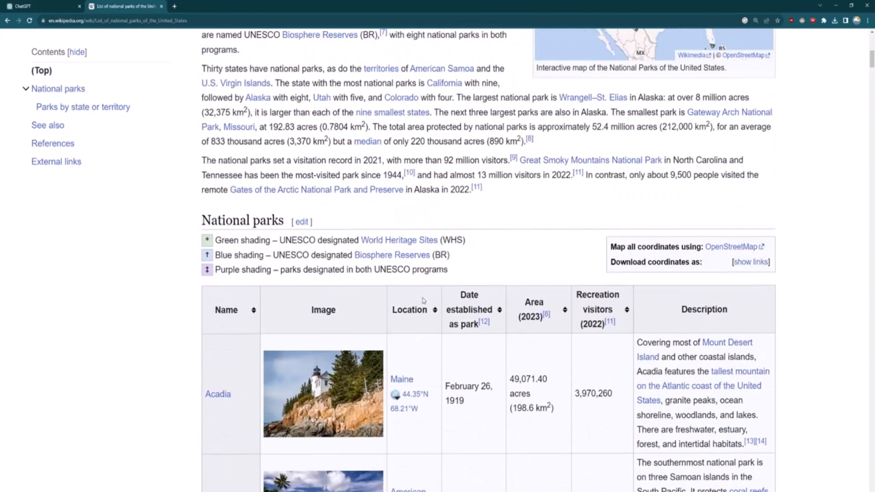
mouse_move(405, 394)
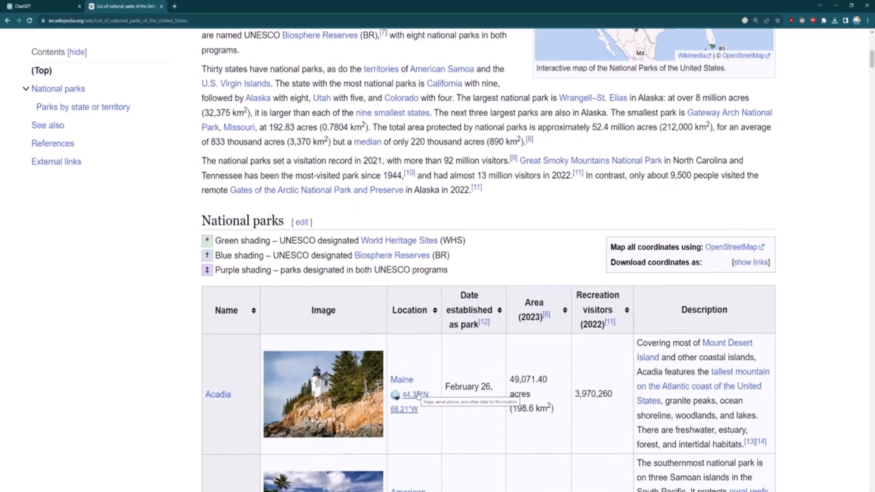
scroll(down, 3)
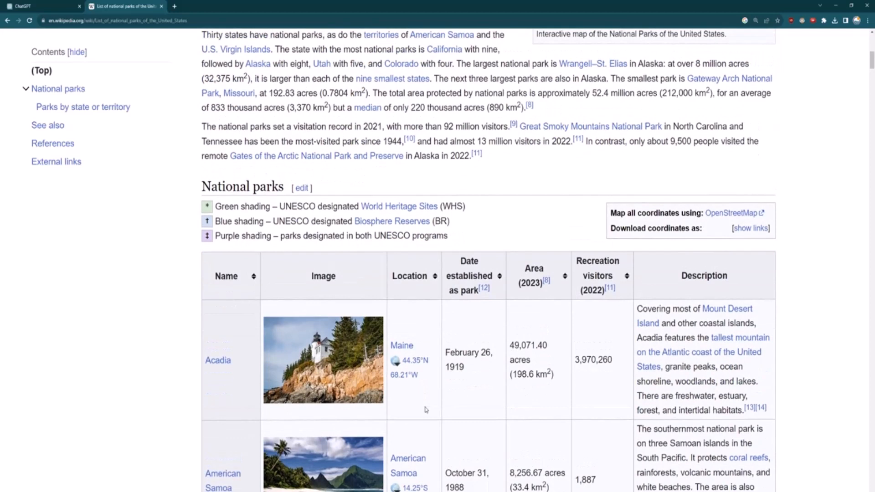
mouse_move(624, 309)
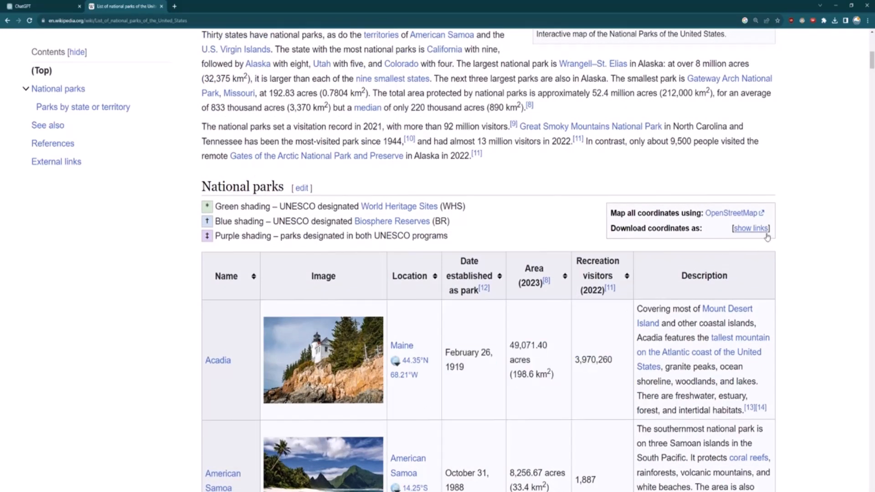
click(750, 228)
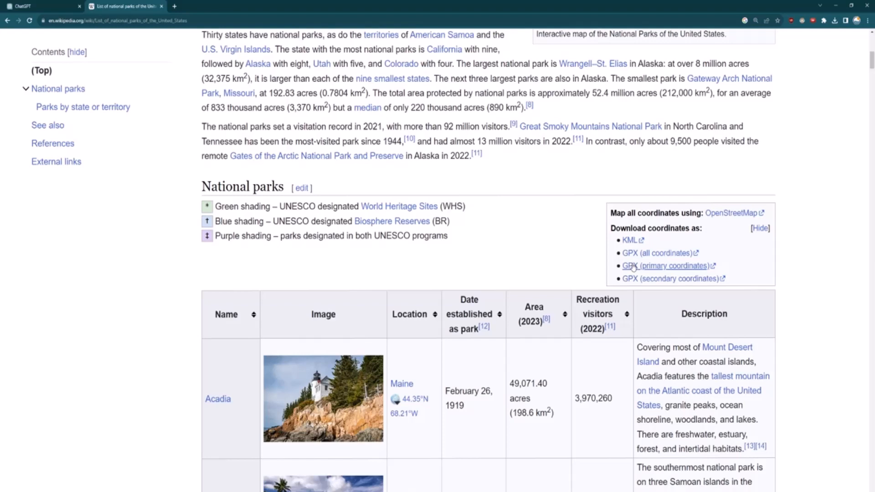
mouse_move(628, 240)
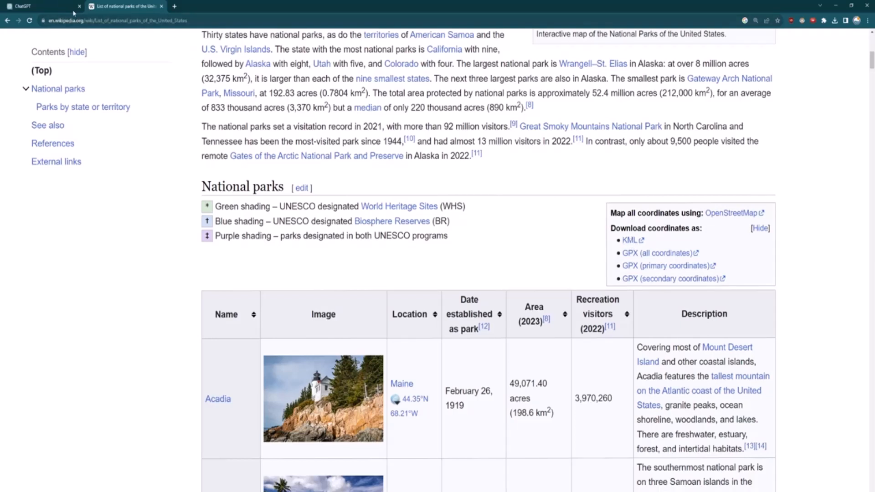
- Attach the downloaded doc.kml file to the new Code Interpreter chat
click(42, 6)
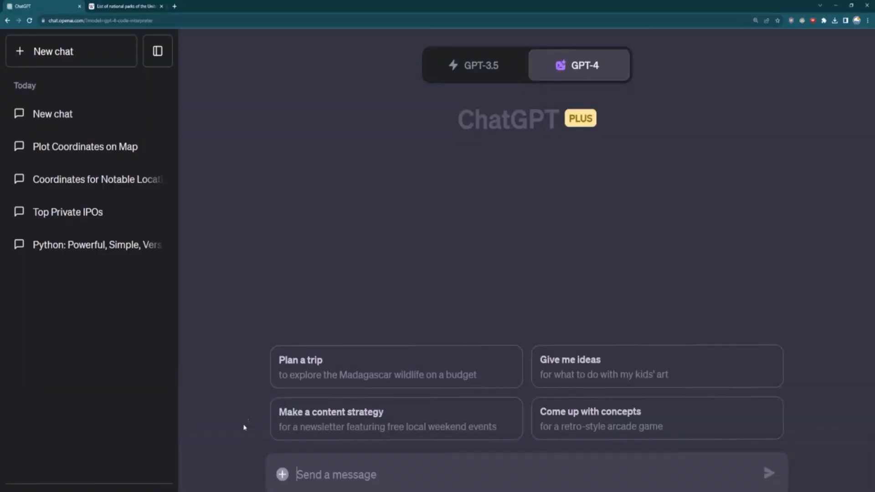
mouse_move(282, 475)
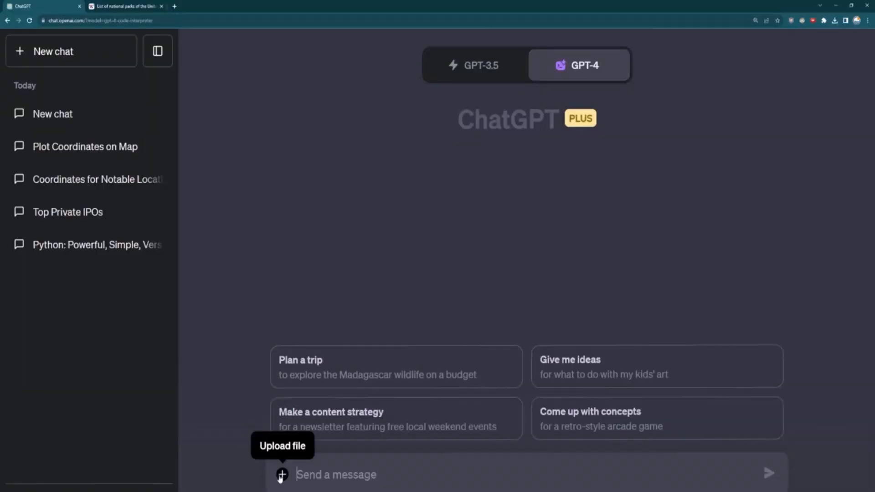
click(282, 474)
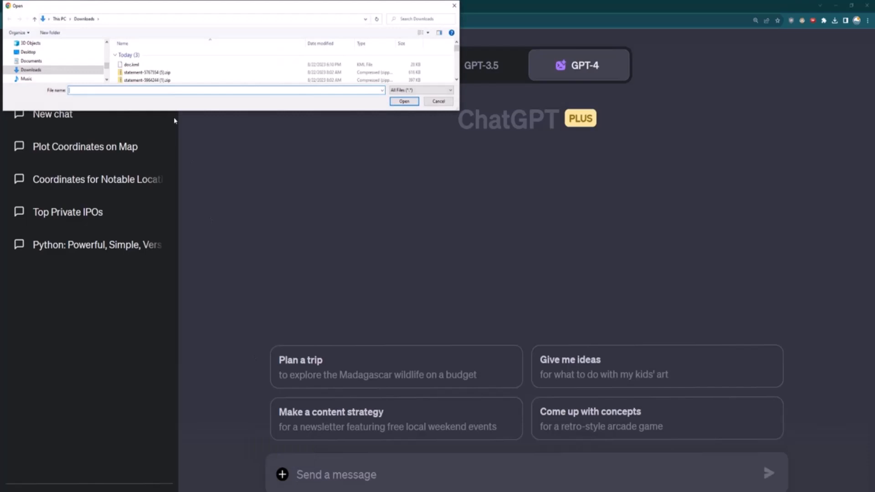
click(130, 65)
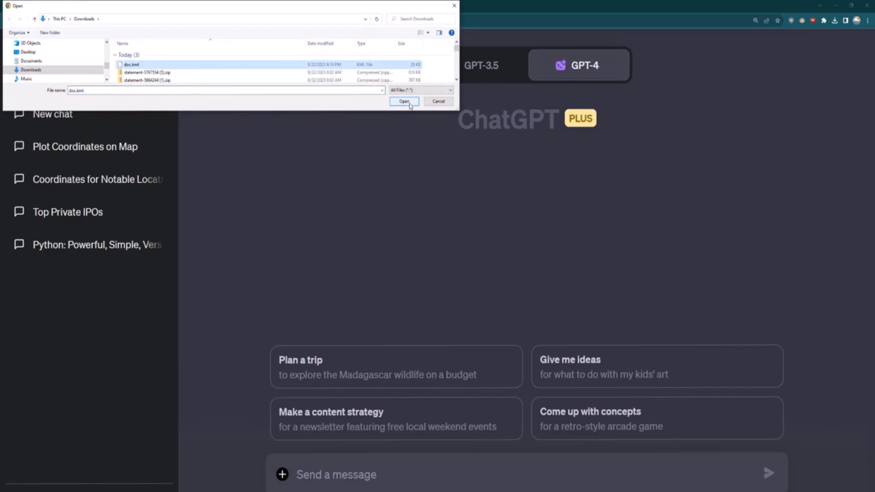
click(404, 101)
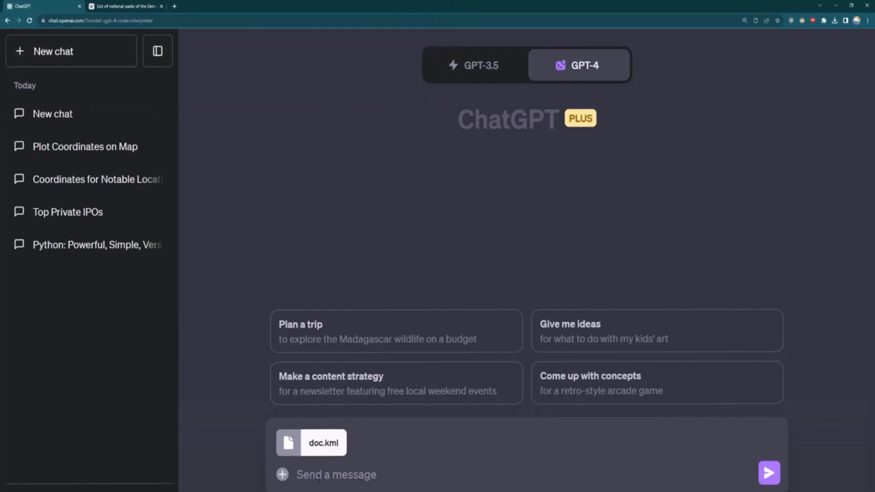
- Draft the message 'Plot the coordinates on a map'
text(Plot the coo)
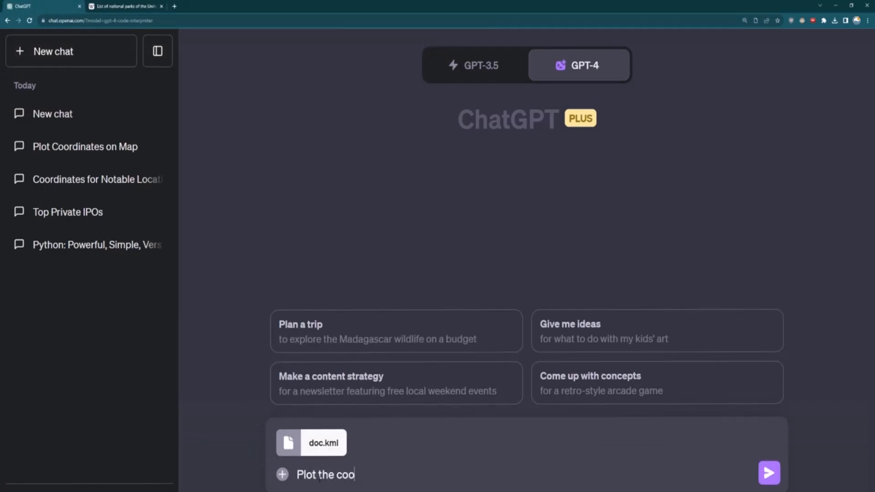
text(rdinates on)
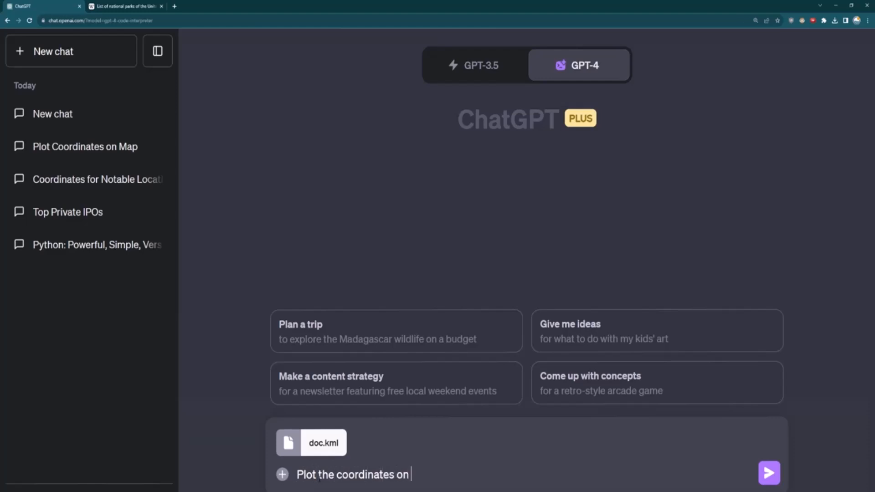
text(a map)
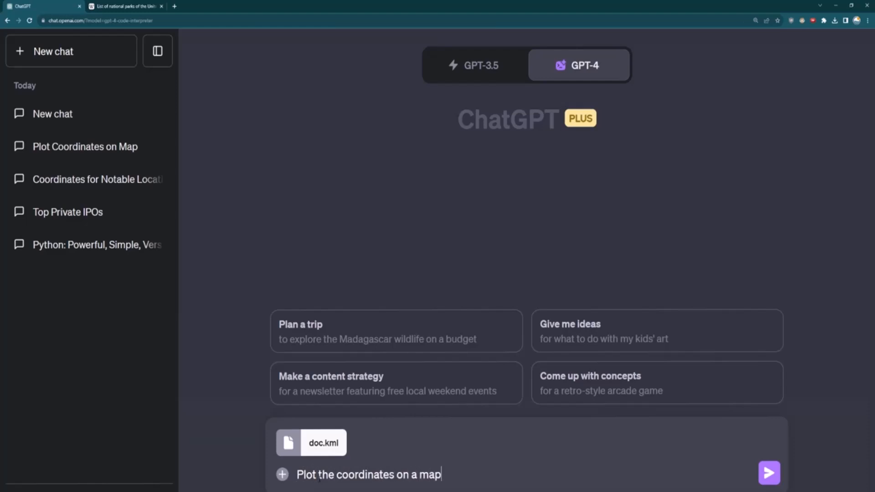
- Send the request and review the generated Python code and the resulting world map
click(769, 473)
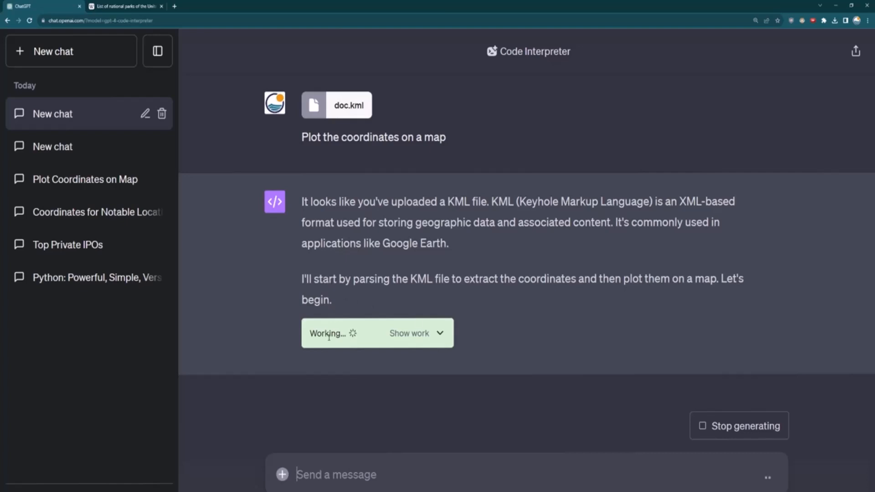
click(409, 334)
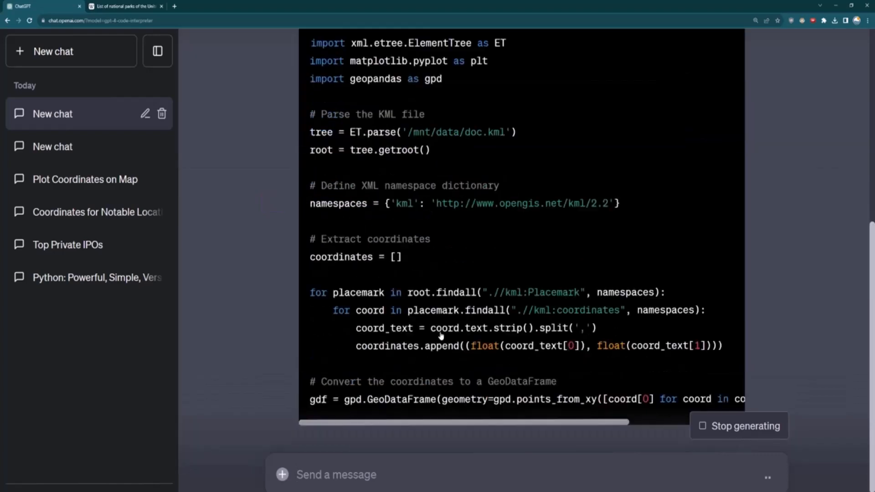
scroll(down, 3)
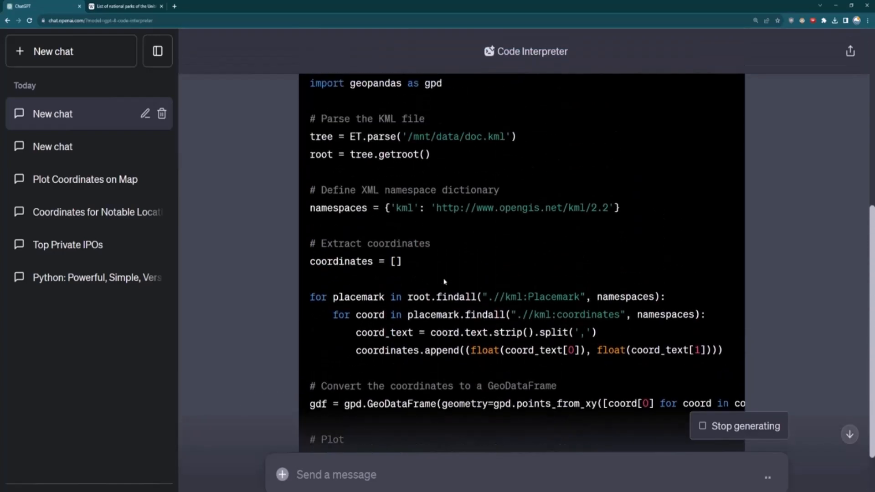
scroll(up, 3)
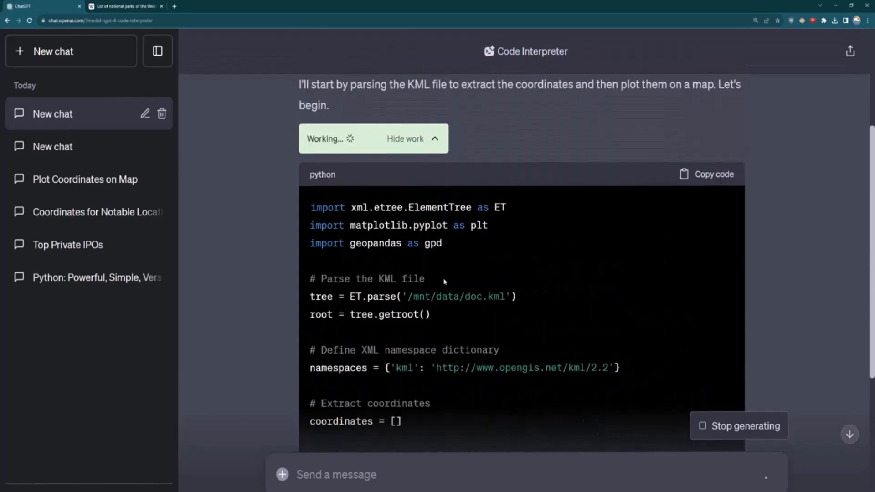
scroll(down, 3)
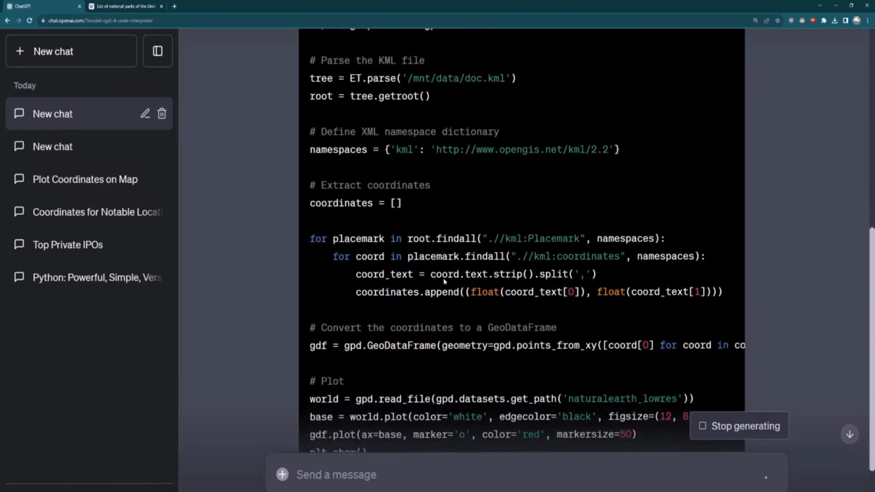
scroll(down, 3)
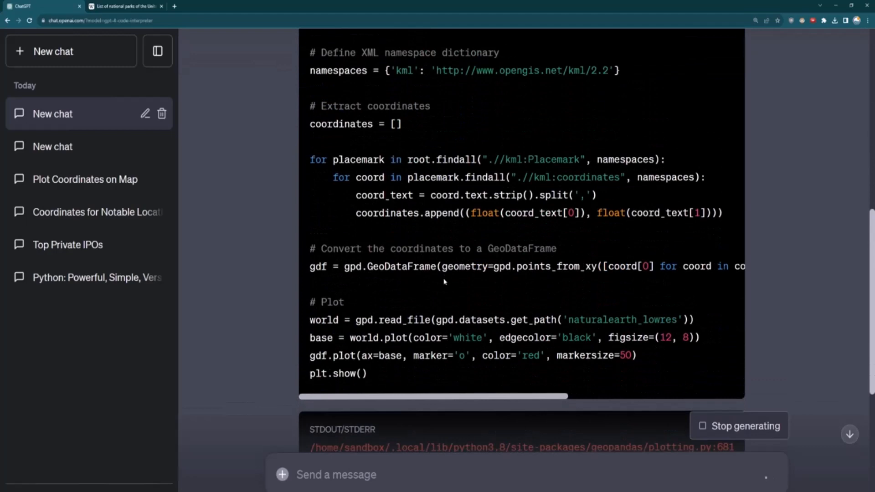
scroll(down, 3)
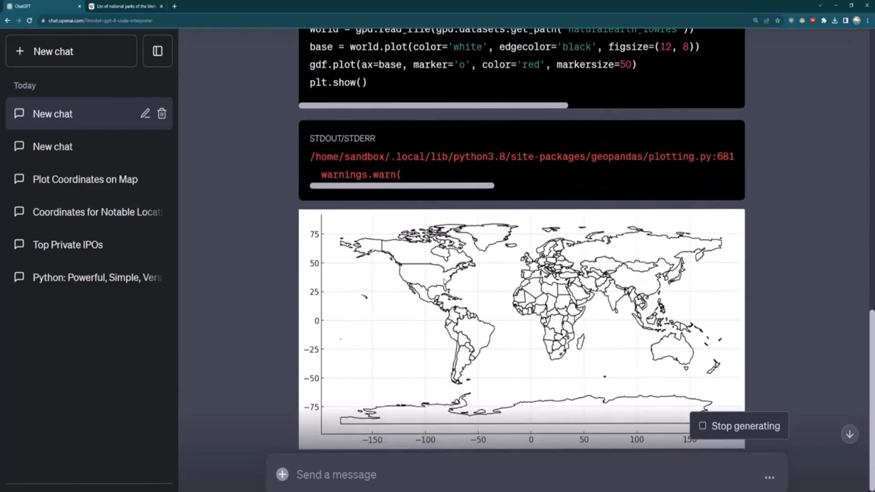
scroll(down, 3)
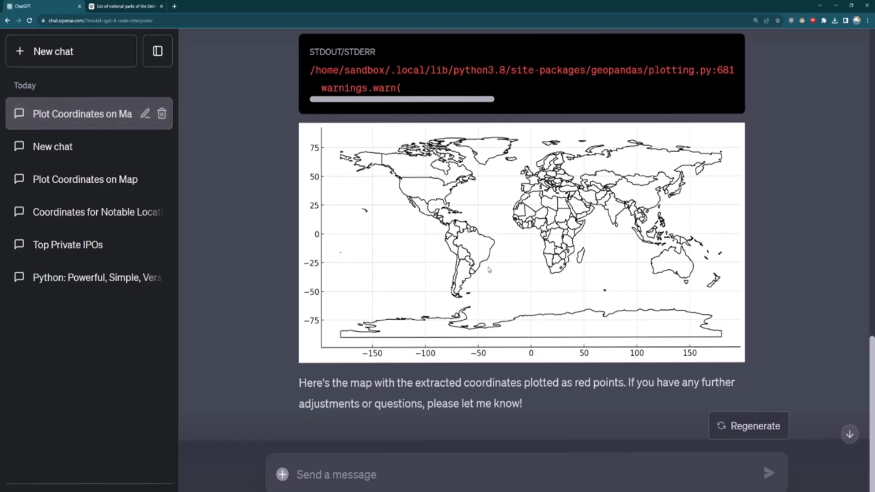
scroll(down, 3)
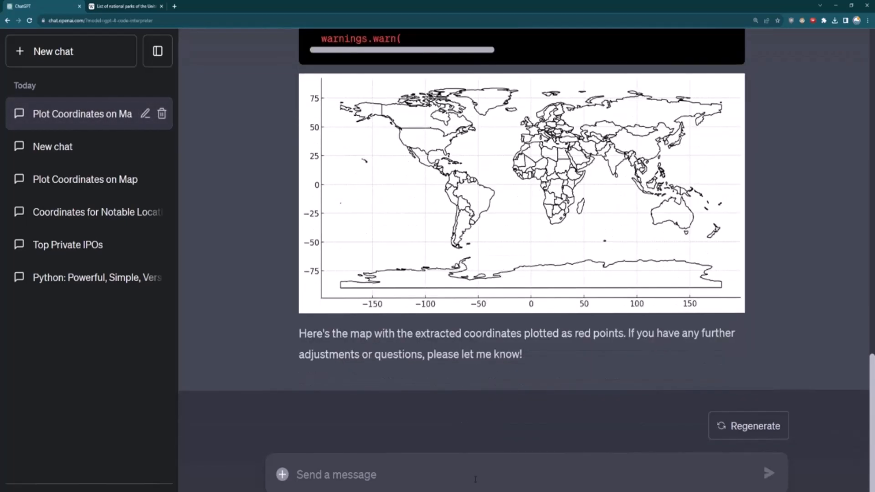
- Send the follow-up 'I can't see the coordinates on the map?'
text(I can't)
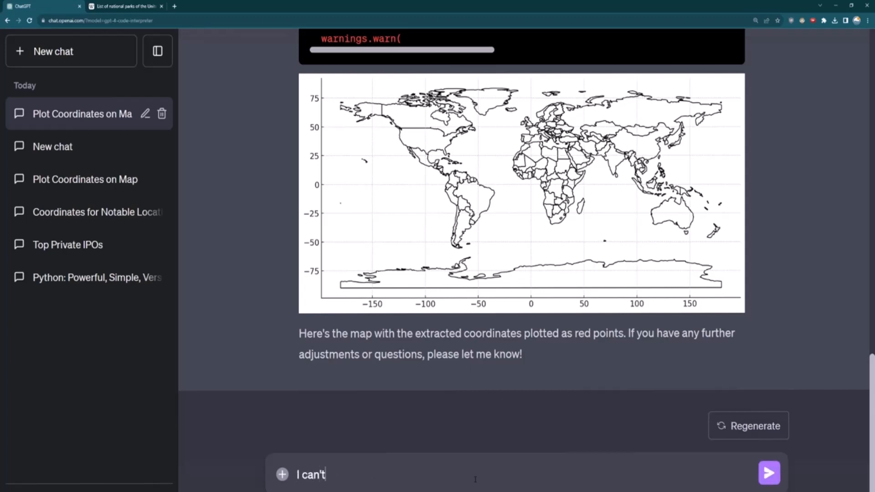
text(see the coordinates?)
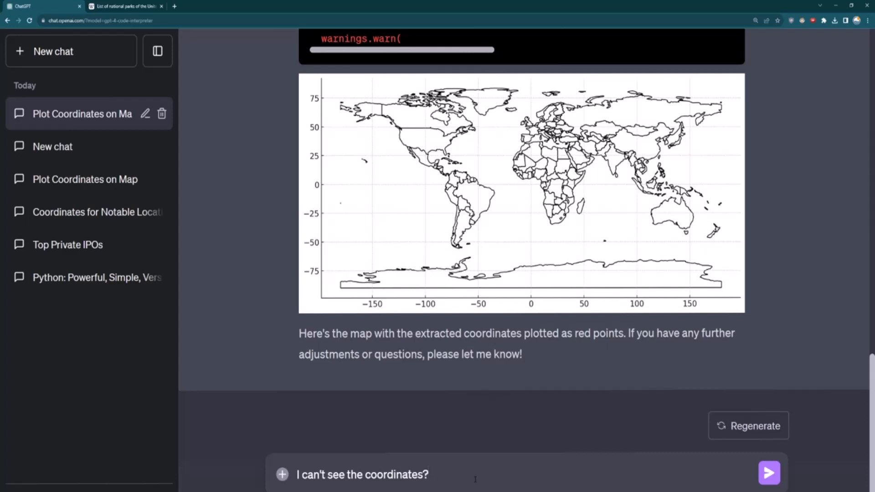
text(on the)
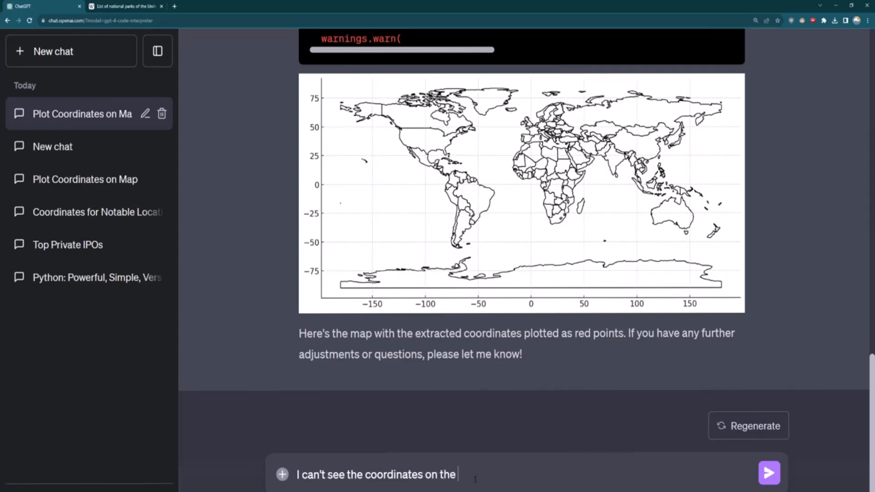
click(768, 473)
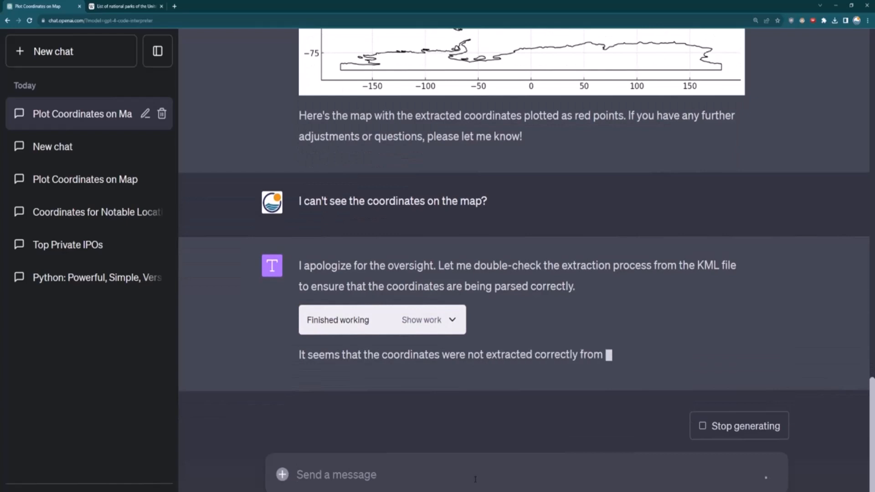
- Review the new extraction attempt's code and the replotted map with red points across the US
scroll(down, 3)
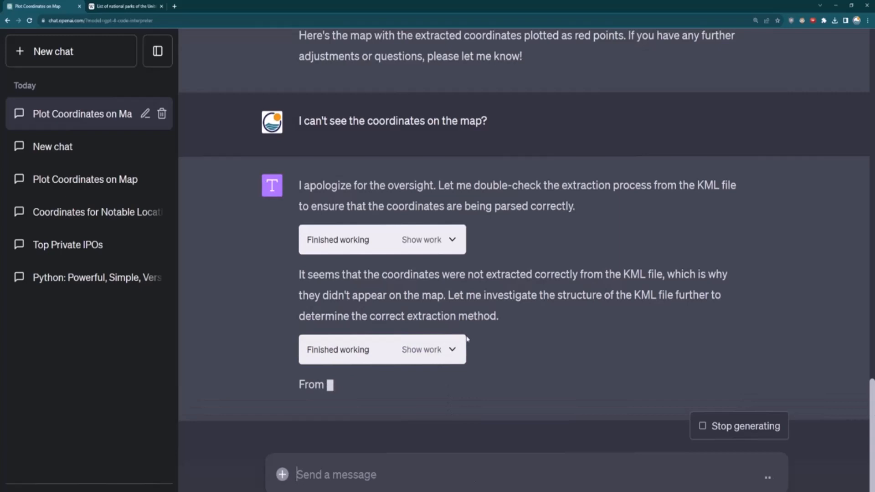
scroll(down, 3)
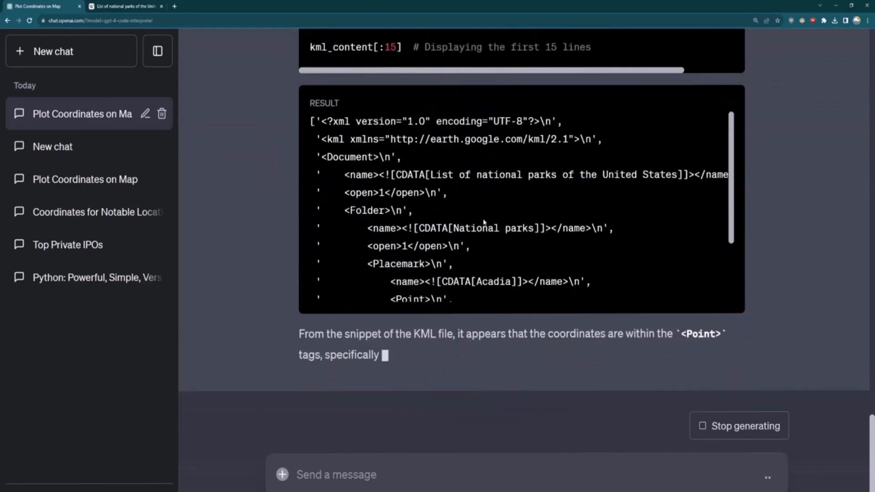
scroll(up, 3)
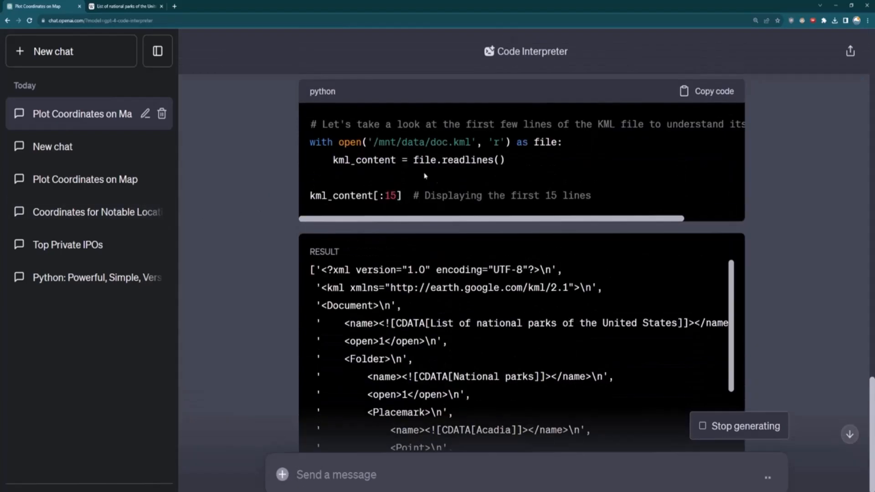
scroll(down, 3)
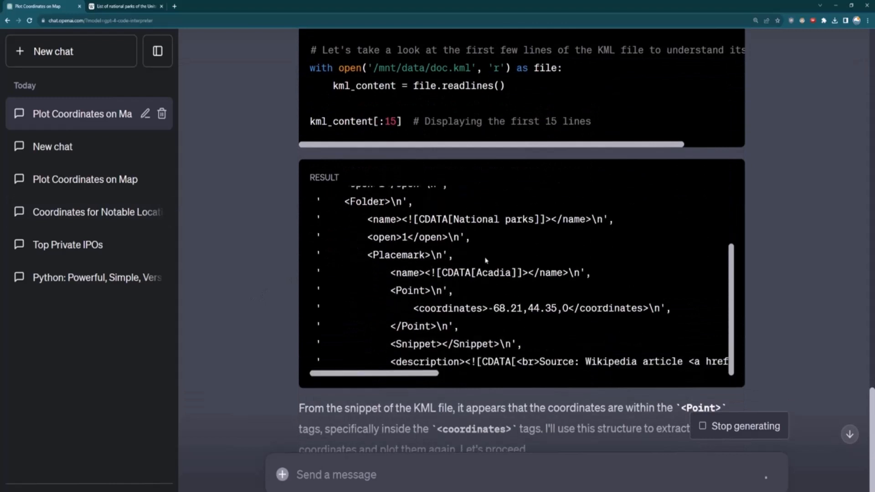
scroll(down, 3)
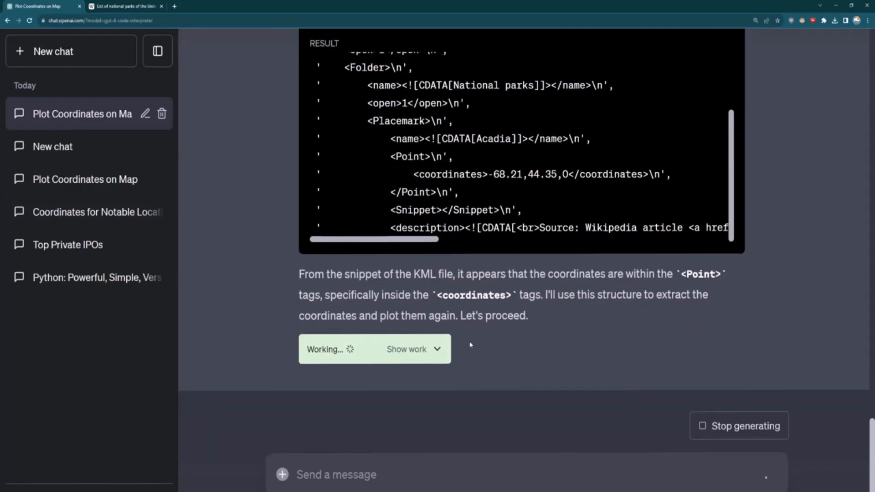
click(407, 349)
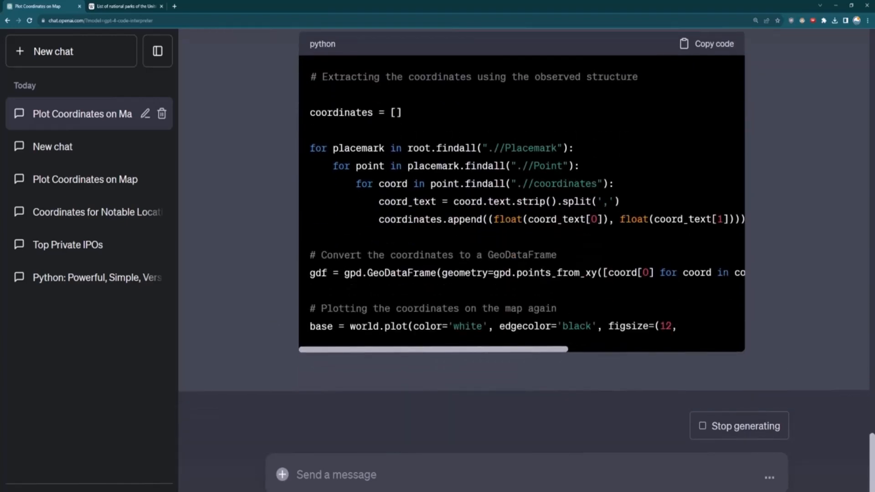
scroll(down, 3)
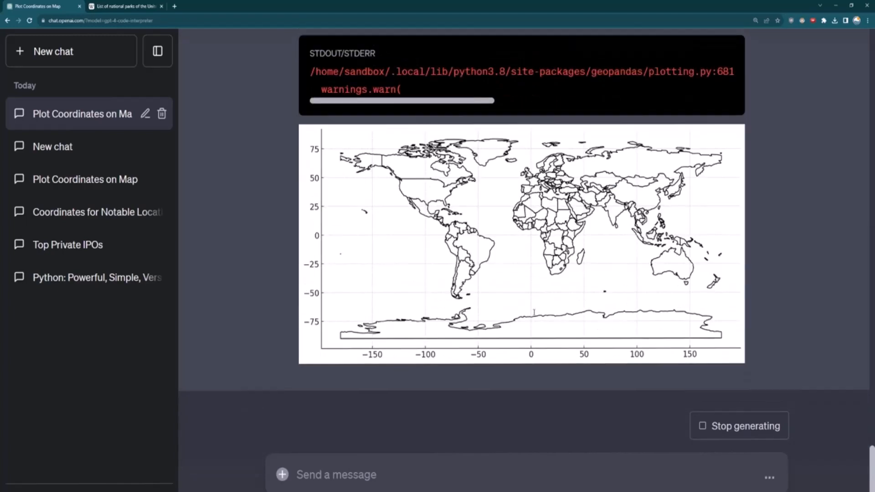
scroll(down, 3)
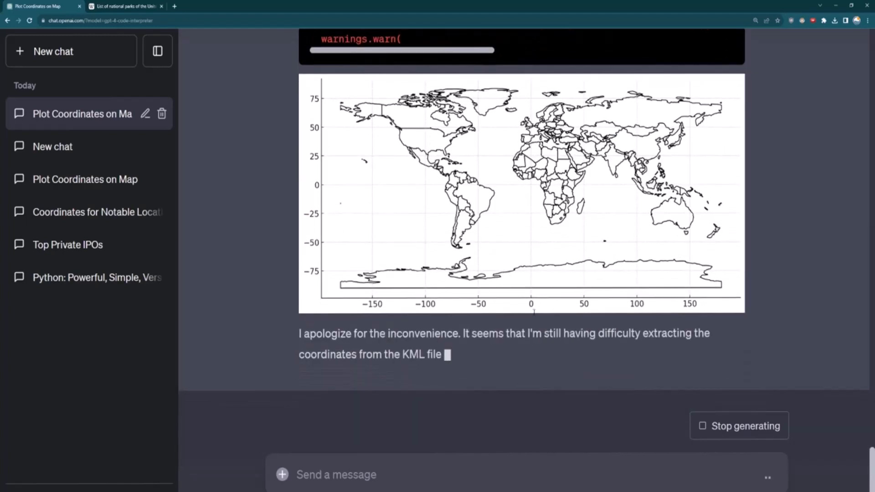
scroll(down, 3)
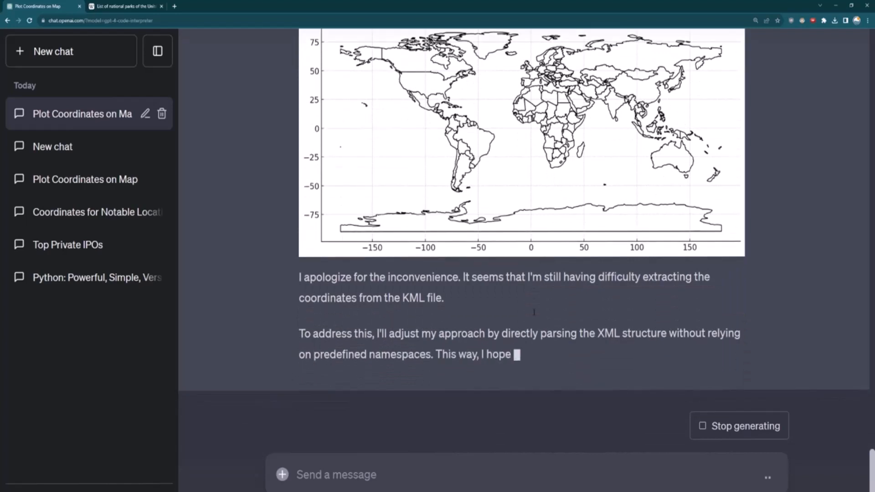
scroll(down, 3)
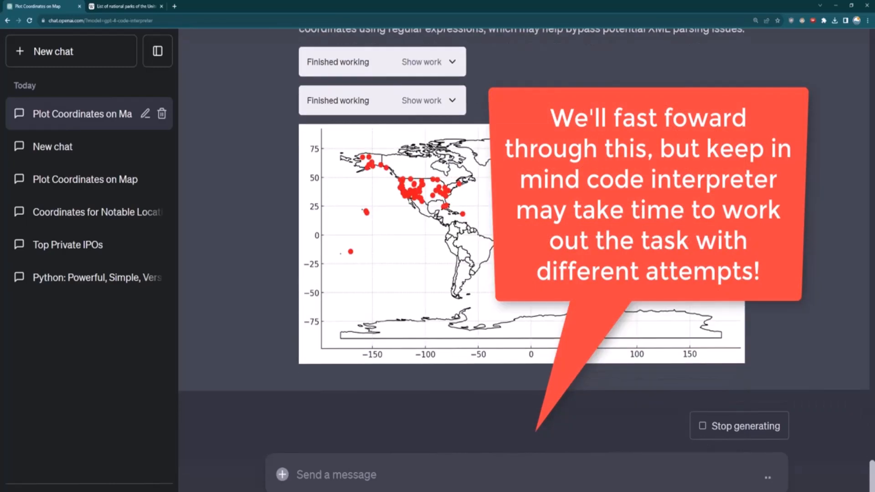
- Scroll through the final reply to the world map of red points and the success message
scroll(down, 3)
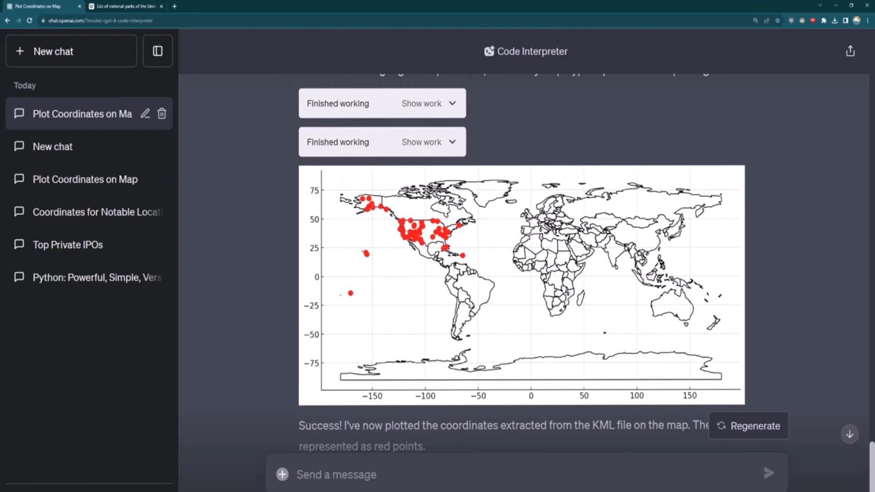
scroll(down, 3)
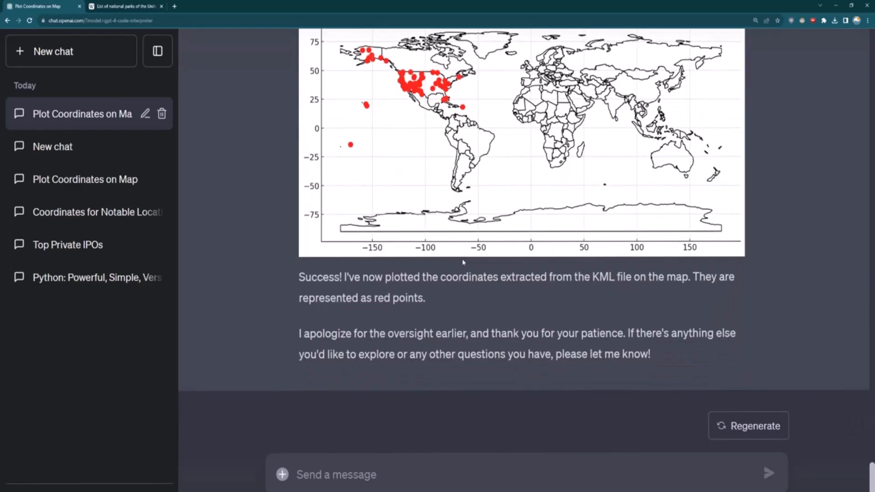
scroll(up, 3)
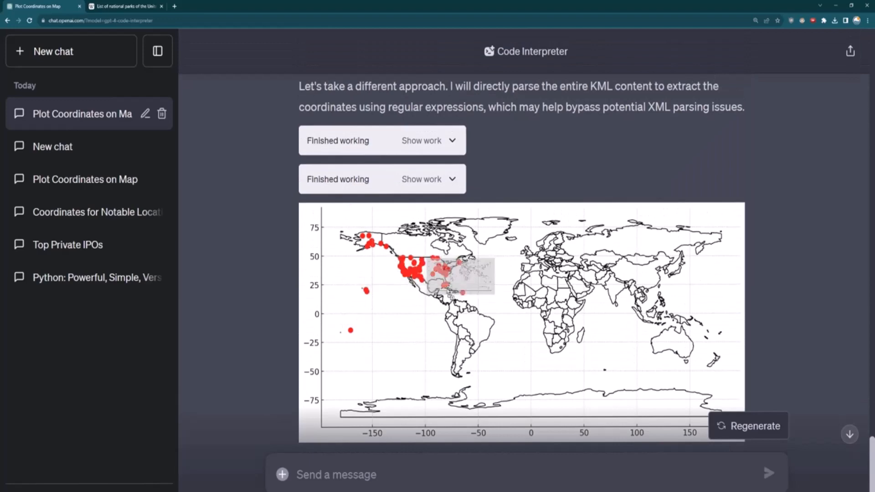
scroll(down, 3)
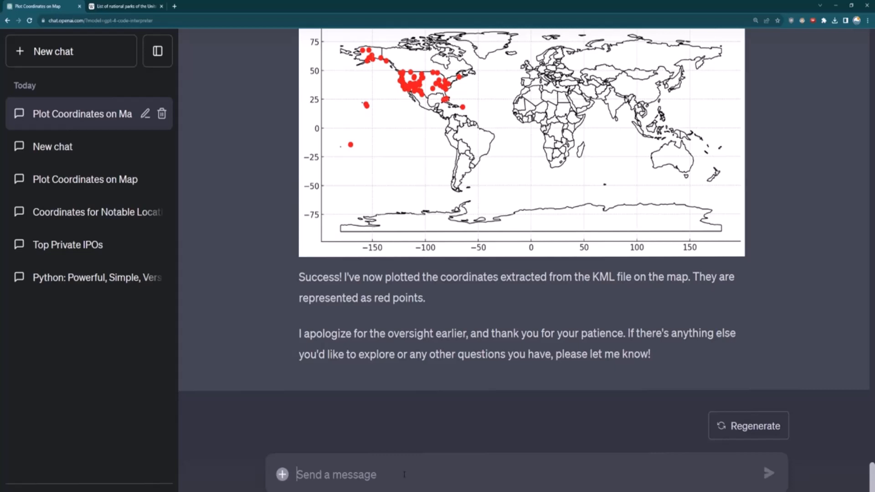
- Send a request to plot these coordinates on an interactive HTML map openable in a browser
text(Plo)
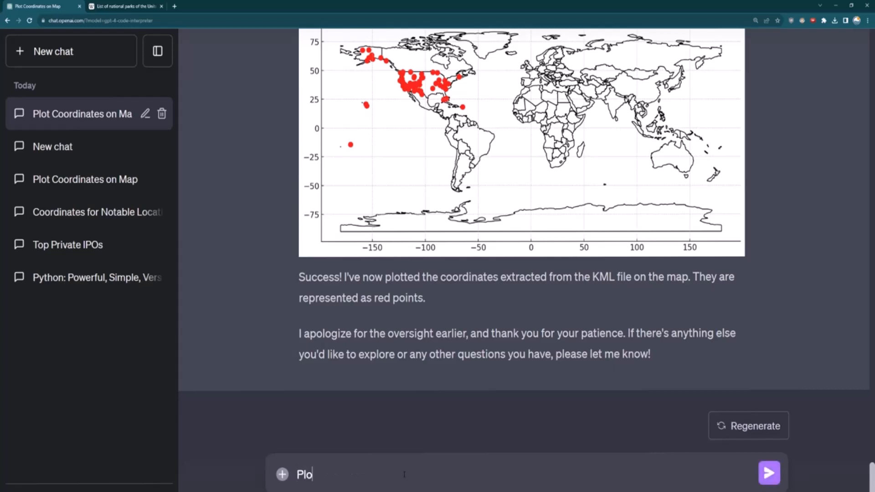
text(t these coo)
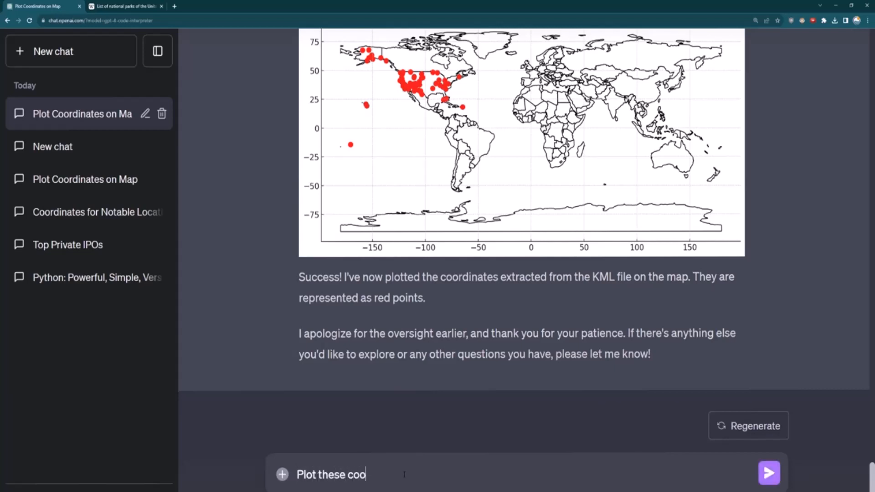
text(rdinates on a)
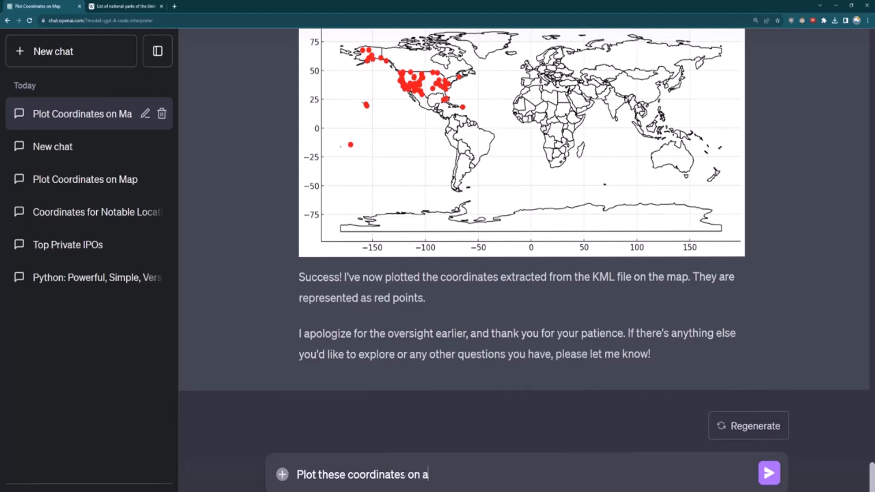
text(map)
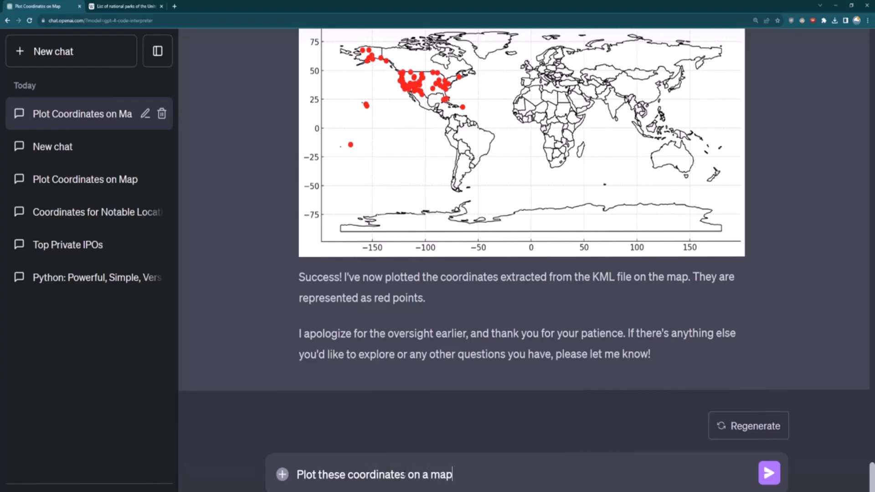
text(that is an HTML fi)
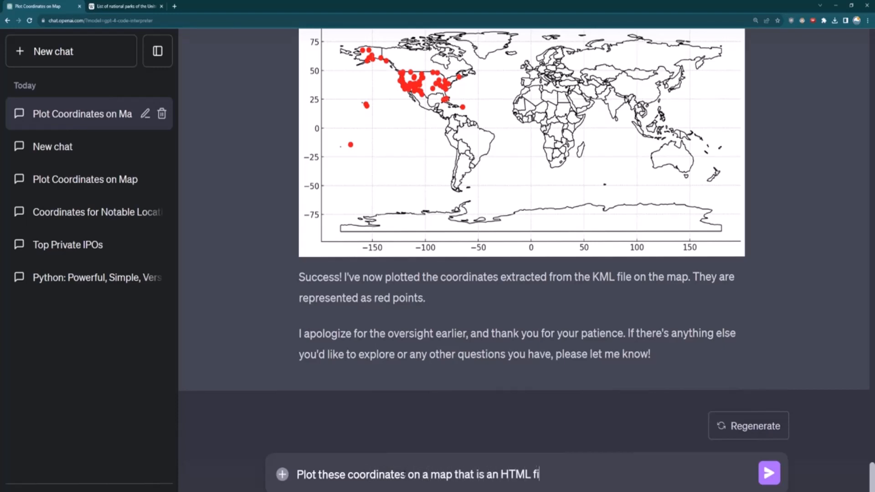
text(le that I can then open and)
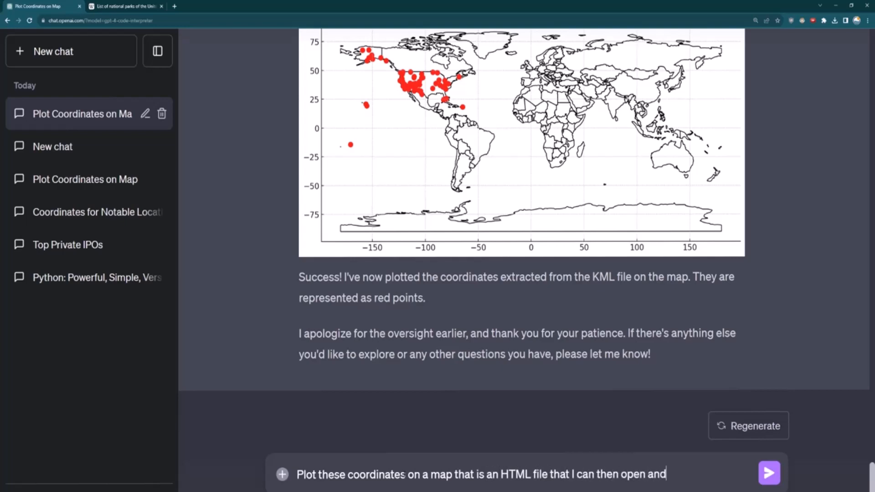
text(interact with)
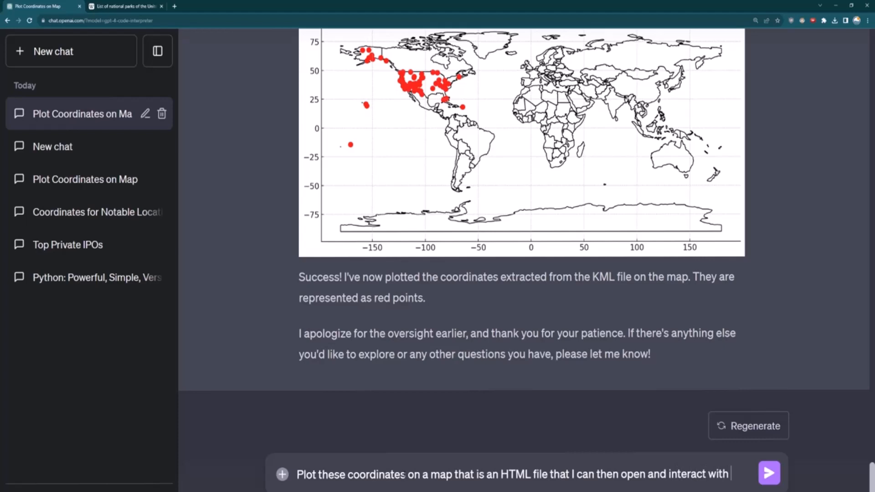
text(in a browser)
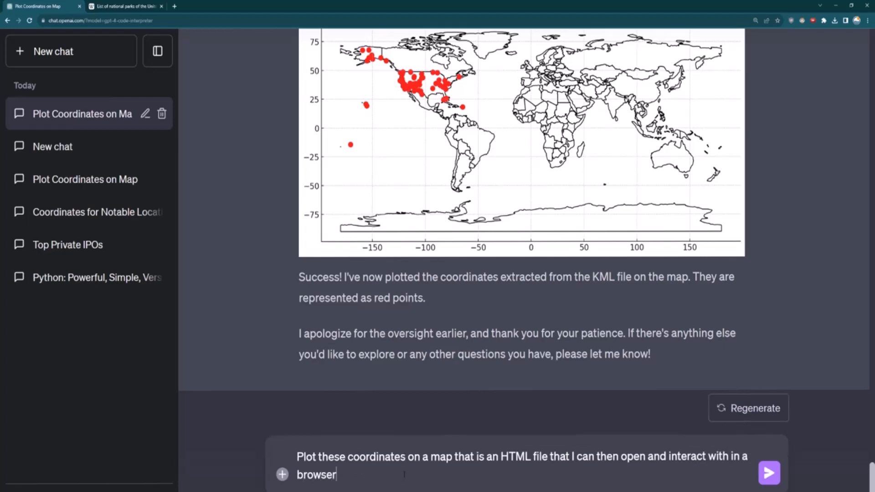
click(769, 473)
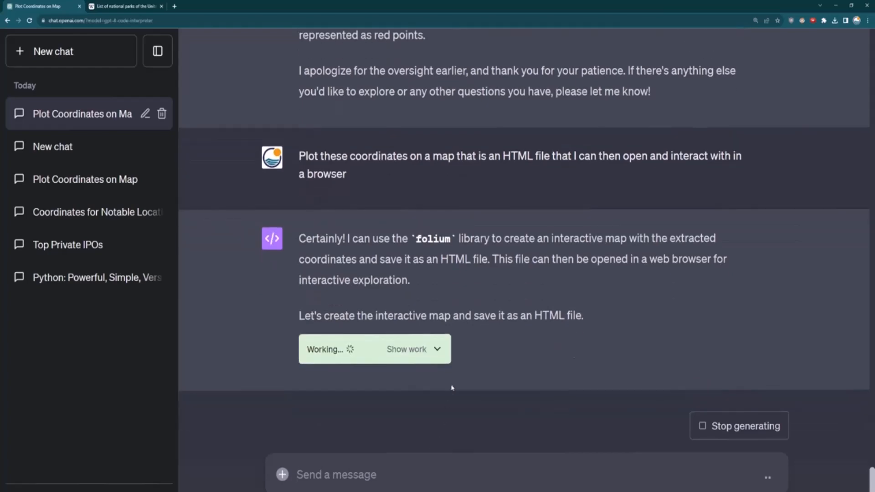
- Review the folium reply and its regex coordinate-extraction code
scroll(down, 3)
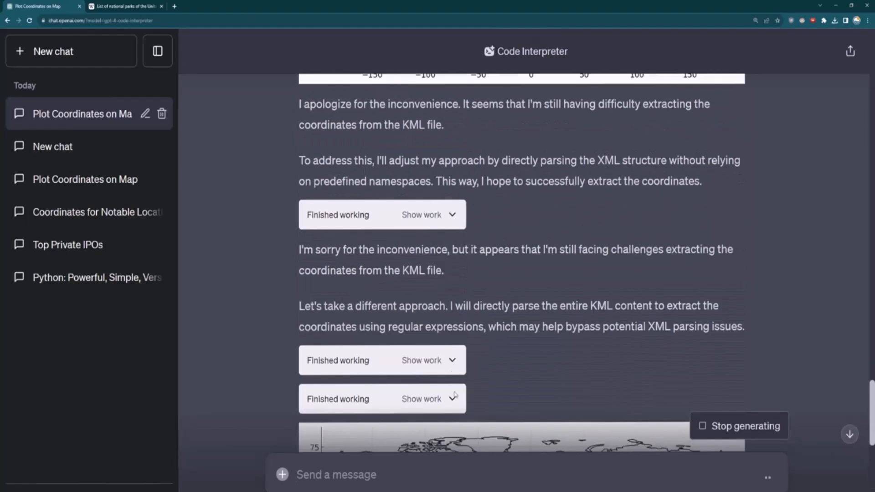
click(422, 398)
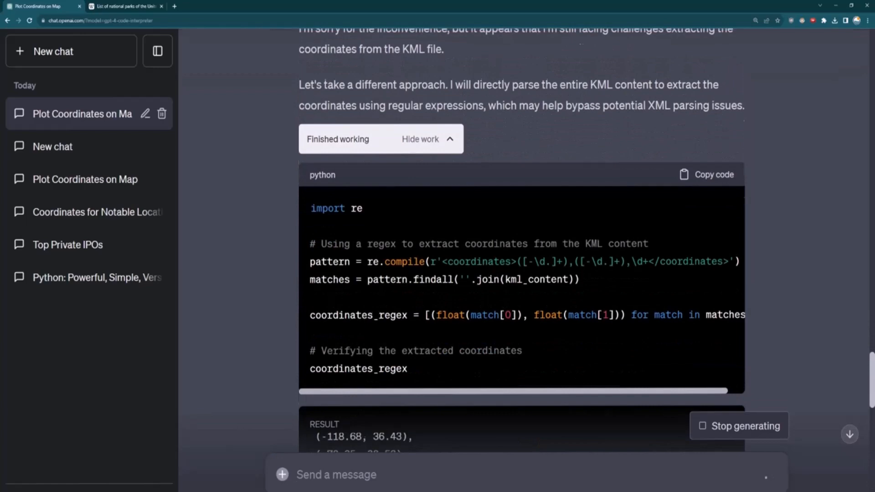
scroll(up, 3)
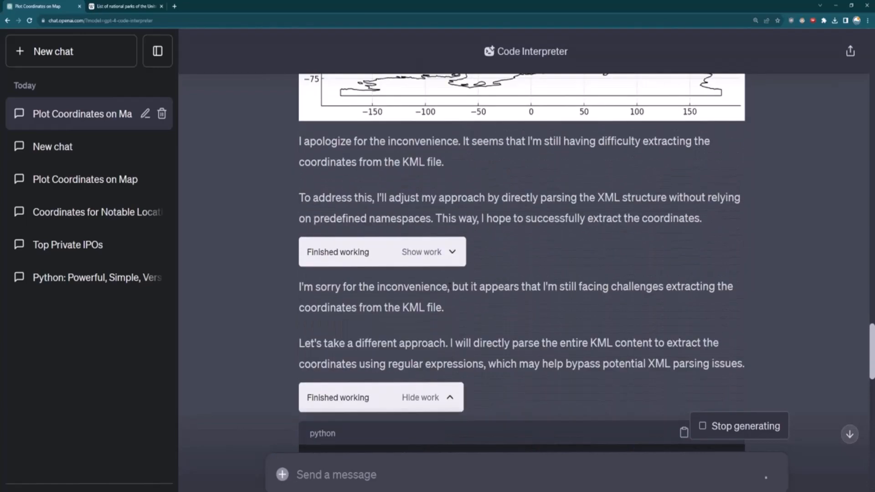
scroll(up, 3)
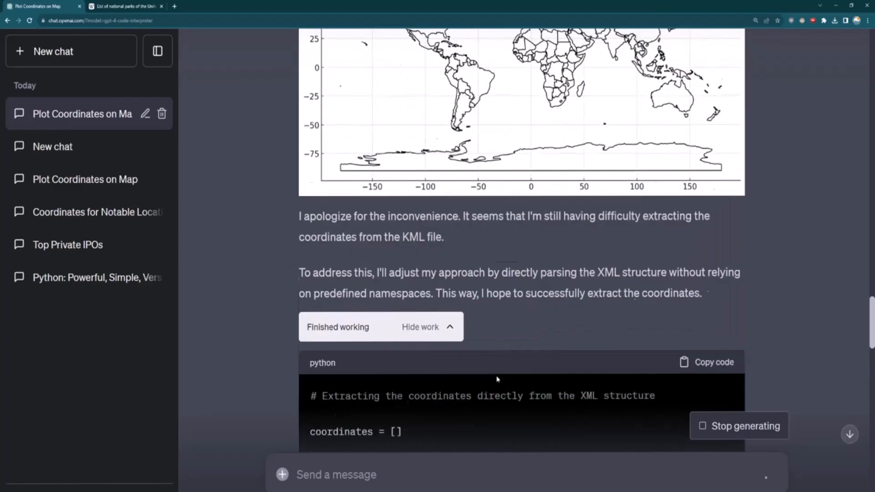
scroll(down, 3)
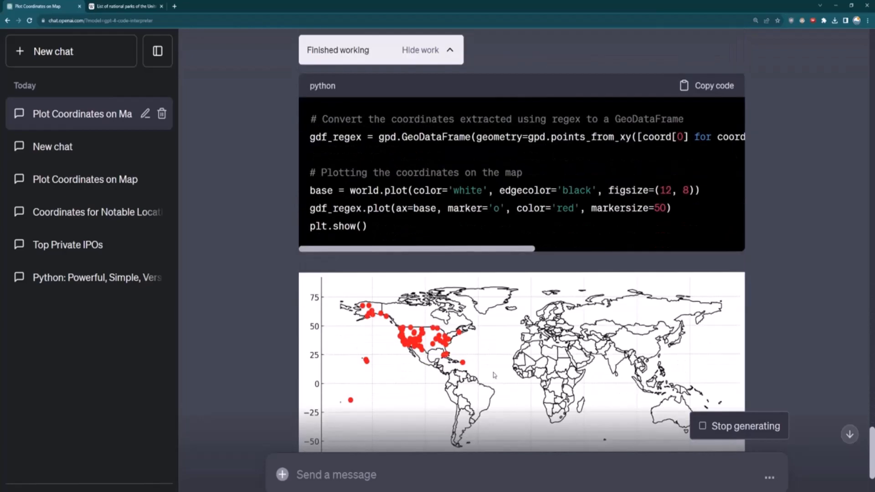
scroll(down, 3)
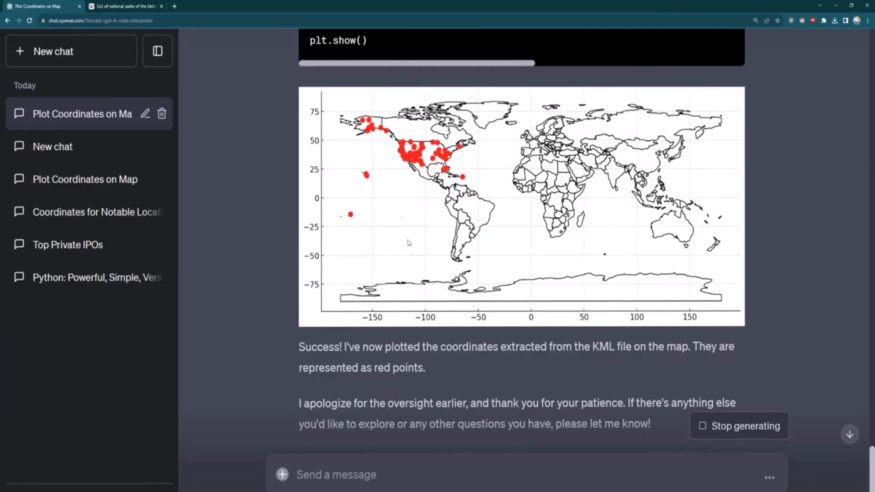
scroll(down, 3)
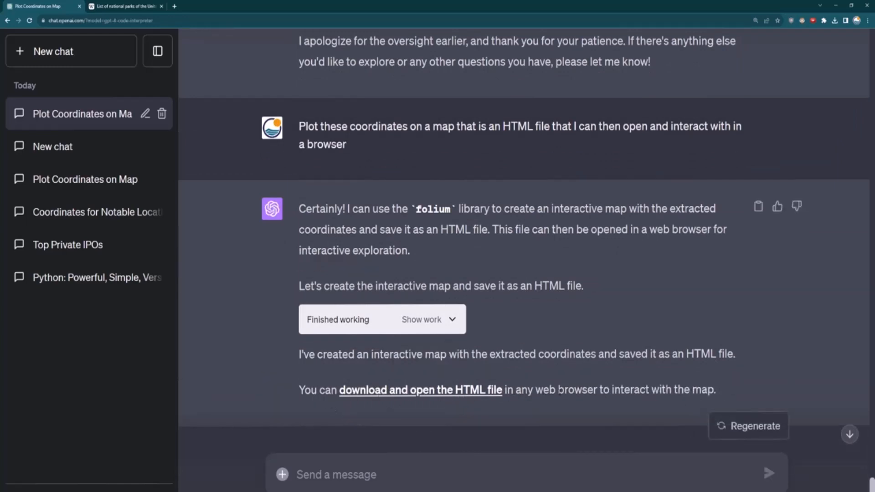
mouse_move(420, 390)
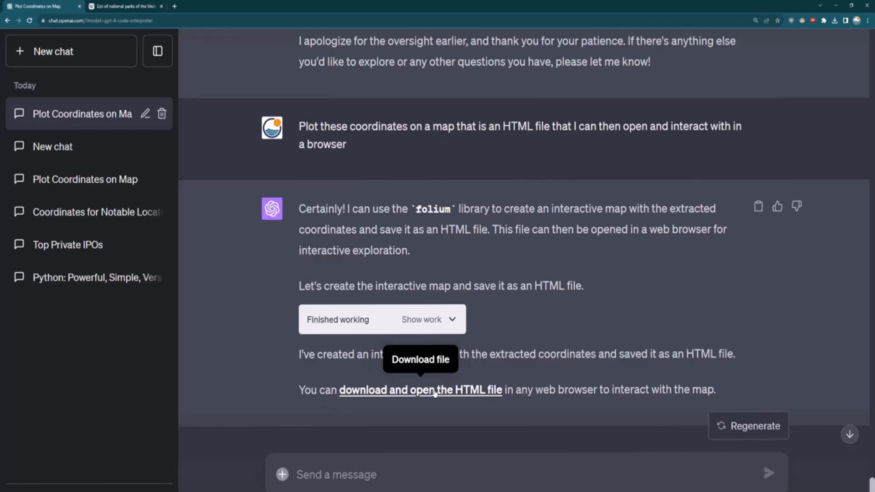
- Download the interactive HTML map, view its park markers in the browser, and return to the chat
click(421, 389)
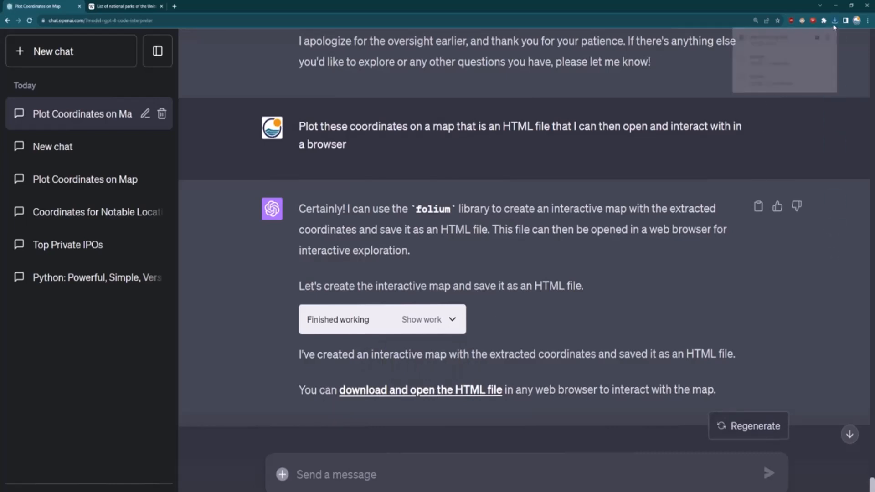
click(837, 21)
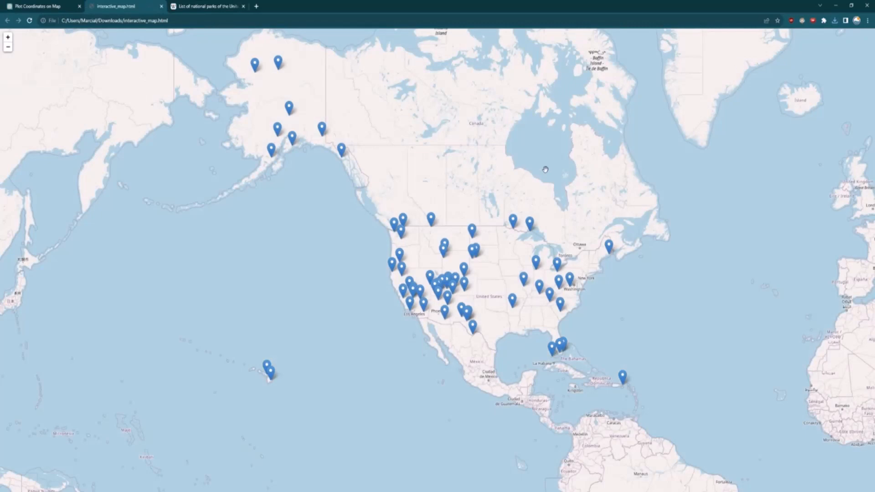
scroll(up, 3)
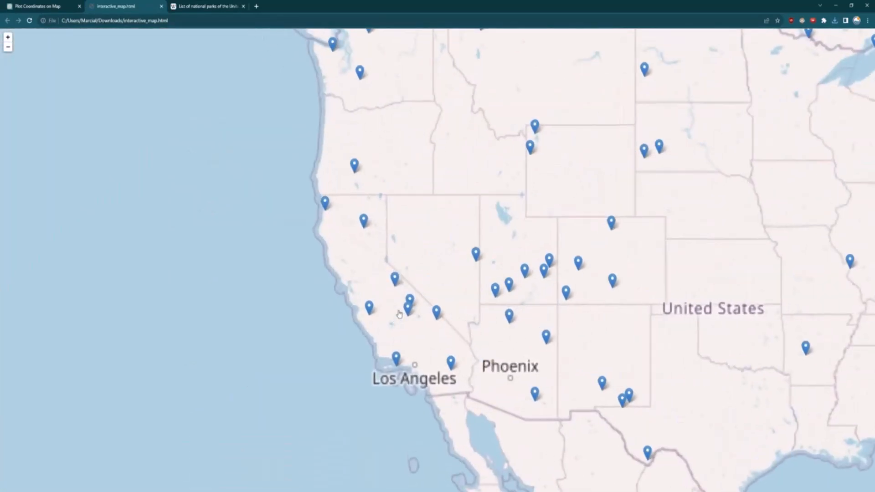
click(8, 37)
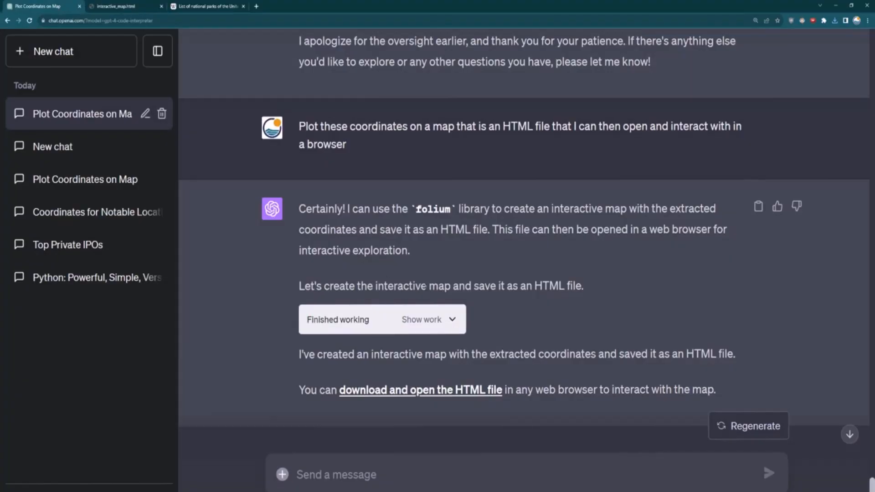
double_click(525, 126)
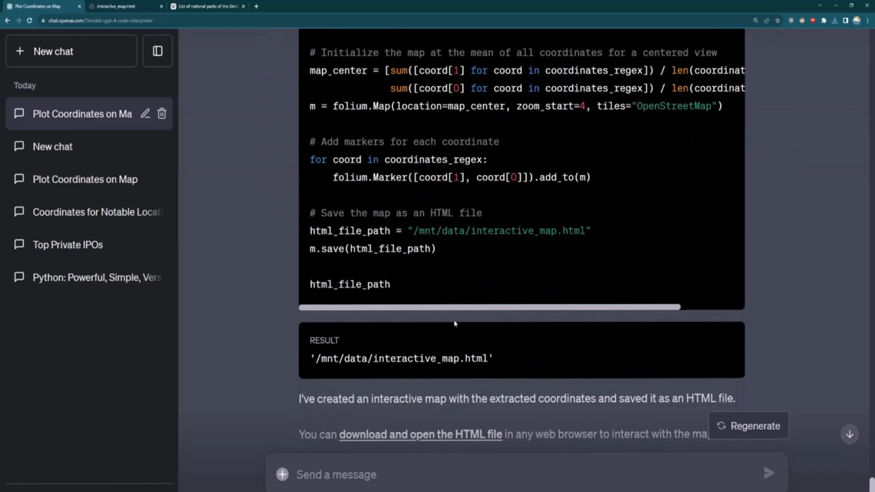
click(121, 6)
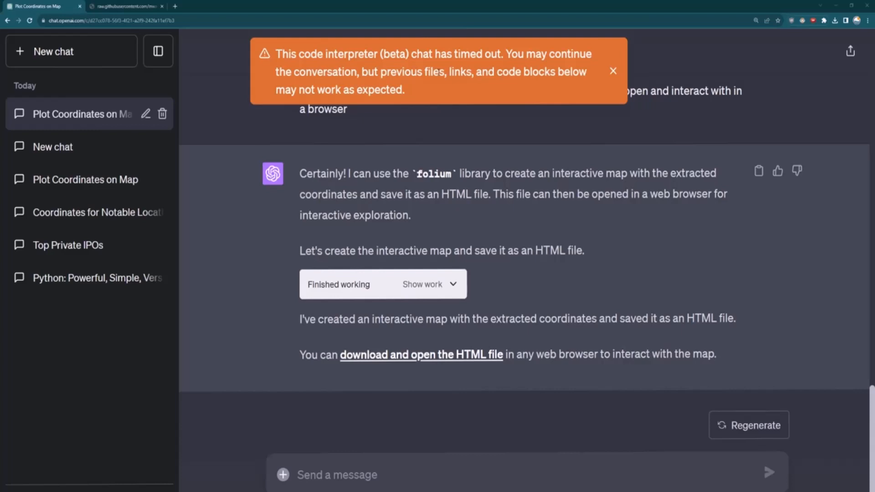
mouse_move(533, 129)
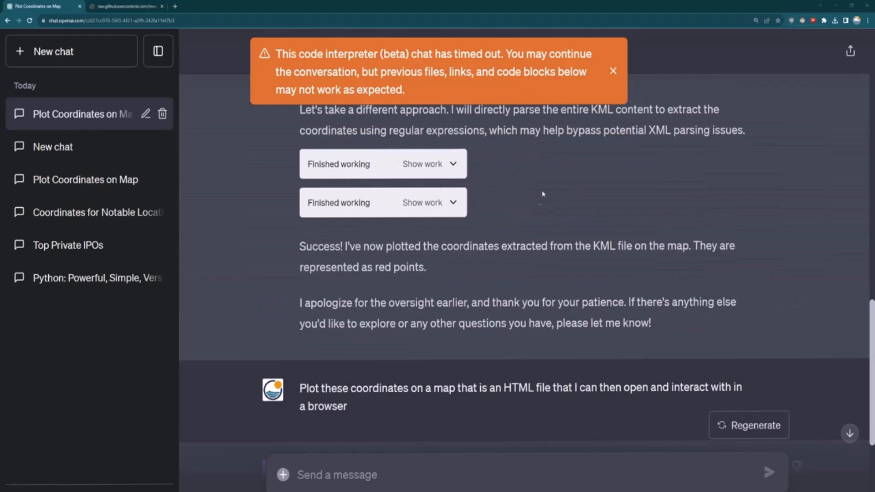
- Scroll back to the top of the chat and dismiss the timeout warning banner
scroll(up, 3)
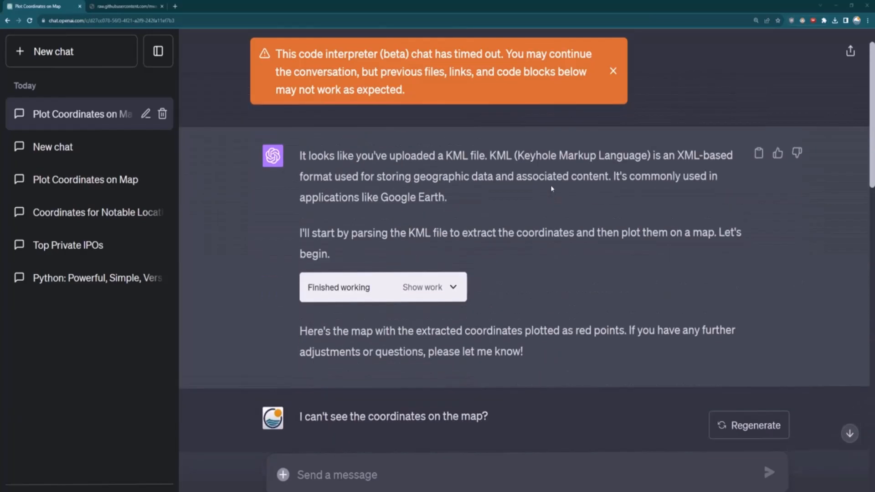
scroll(up, 3)
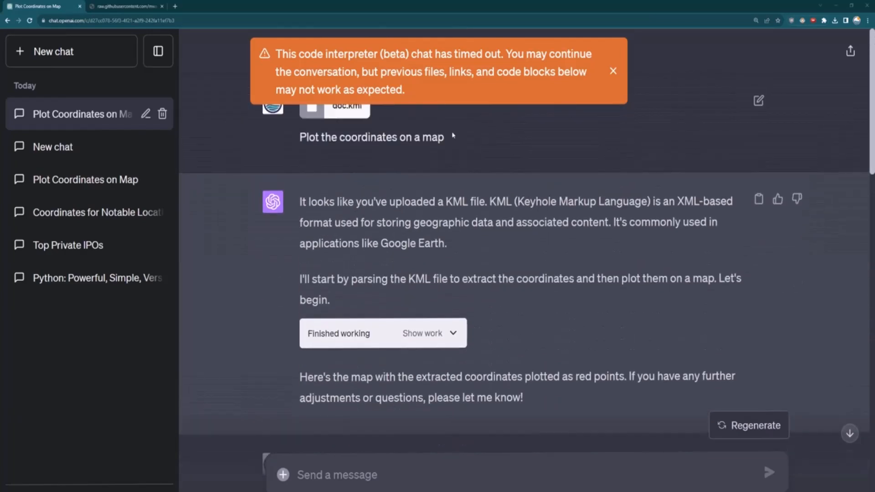
click(758, 100)
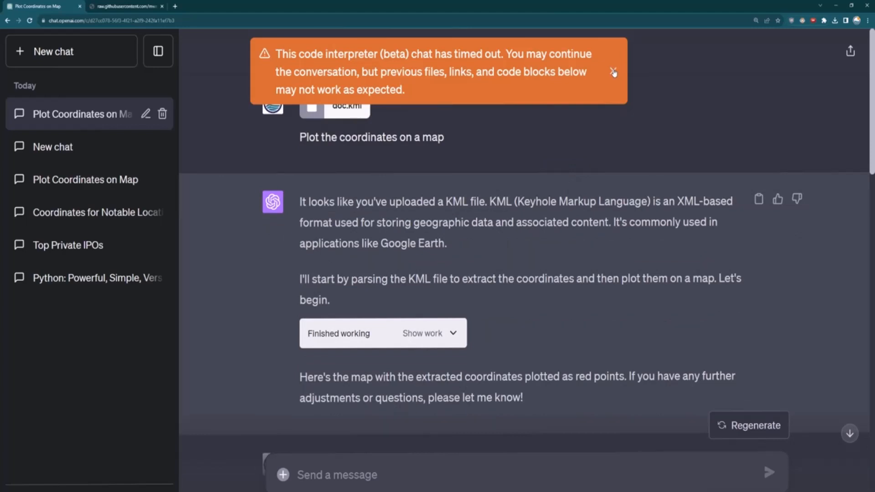
click(614, 72)
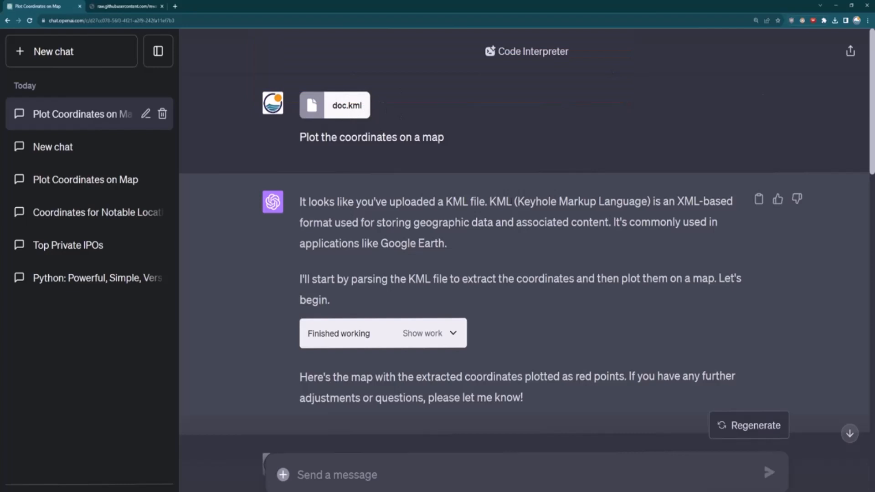
- Cancel editing the first prompt and start a fresh, empty chat
click(371, 138)
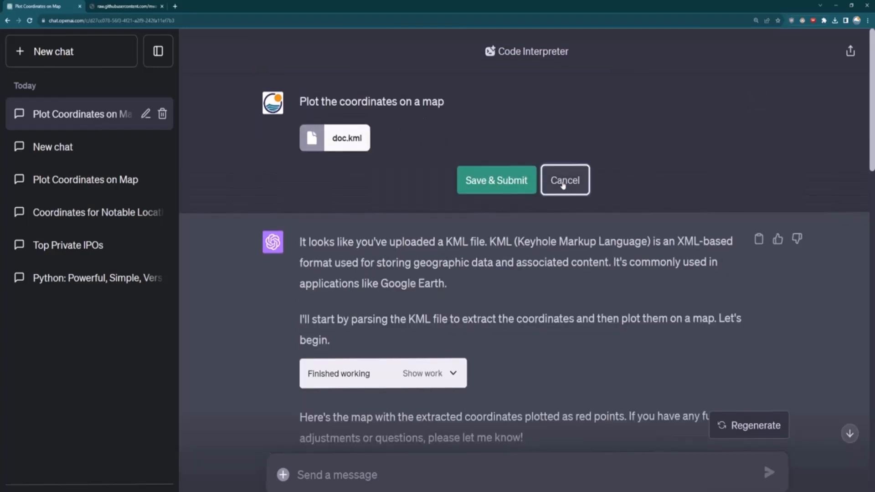
click(565, 180)
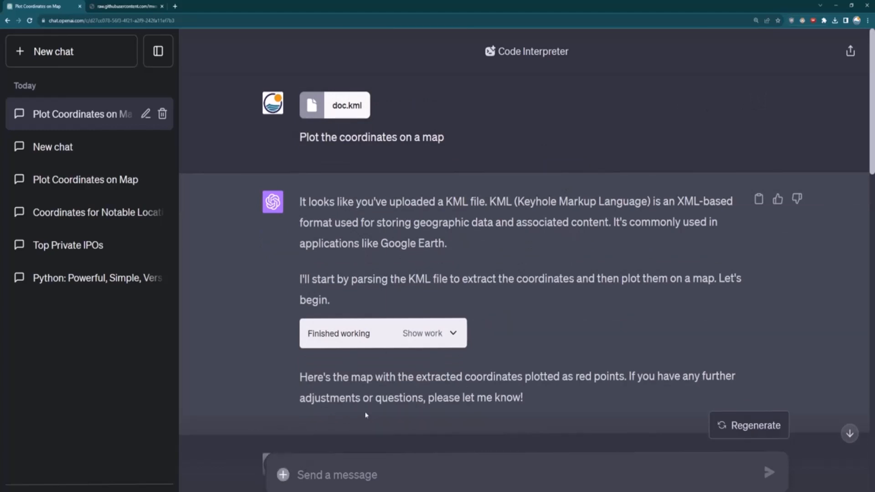
click(53, 51)
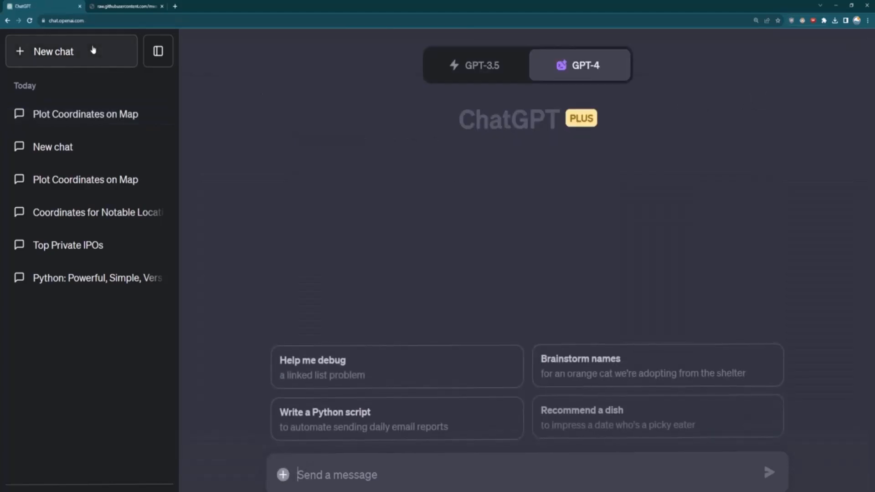
- Attach tips.csv from the Downloads folder to the new GPT-4 message
click(583, 64)
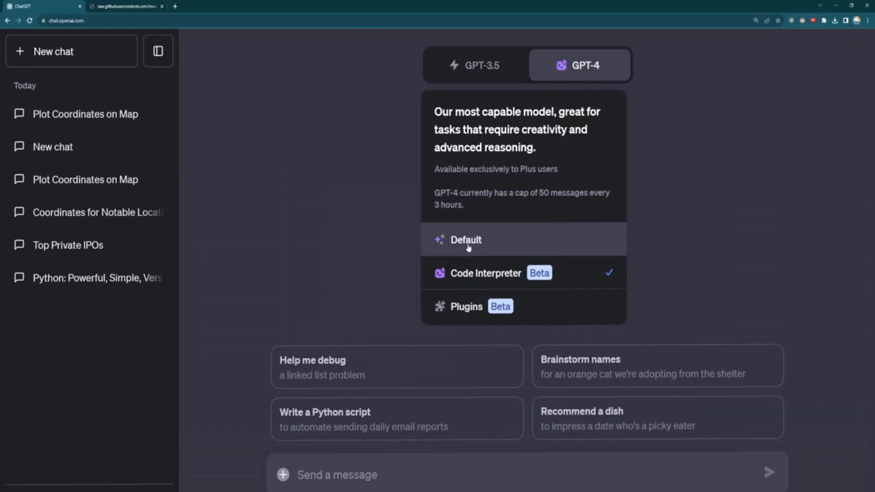
click(466, 240)
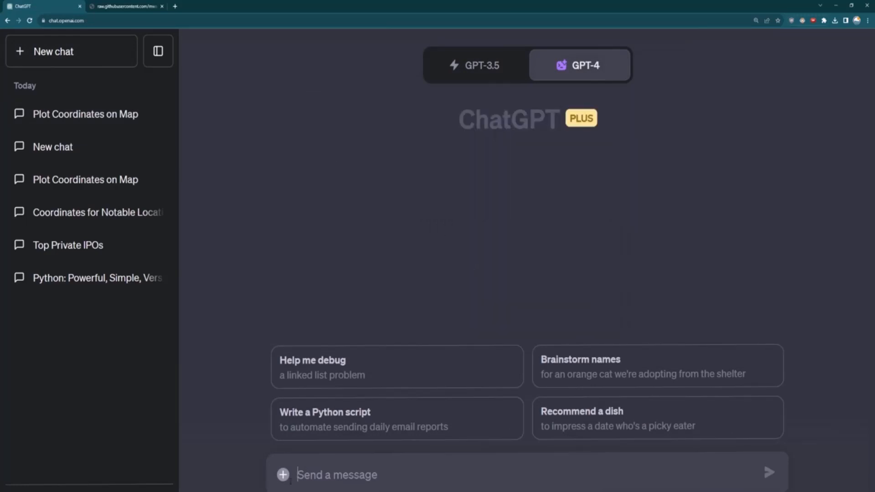
click(282, 475)
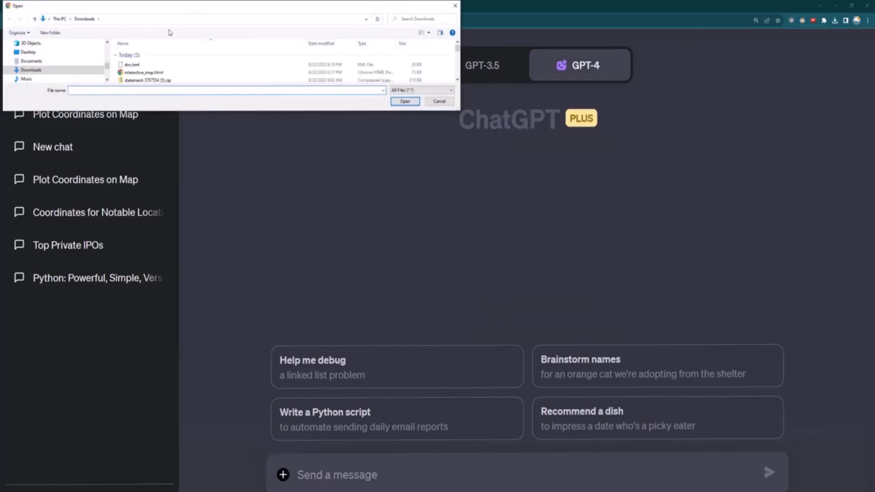
mouse_move(224, 64)
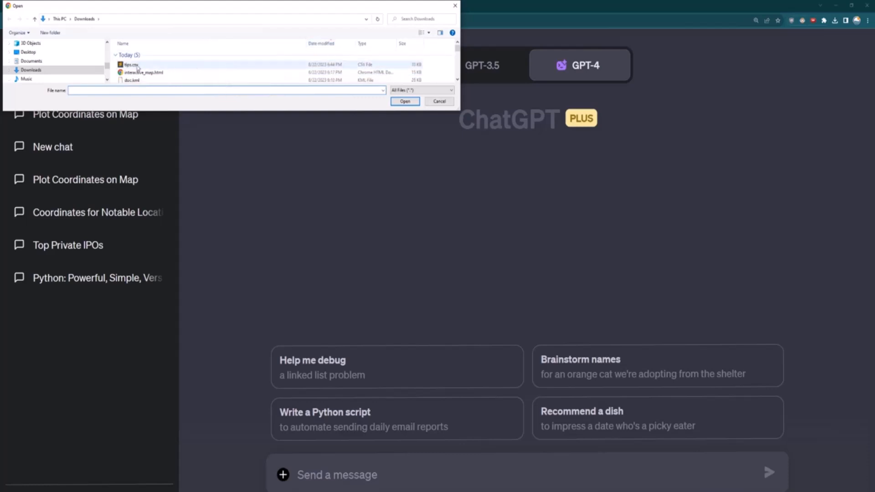
click(405, 101)
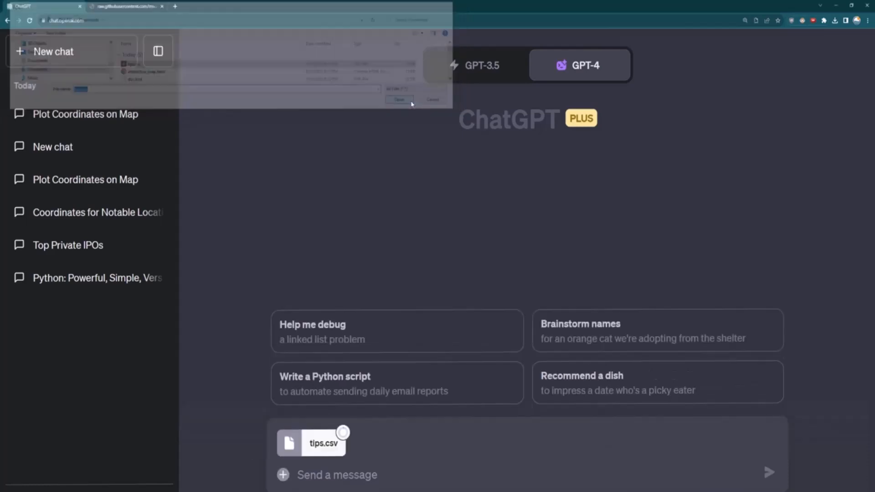
click(126, 6)
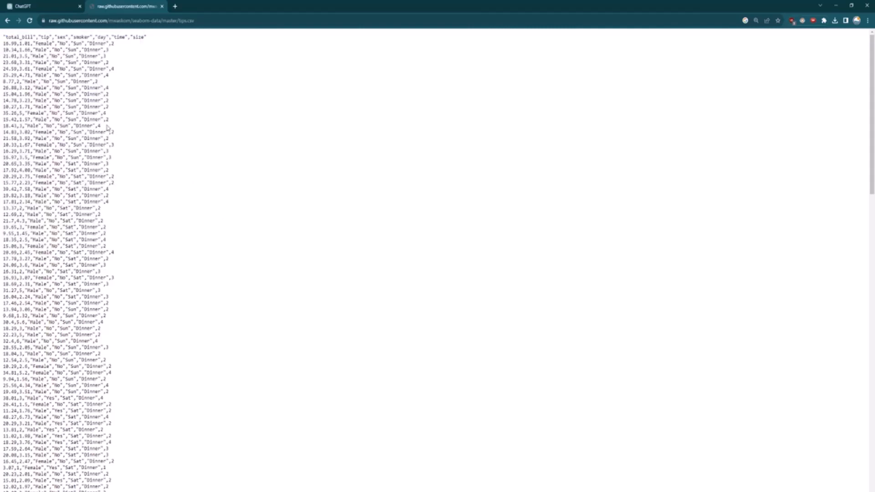
mouse_move(179, 195)
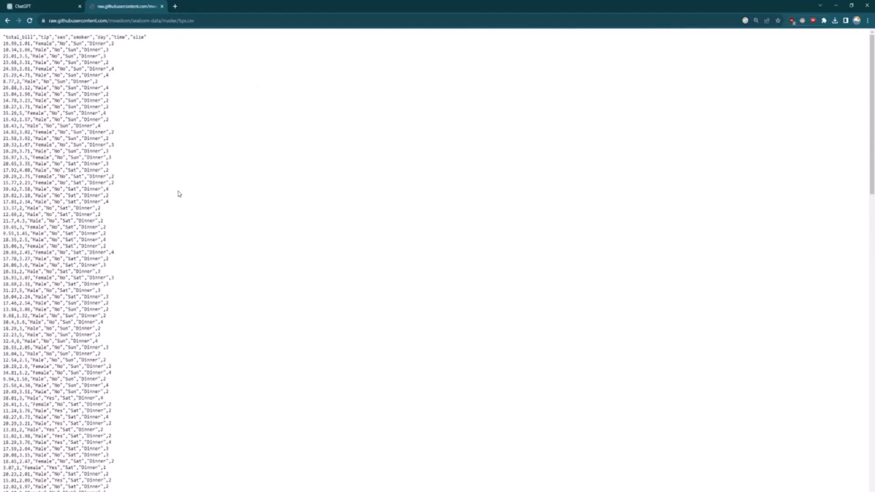
click(42, 6)
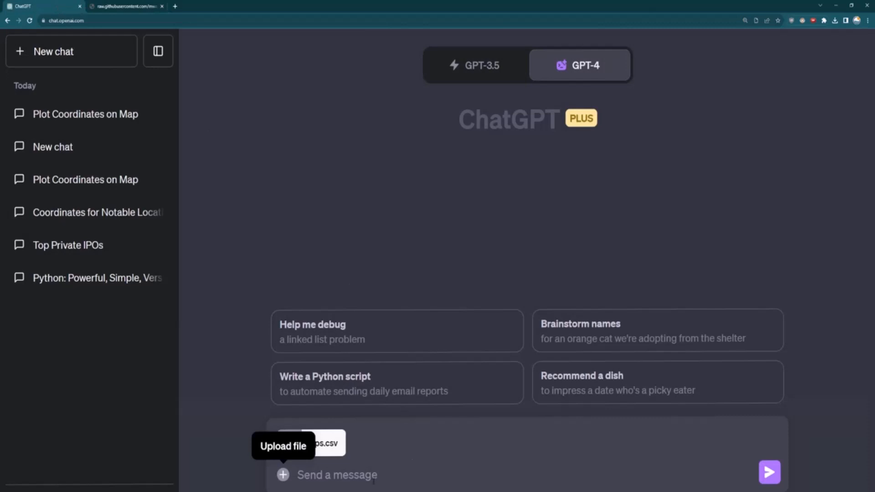
mouse_move(227, 284)
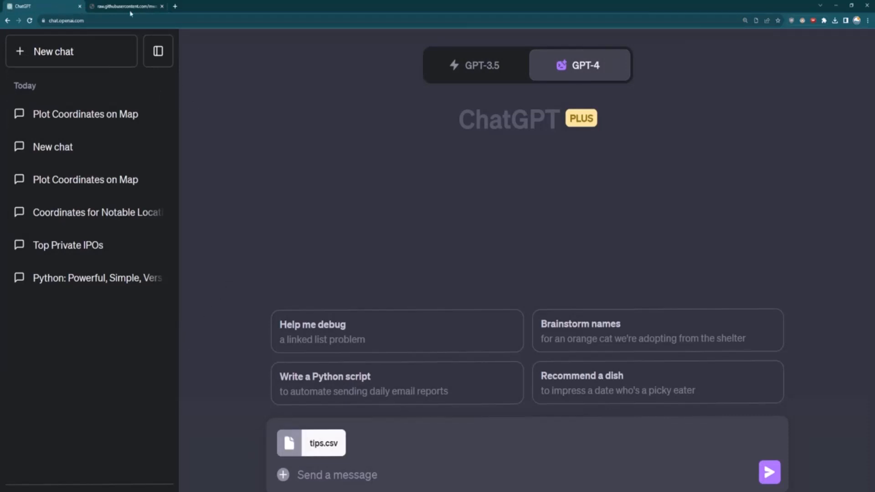
mouse_move(126, 7)
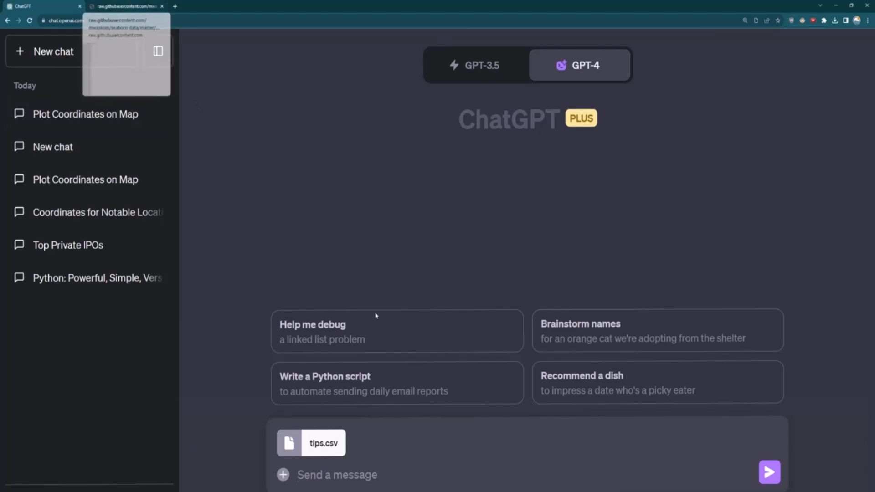
- Send the question 'What is the average tip amount?' about the attached tips data
text(What)
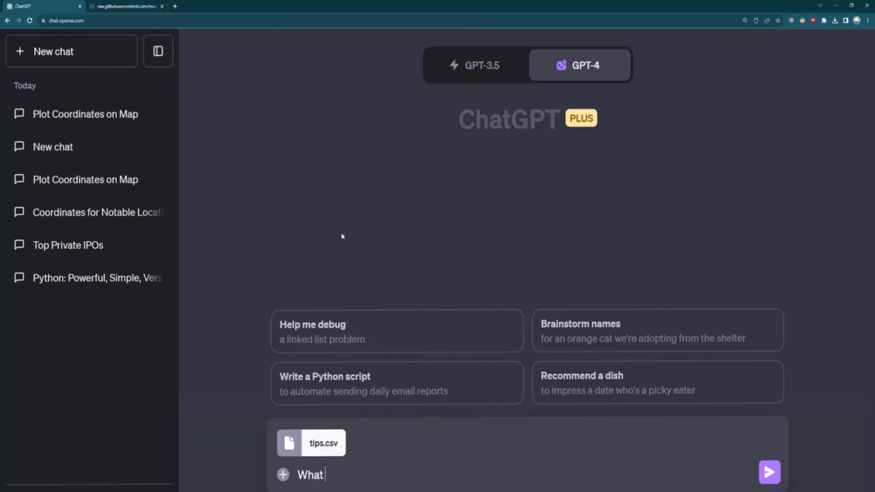
text(is the average t)
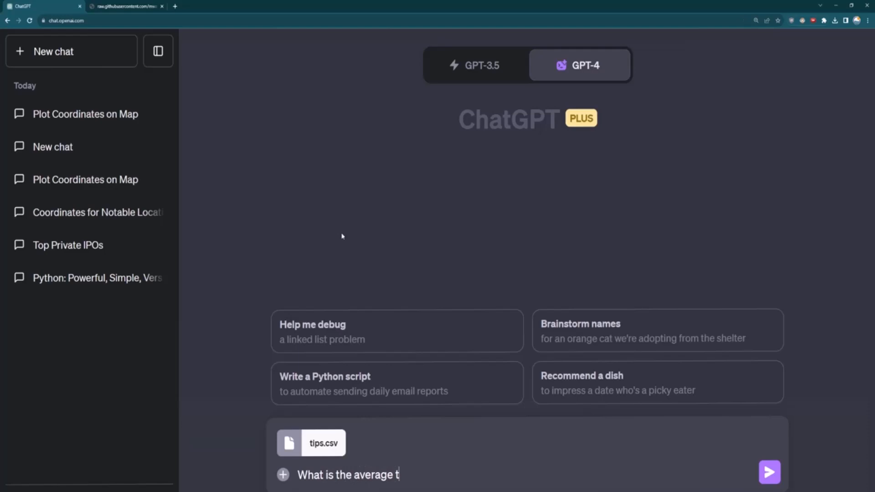
text(ip amount?)
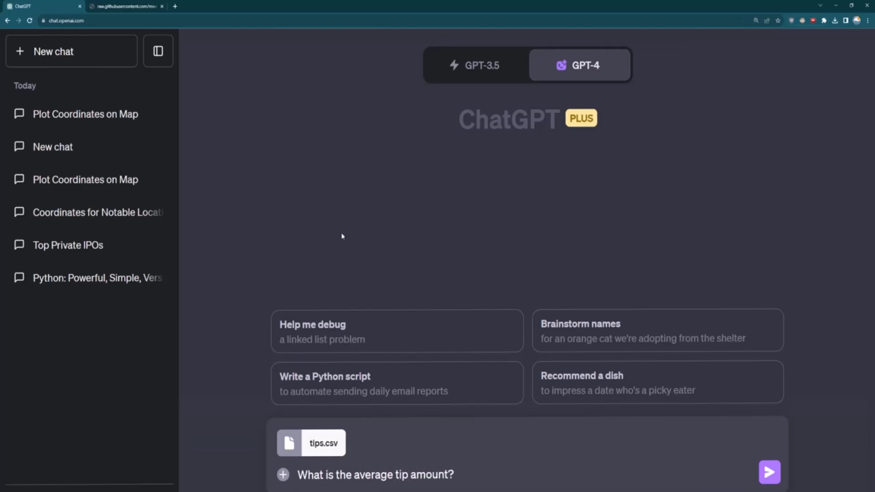
click(770, 472)
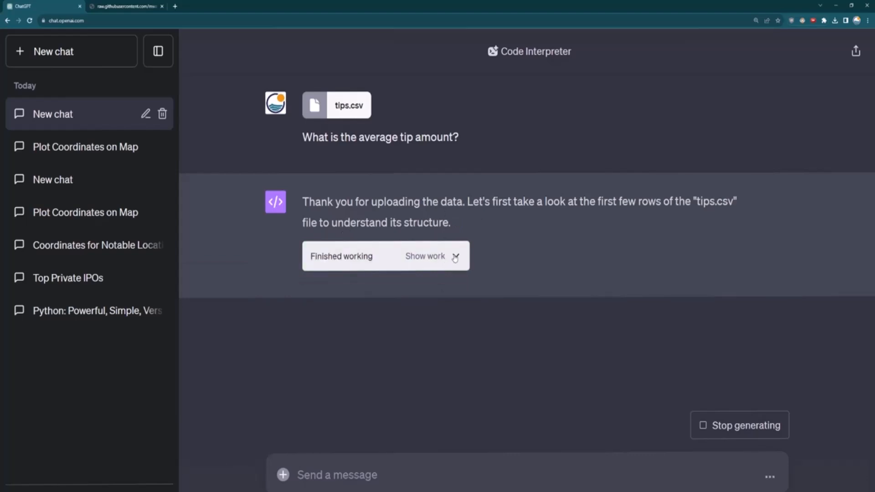
- Reveal the code that loaded the tips data and computed the ~$3.00 average tip
click(425, 256)
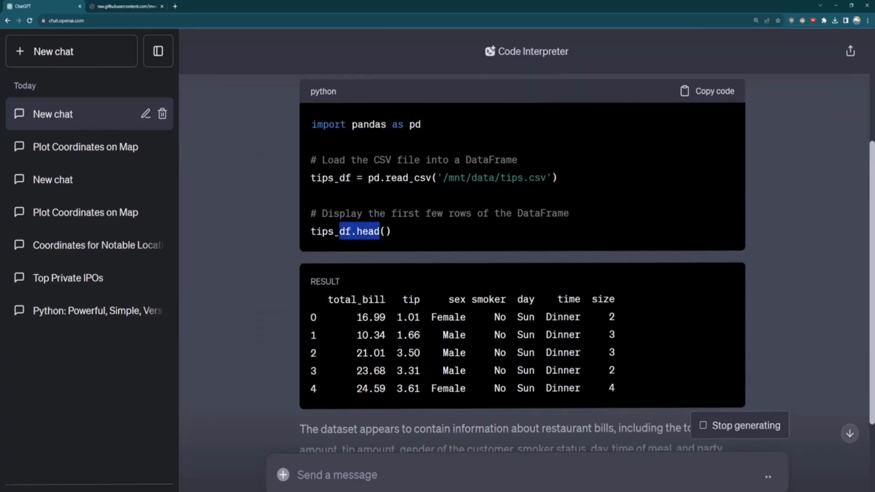
scroll(down, 3)
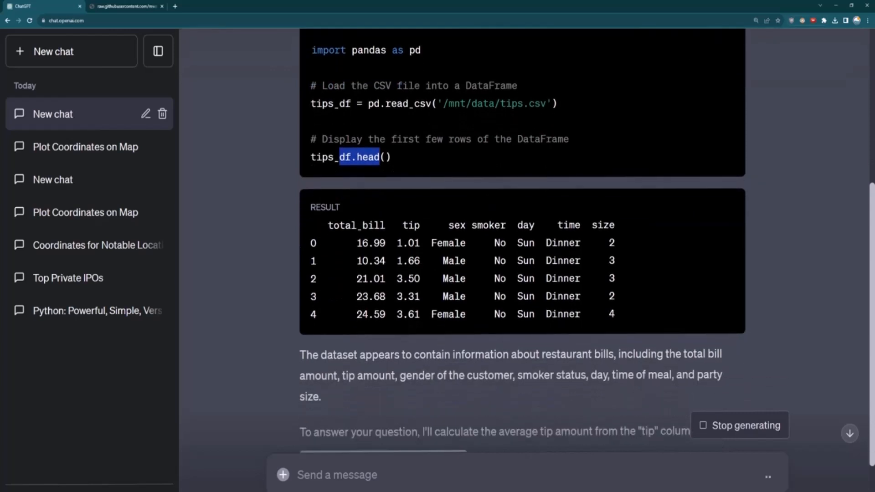
scroll(down, 3)
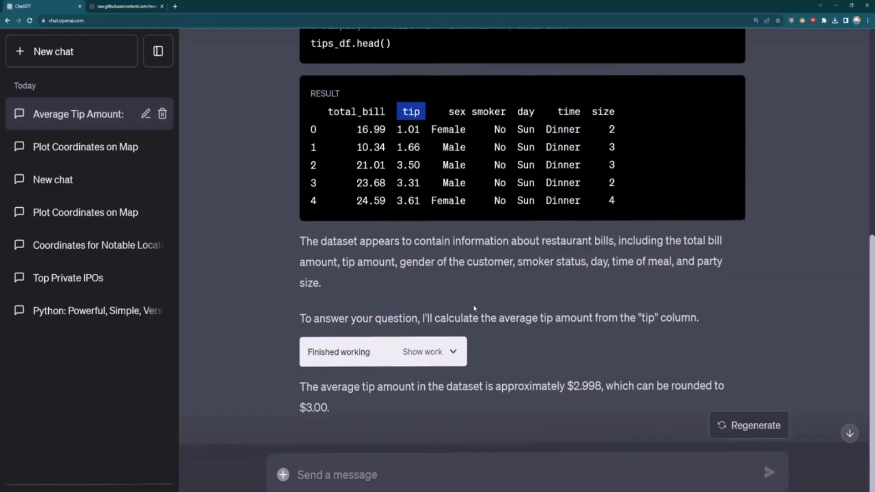
click(422, 352)
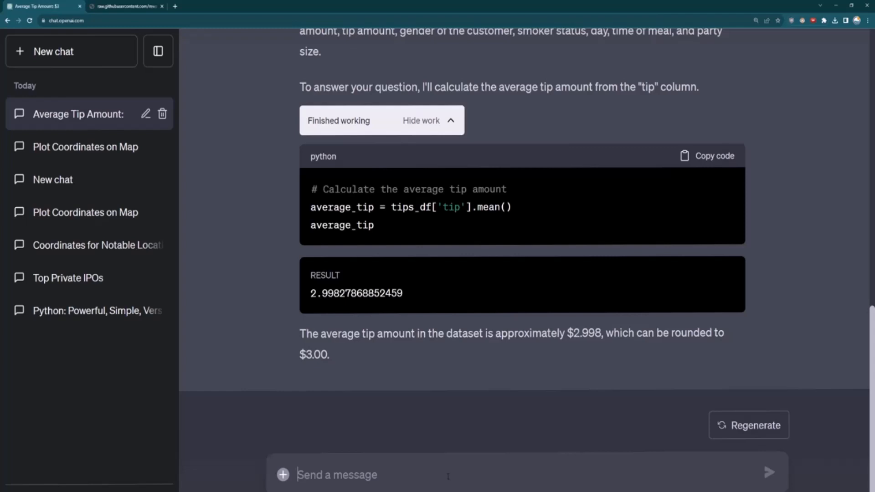
- Send the question 'What is the average tip per day?', correcting 'based off' to 'per day'
text(What is the)
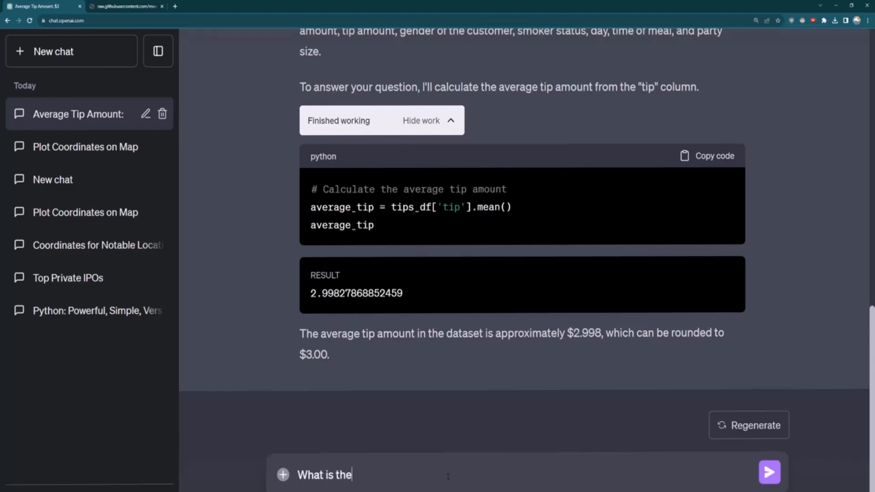
text(average tip)
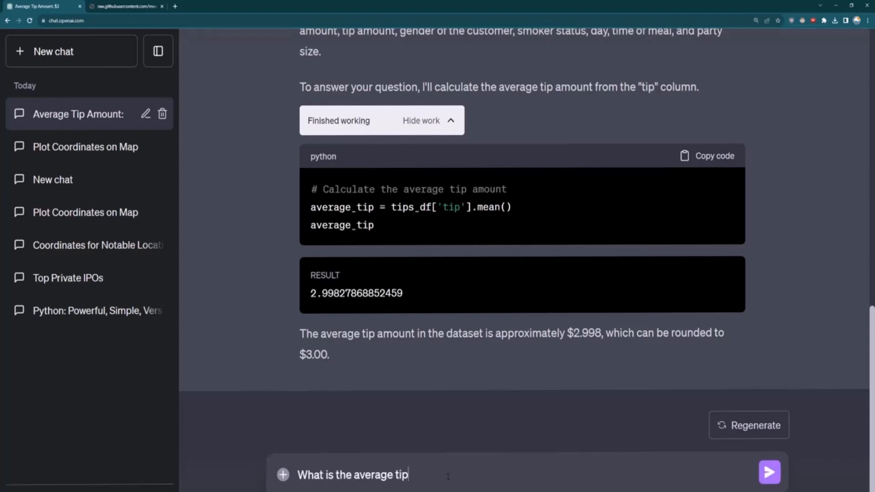
text(based off)
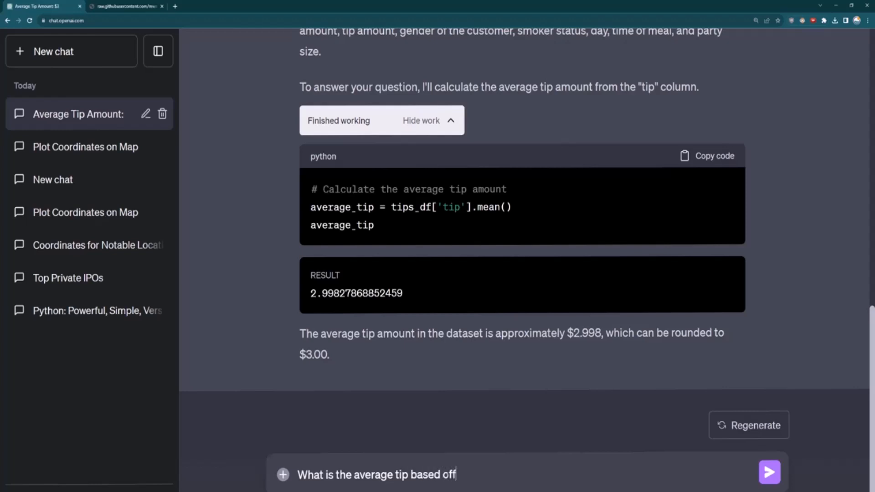
key(Backspace)
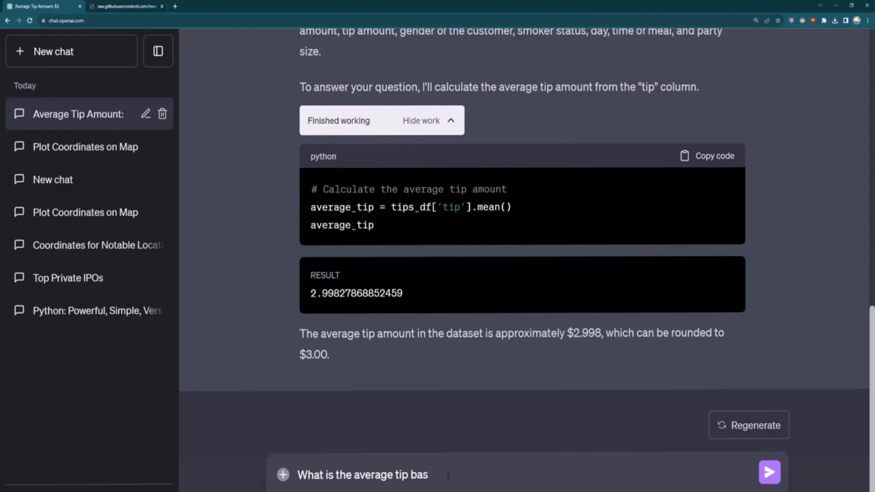
text(per day?)
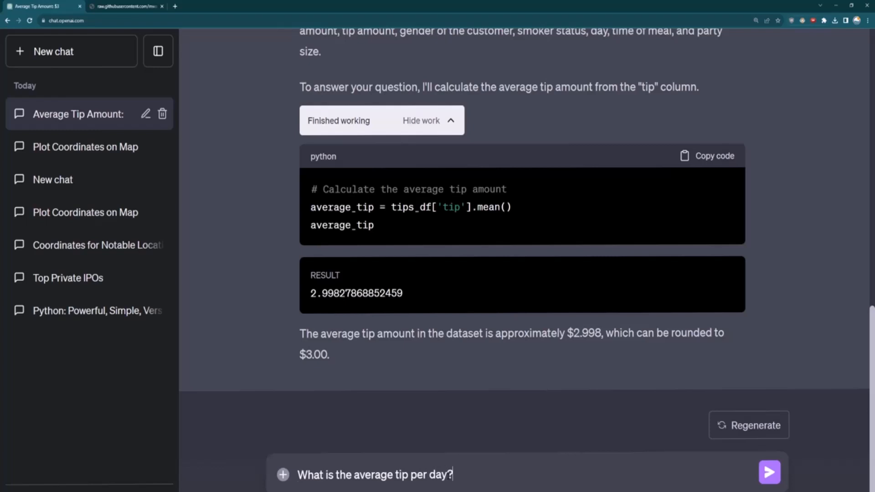
click(770, 472)
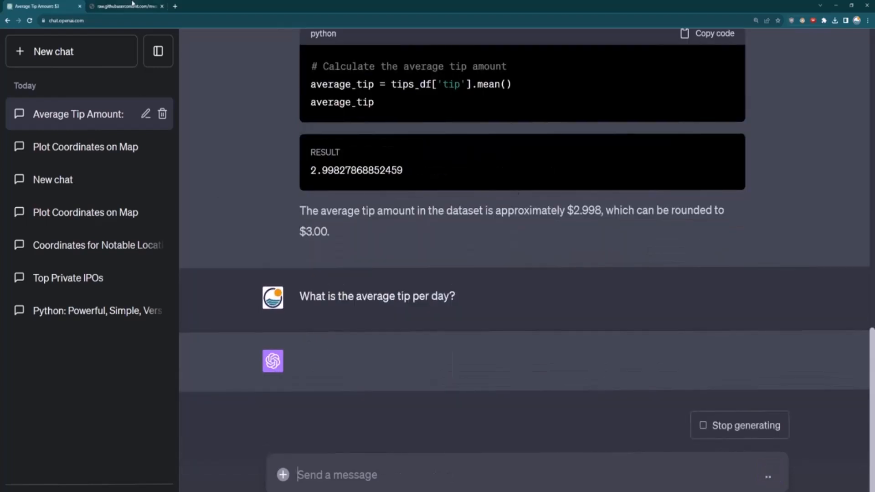
click(126, 6)
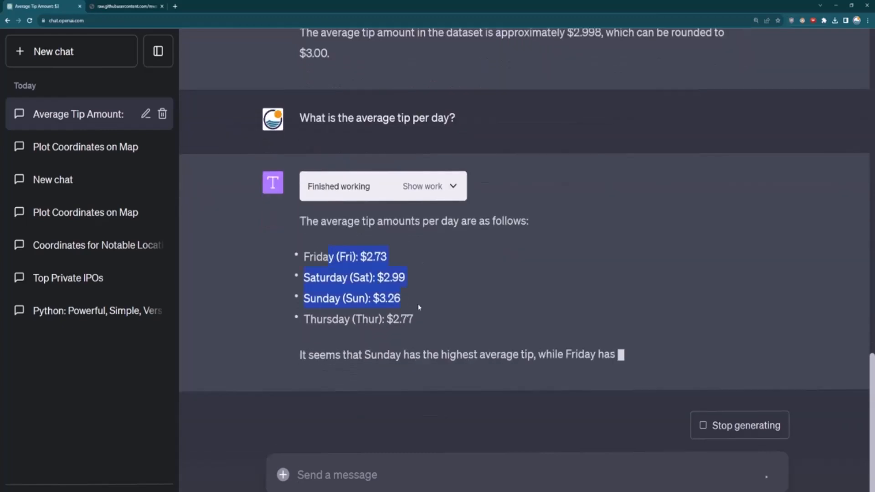
- Reveal the groupby code behind the per-day averages and read through the Sunday-highest, Friday-lowest results
click(422, 186)
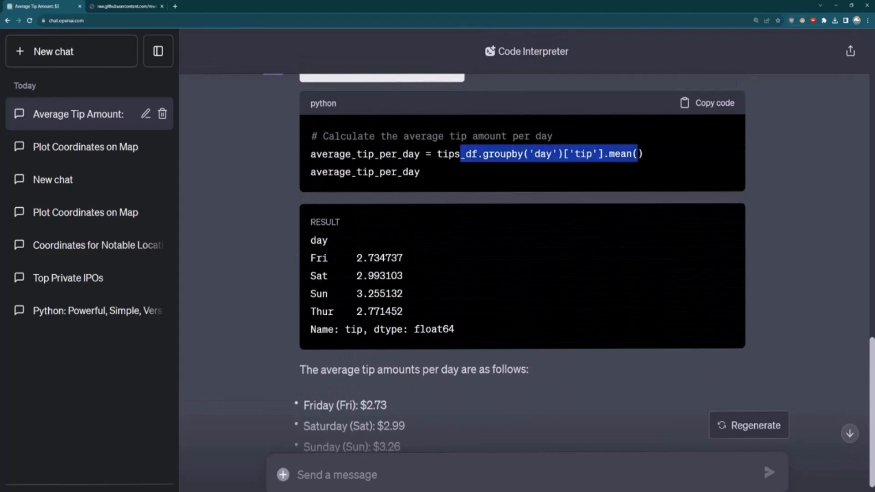
scroll(down, 3)
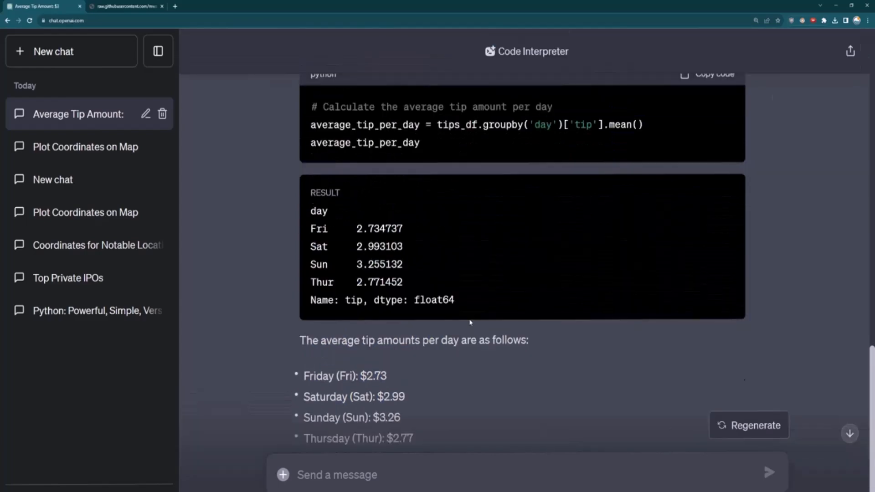
scroll(up, 3)
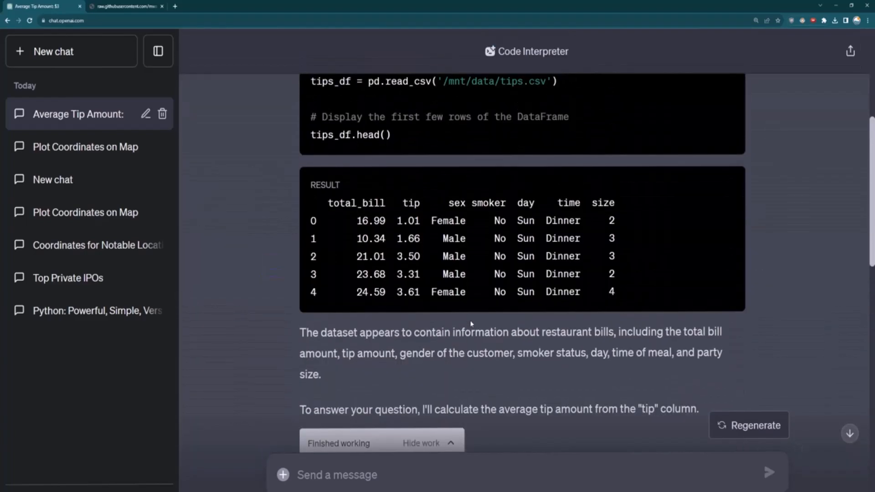
scroll(down, 3)
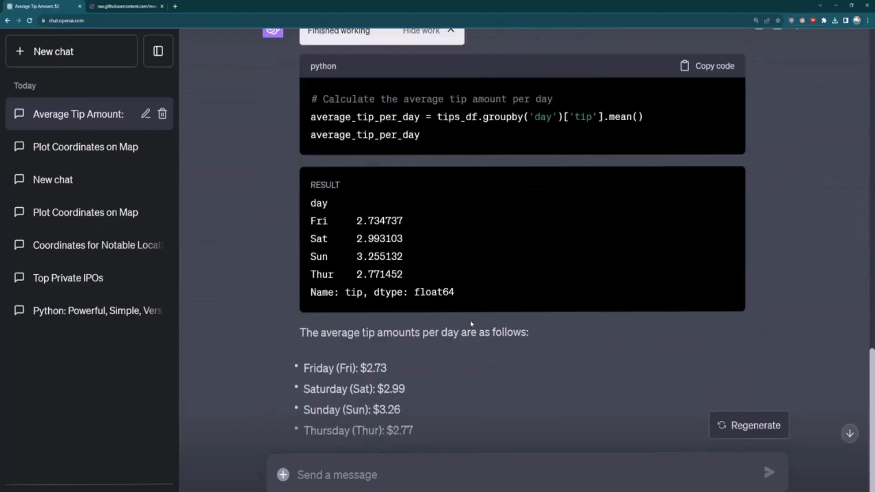
scroll(down, 3)
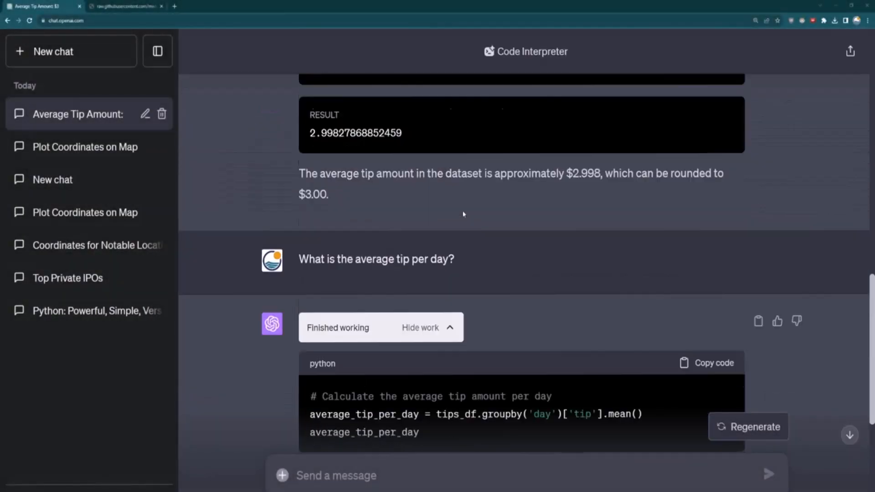
scroll(down, 3)
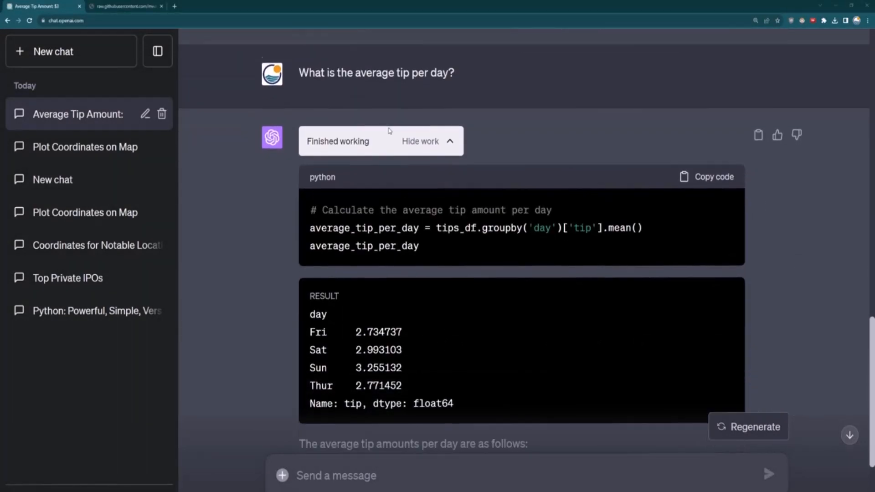
scroll(down, 3)
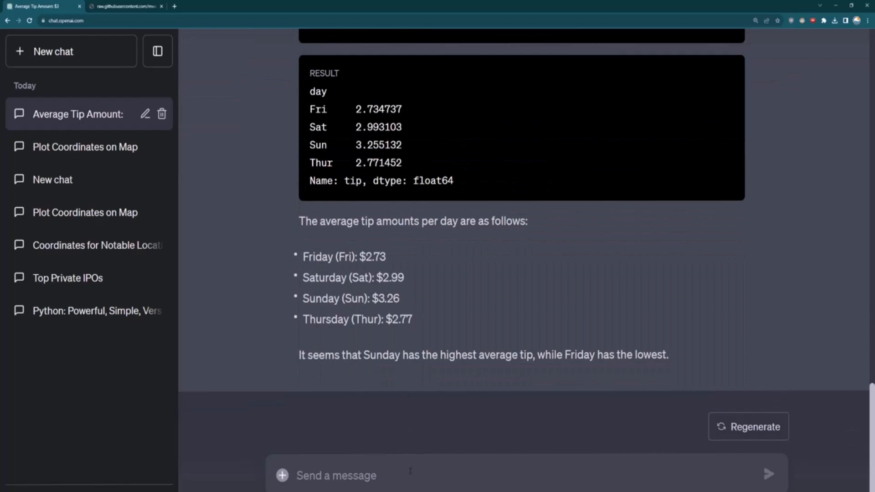
- Draft 'Visualize the distribution of amount' and check the total_bill column name in the data preview
text(Visualize)
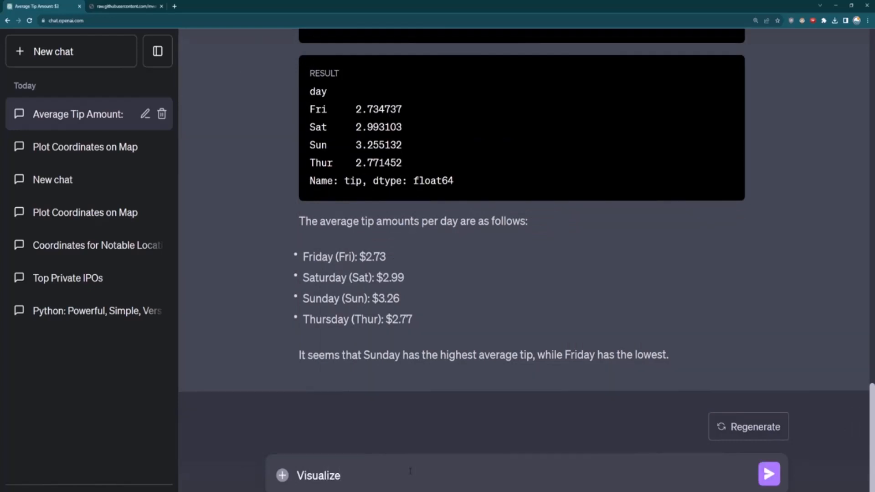
text(t)
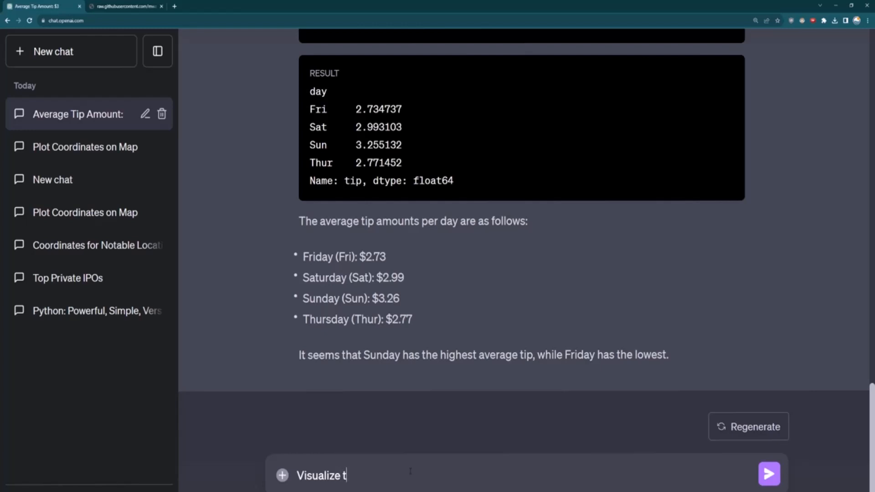
text(he distri)
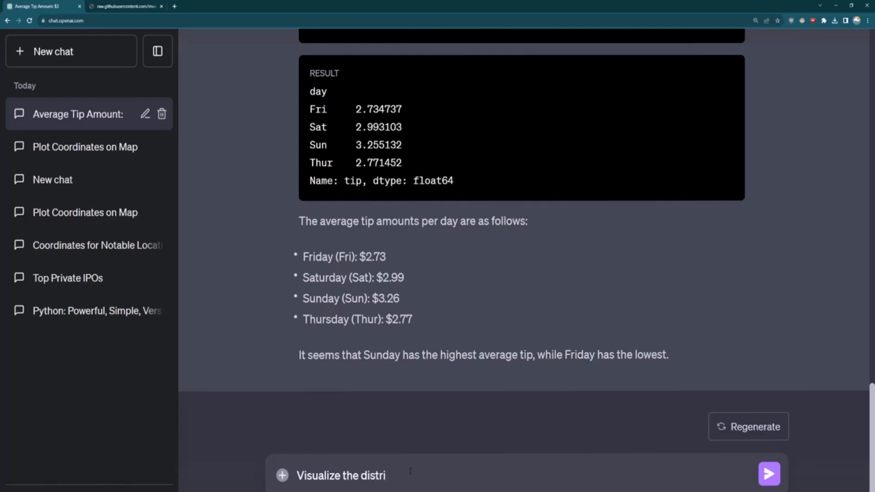
text(bution)
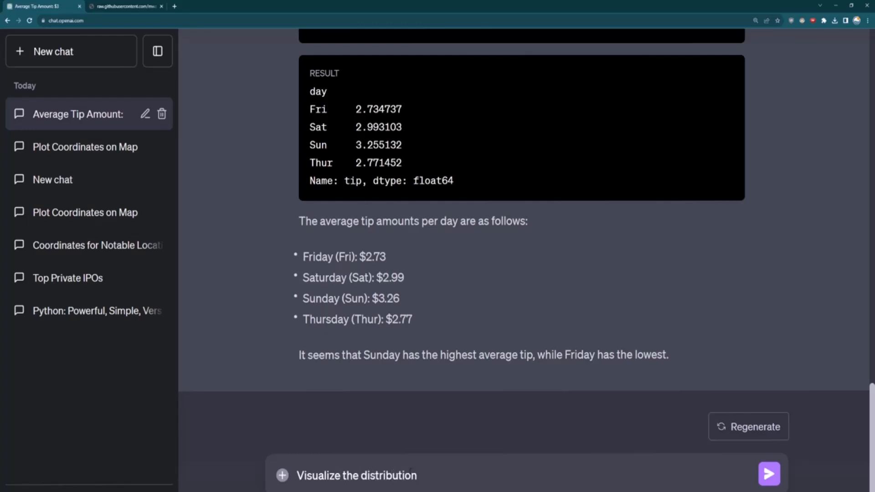
text(of)
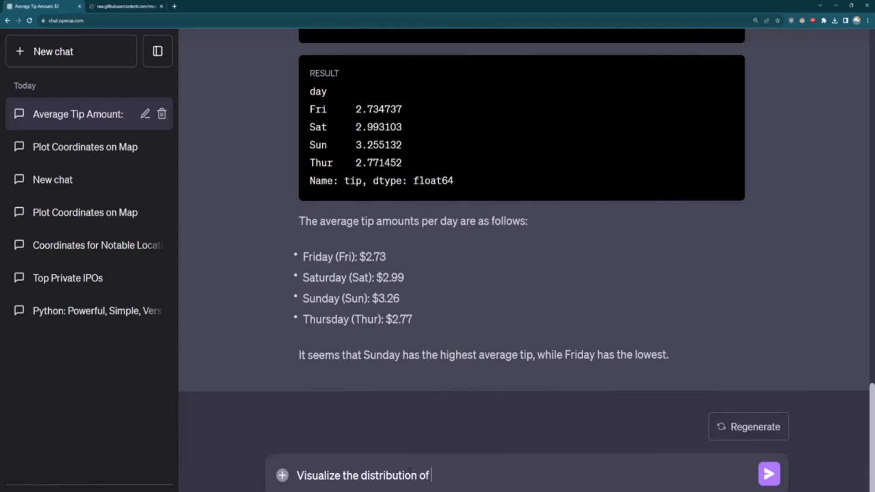
text(amount)
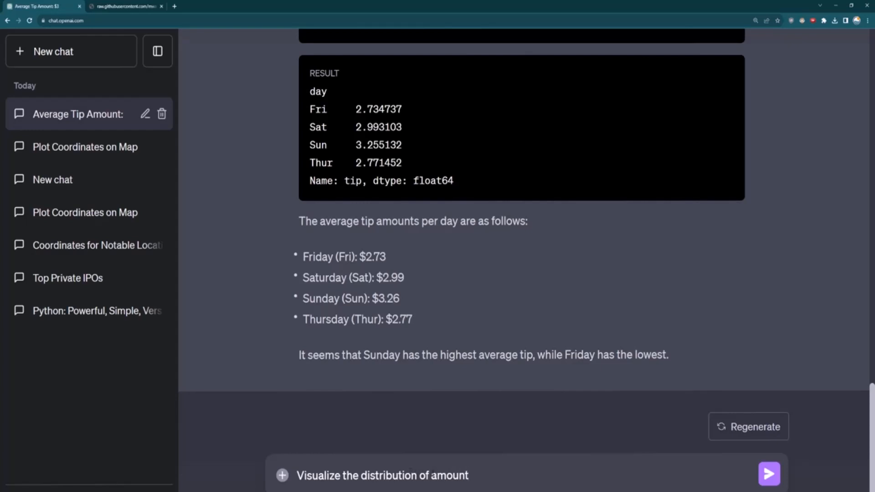
double_click(449, 476)
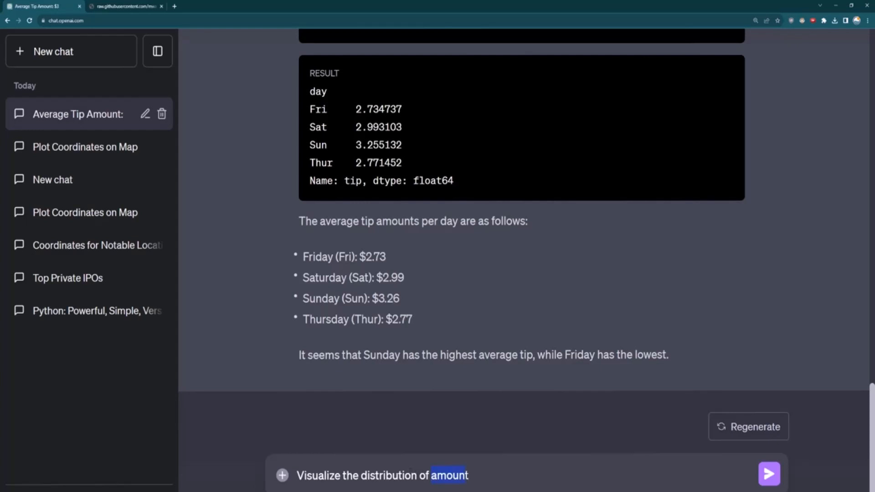
scroll(up, 3)
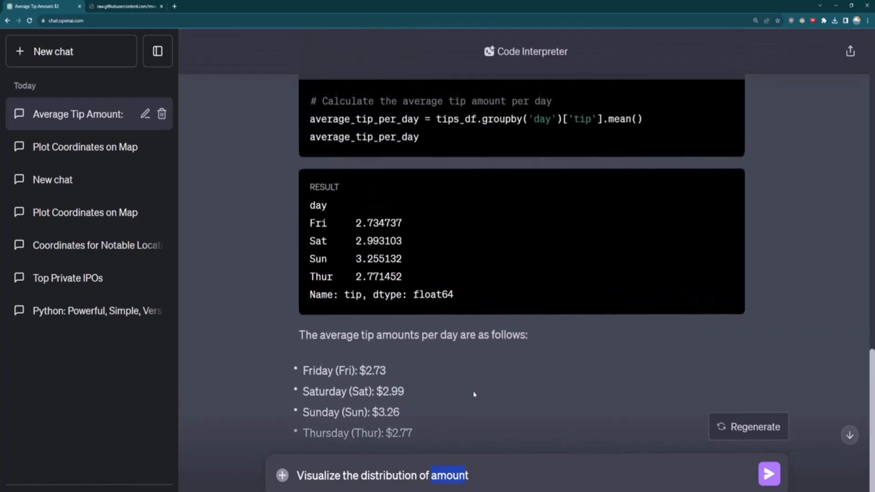
scroll(up, 3)
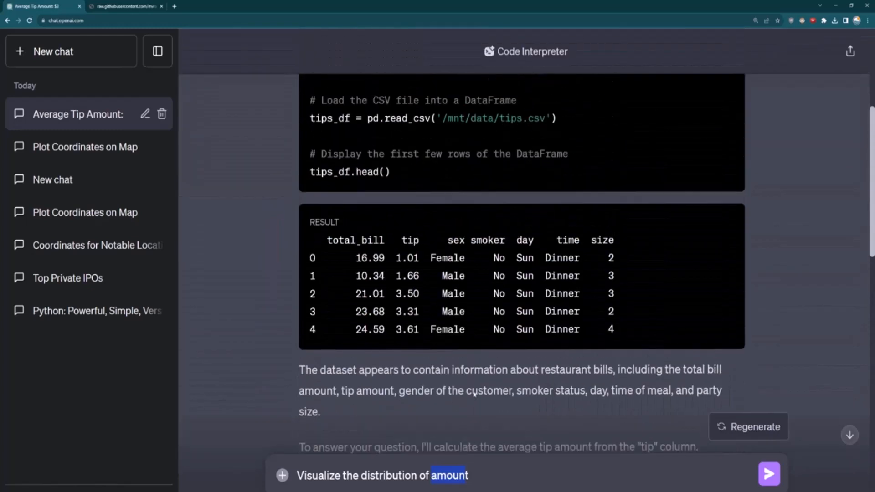
mouse_move(444, 461)
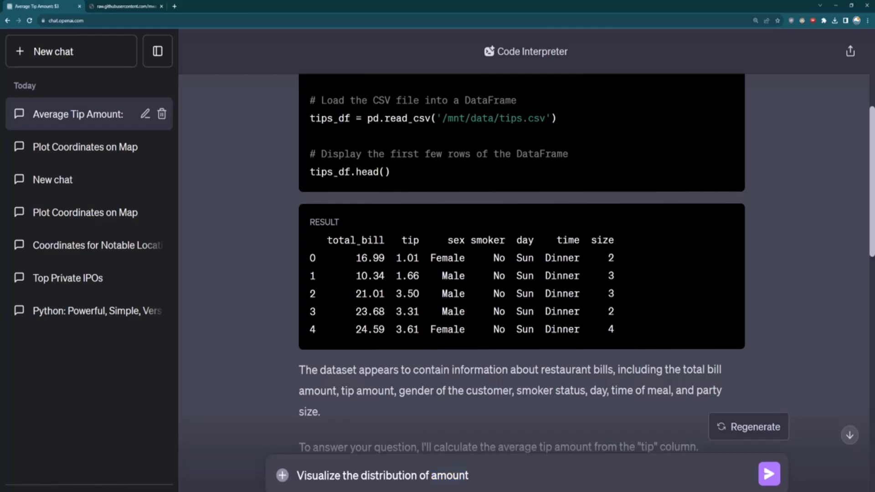
double_click(354, 240)
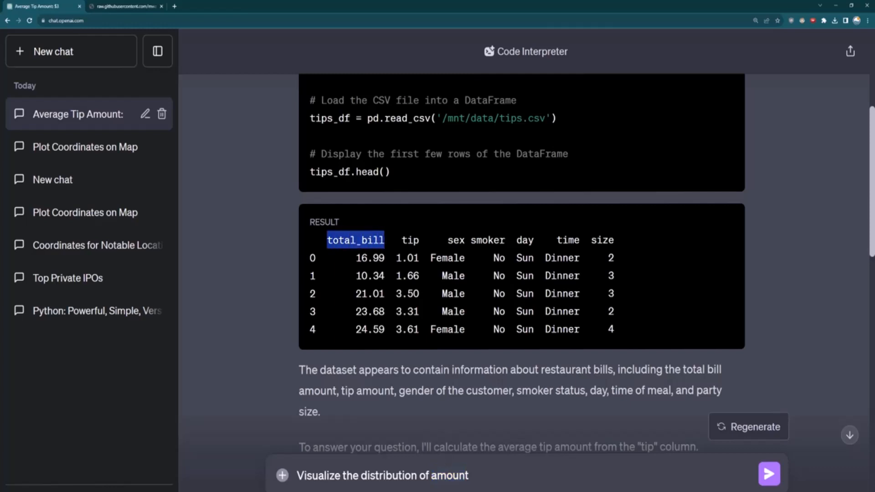
click(383, 258)
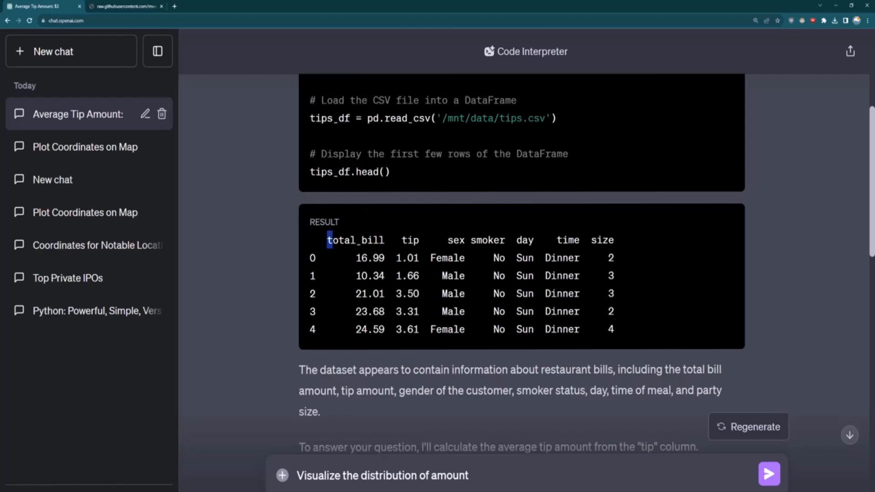
- Replace 'amount' with total_bill and send 'Visualize the distribution of total_bill per day'
double_click(452, 476)
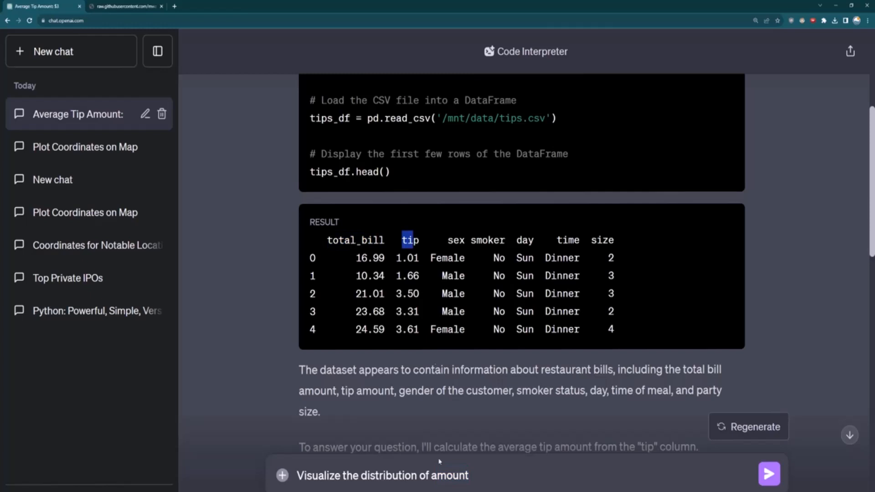
double_click(450, 476)
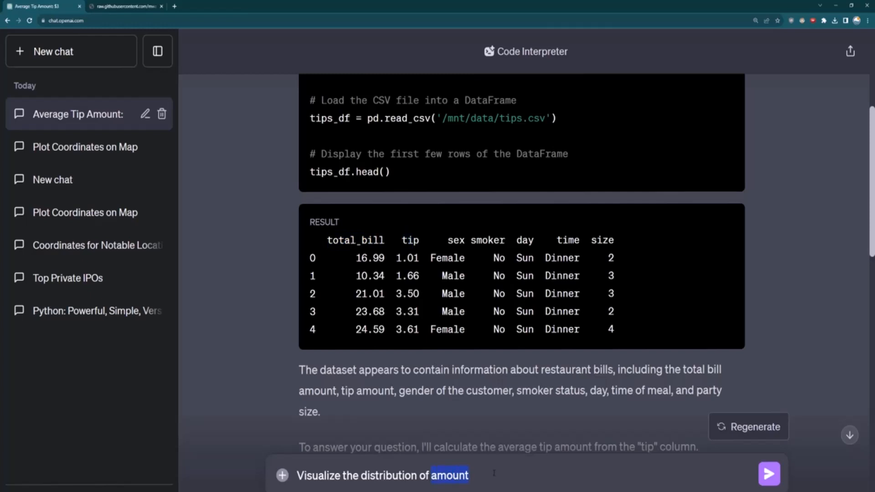
text(tota)
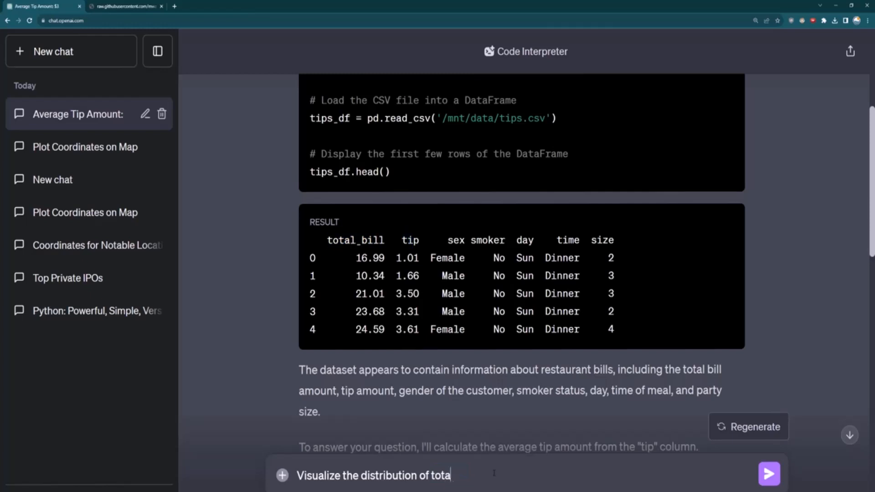
text(l_bill)
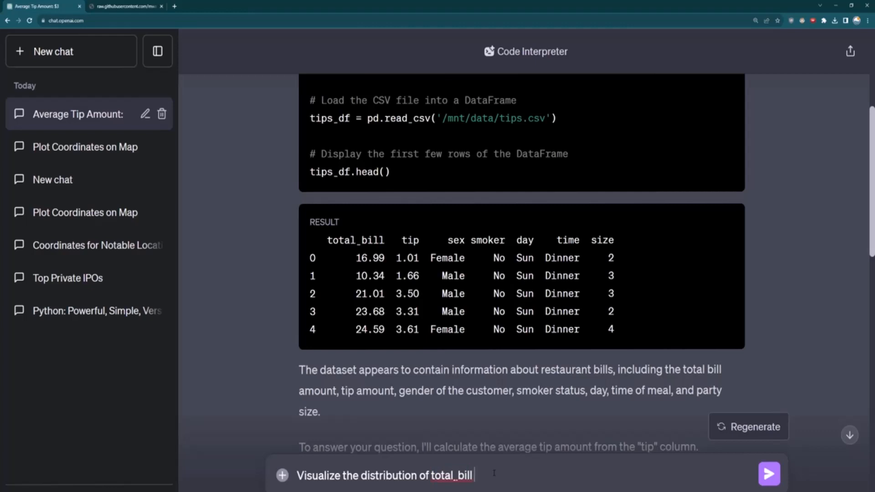
text(per)
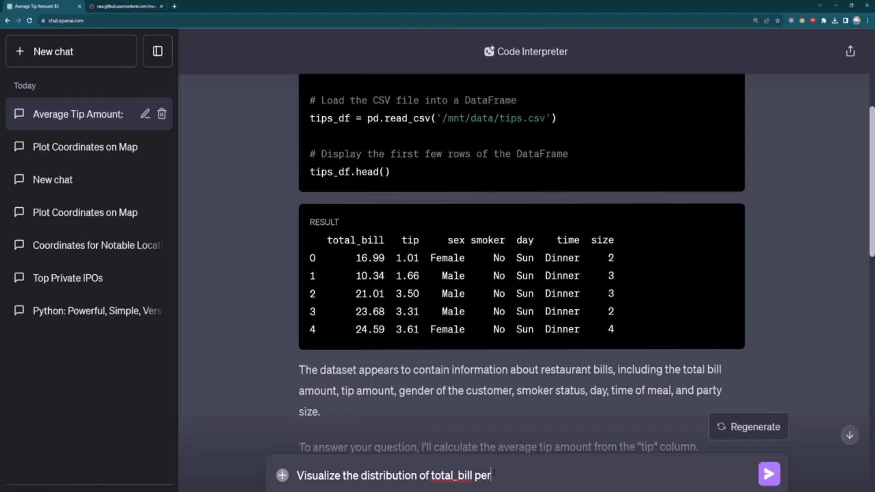
click(769, 474)
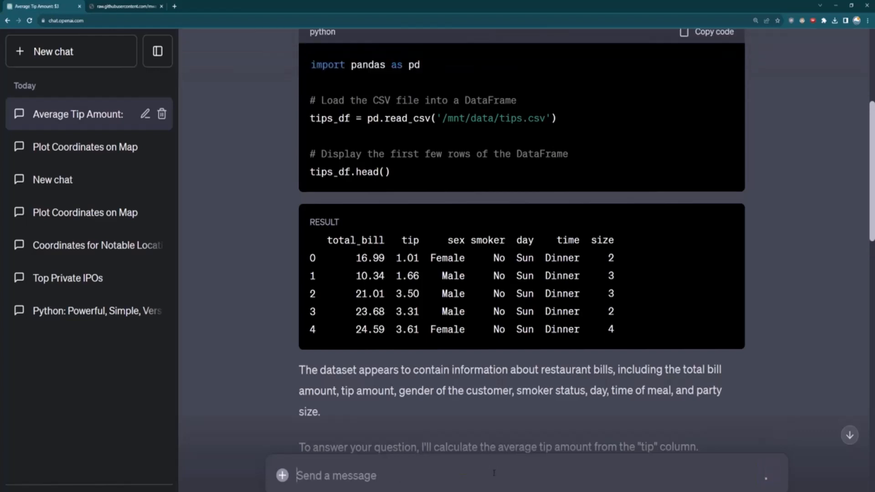
- Reveal the seaborn code that produced the total_bill per day box plot
scroll(down, 3)
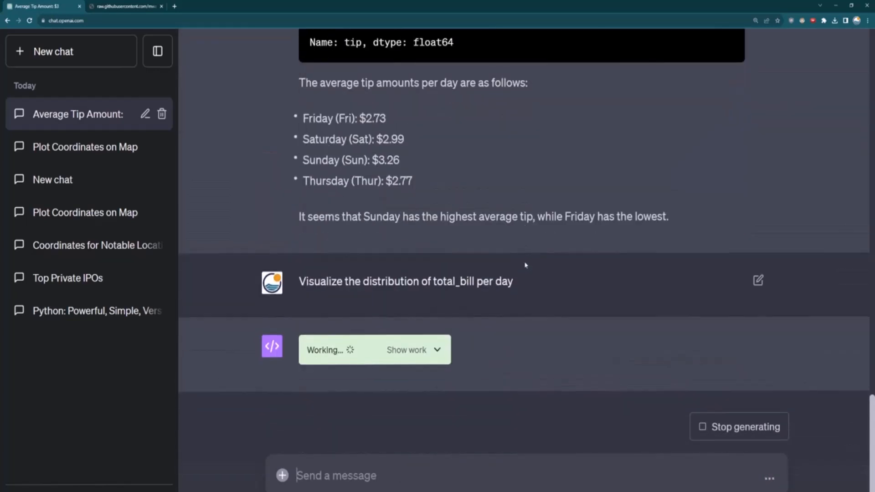
double_click(450, 281)
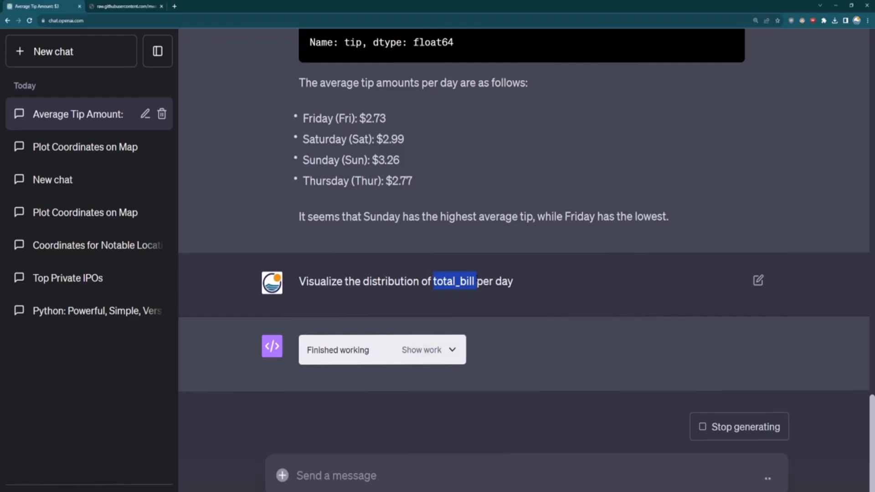
scroll(up, 3)
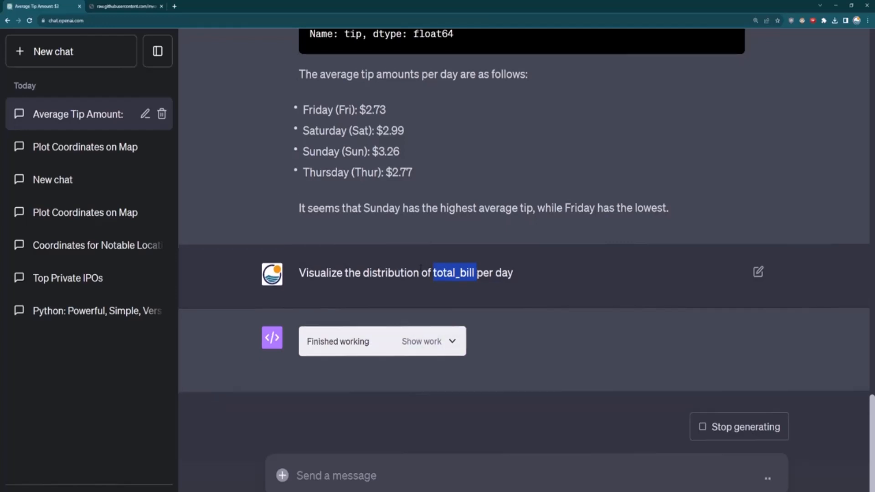
scroll(down, 3)
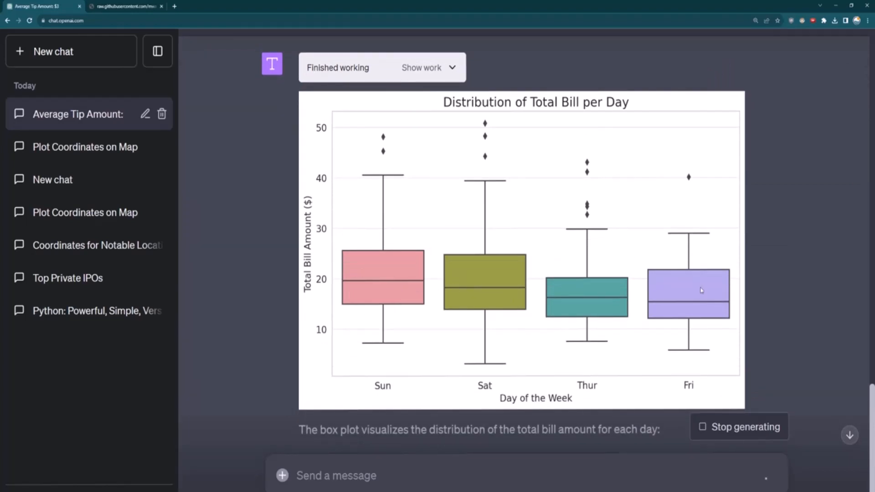
click(422, 67)
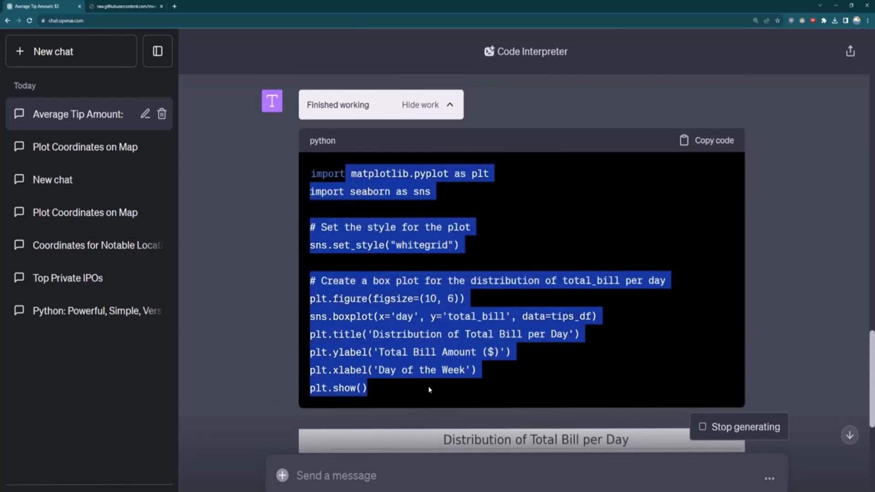
- Review the box plot and its day-by-day explanation naming Sunday highest and Friday lowest
scroll(down, 3)
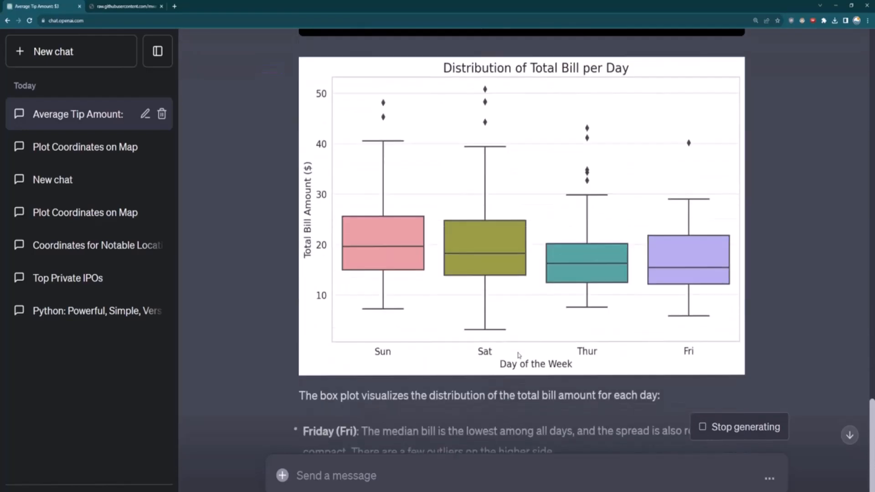
scroll(down, 3)
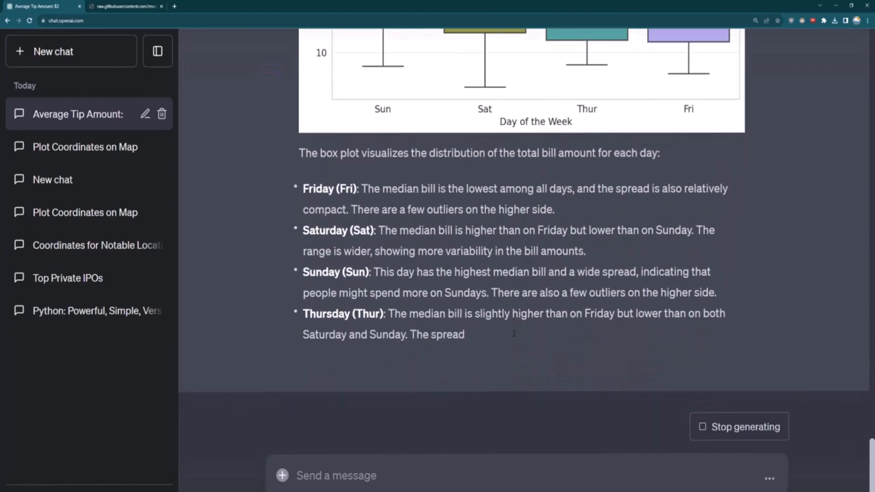
scroll(up, 3)
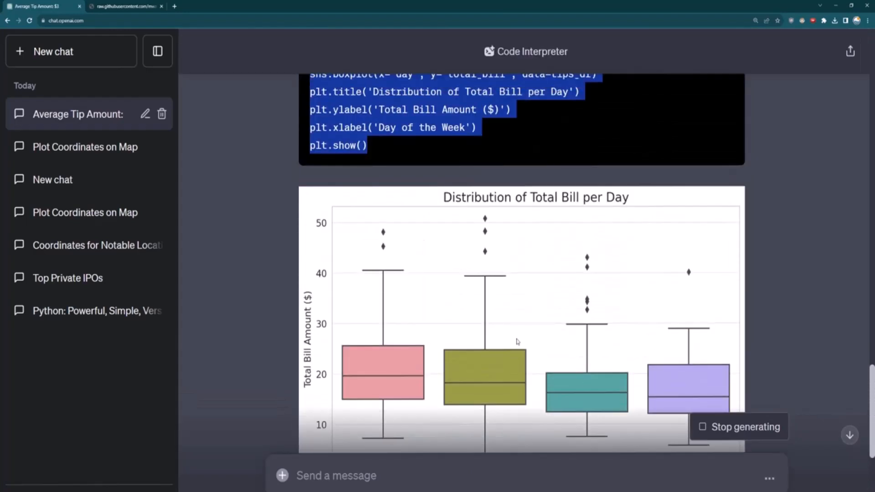
scroll(down, 3)
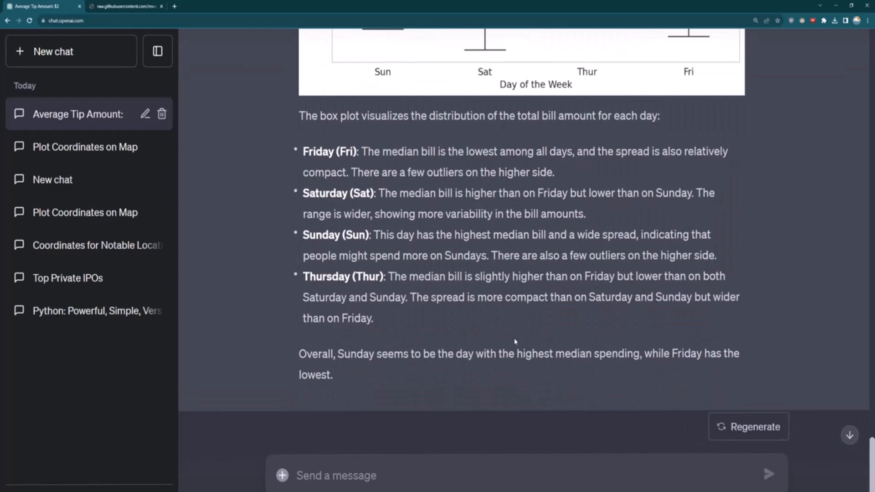
scroll(down, 3)
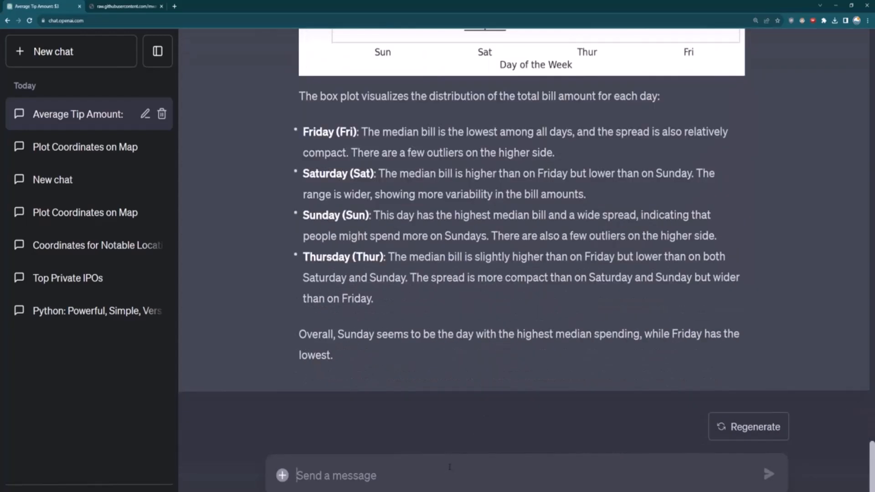
mouse_move(459, 415)
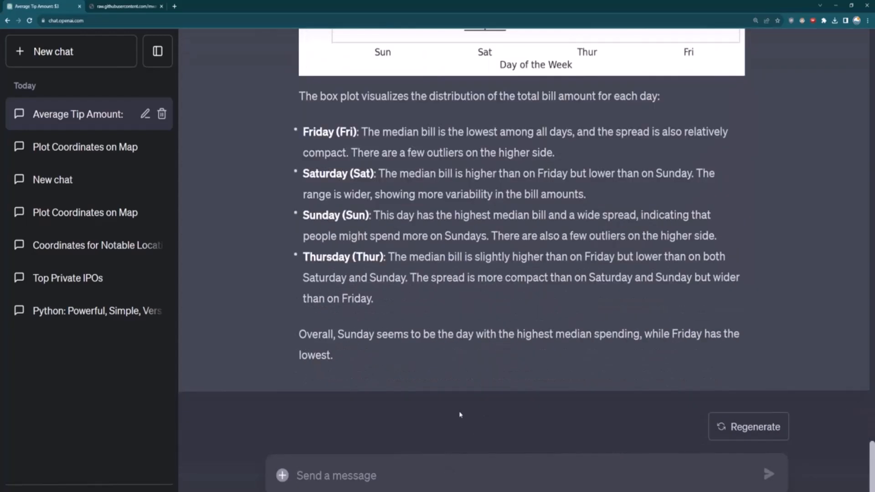
- Send 'Make up a visual distribution of customer heights' and get the histogram centred around 167 cm
text(Make up a visua)
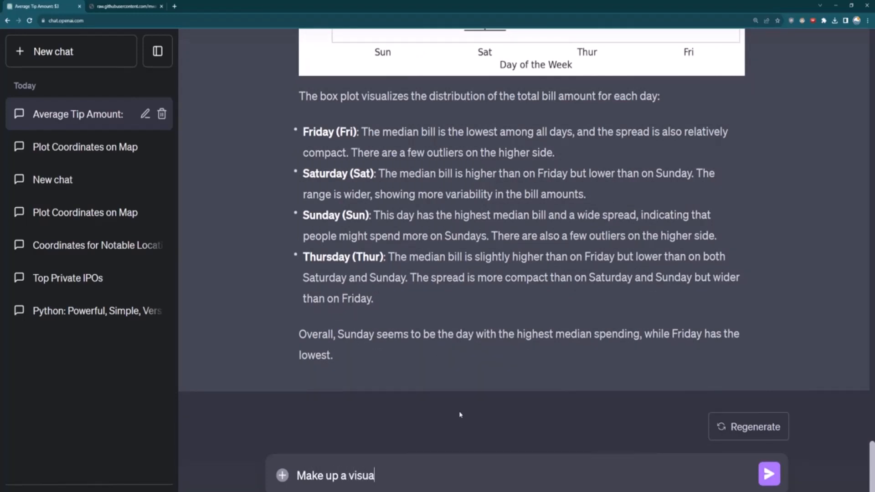
text(l distr)
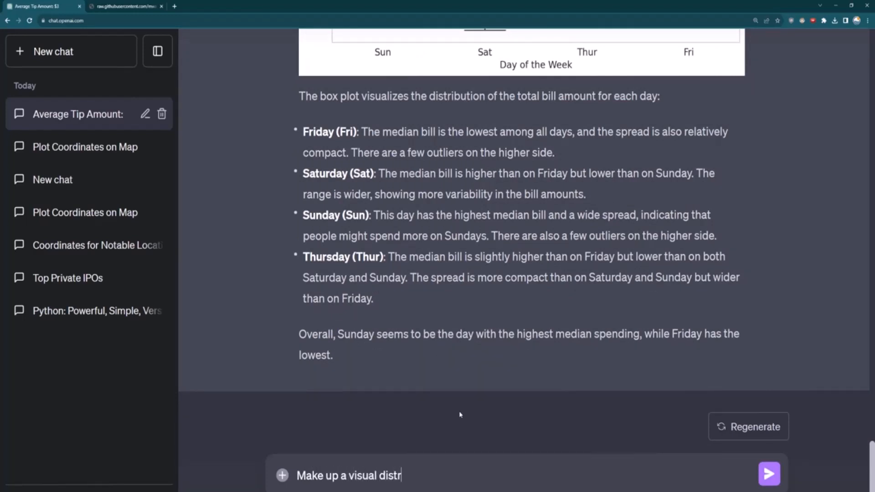
text(bution of)
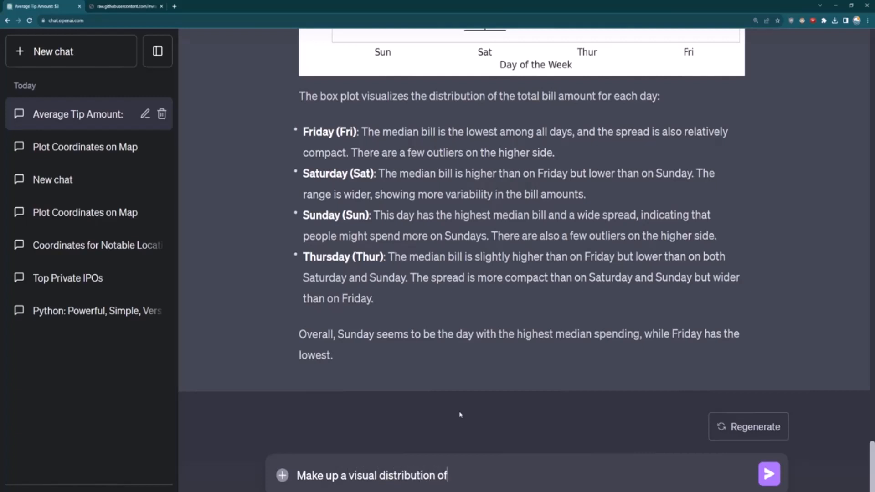
text(customer heig)
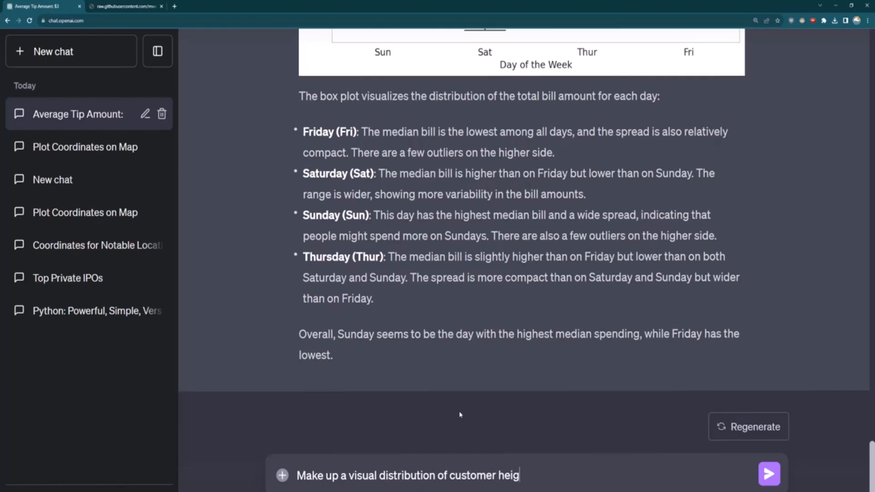
click(768, 474)
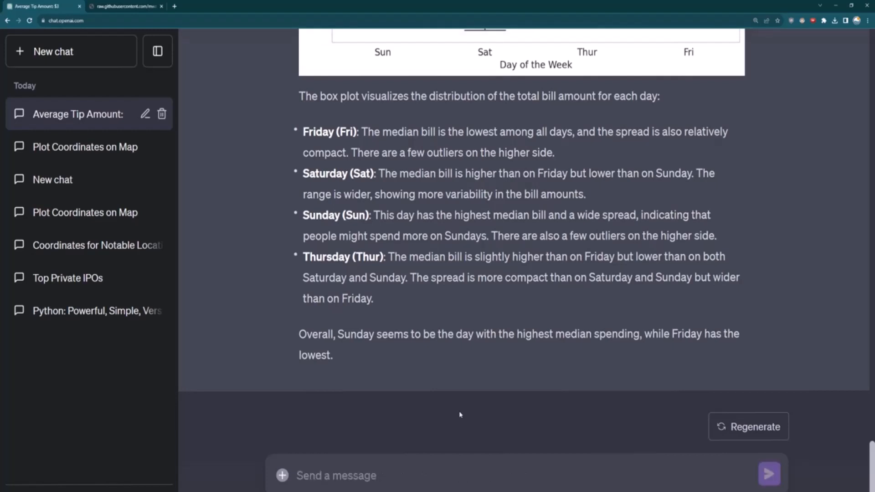
click(769, 474)
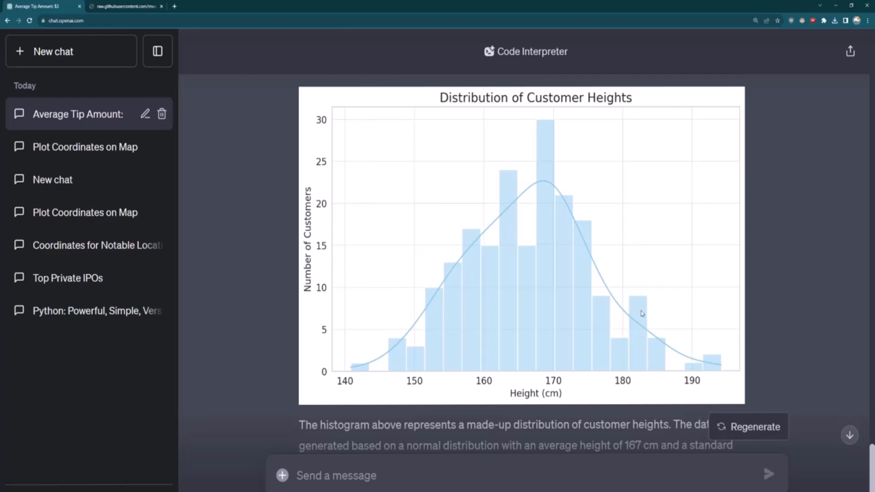
scroll(down, 3)
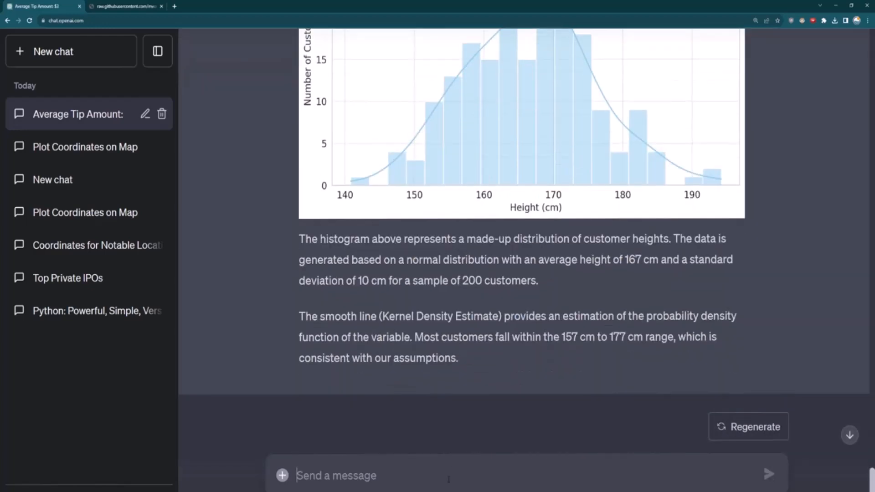
- Send 'Now give me that height data as a CSV file' and get the customer_heights.csv download link
text(Now gi)
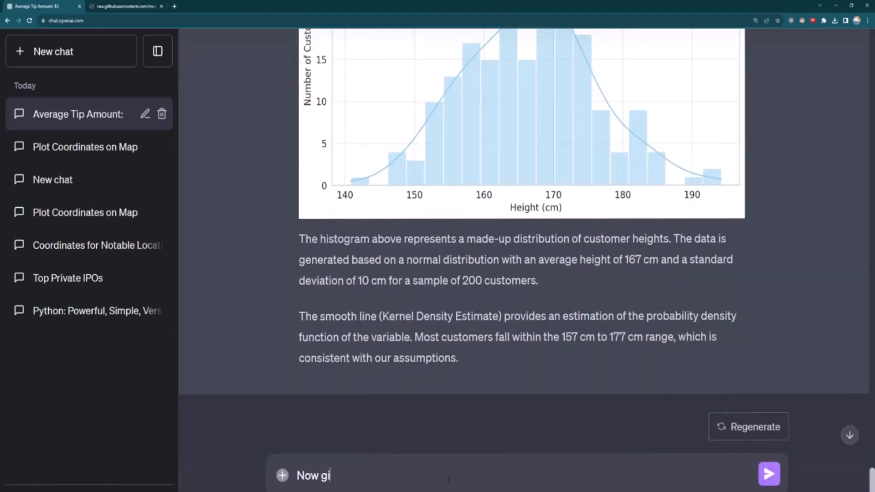
text(ve me that height)
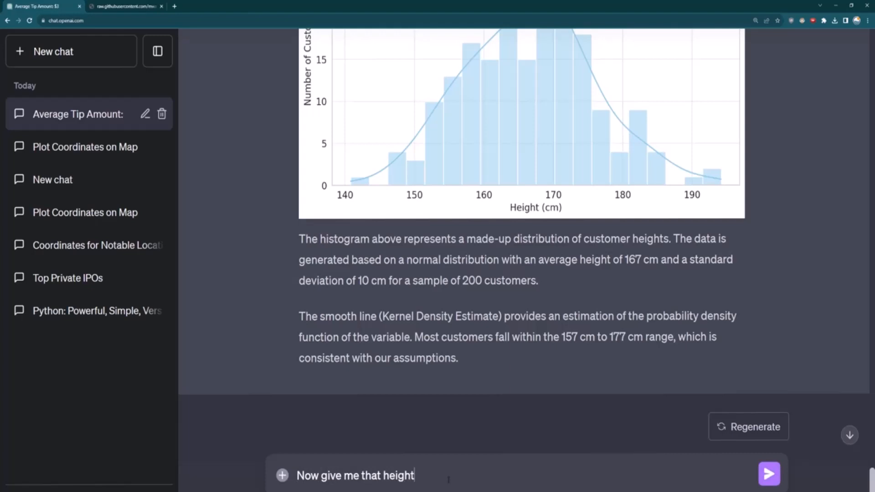
text(data as a CSV)
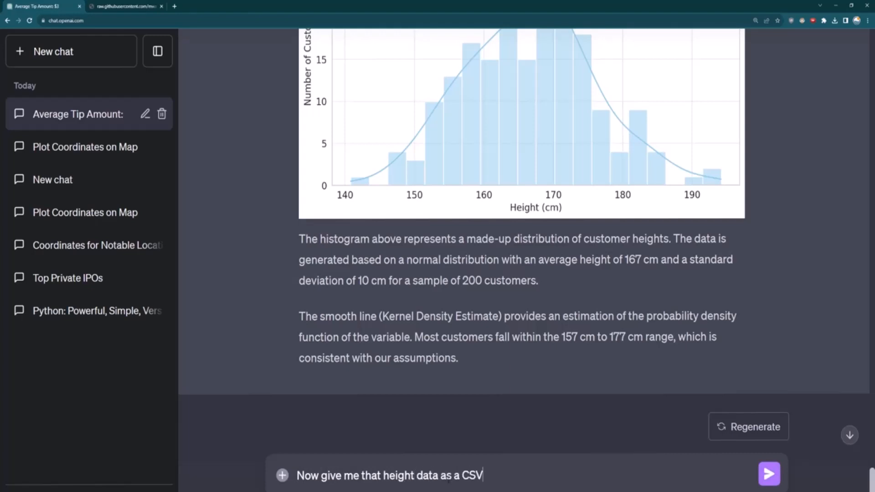
click(768, 474)
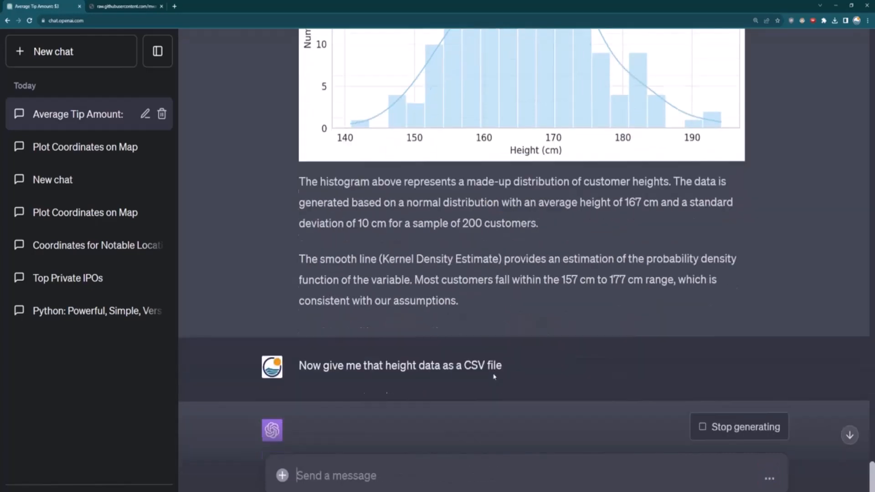
scroll(down, 3)
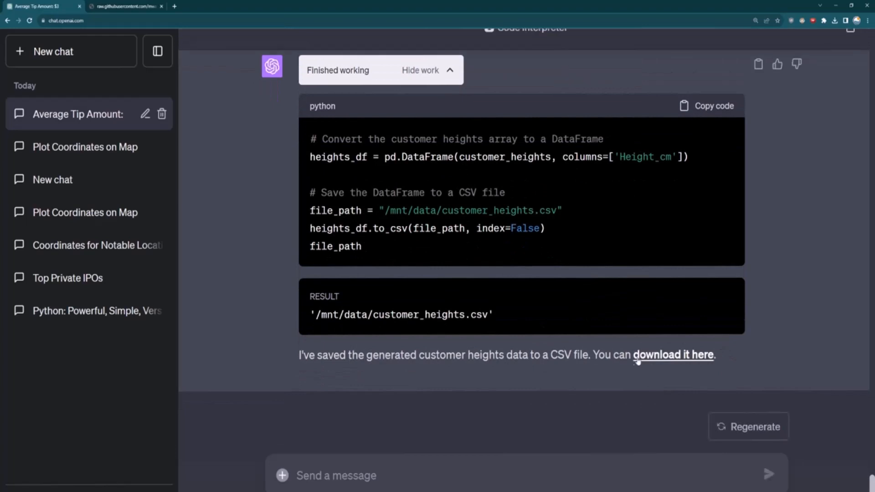
- Download customer_heights.csv, view its Height_cm values in Sublime Text, then close it
click(673, 354)
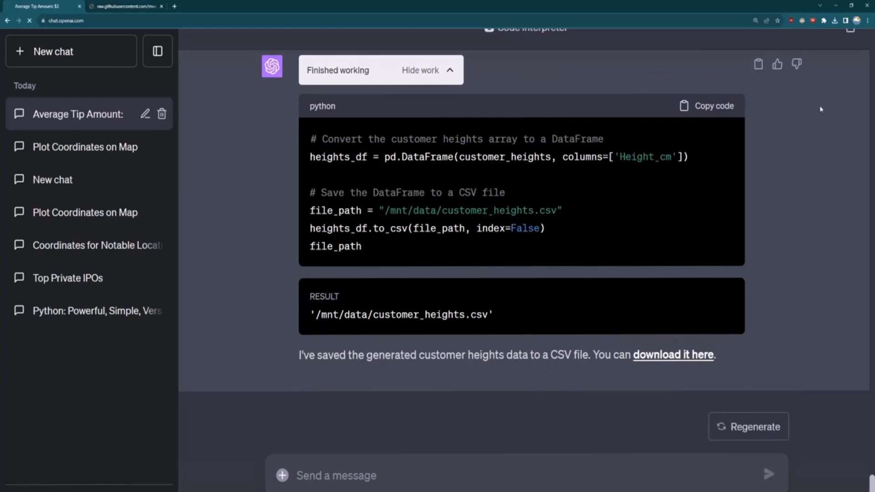
click(836, 21)
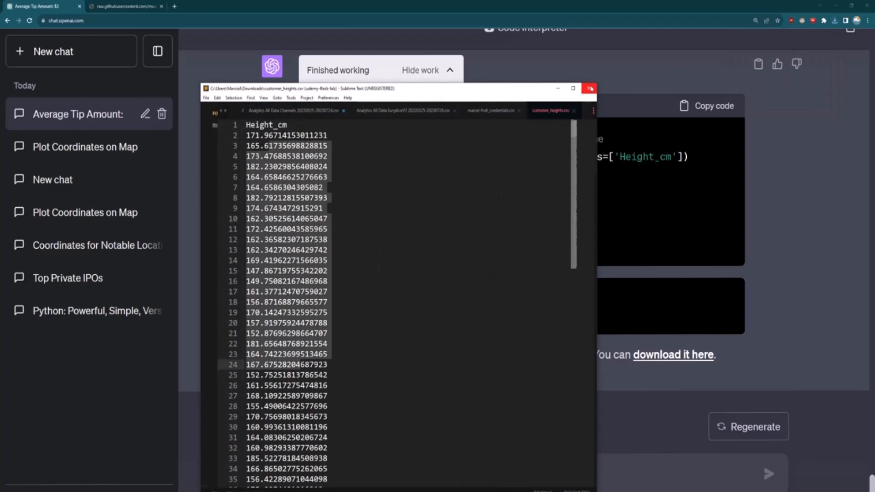
click(589, 88)
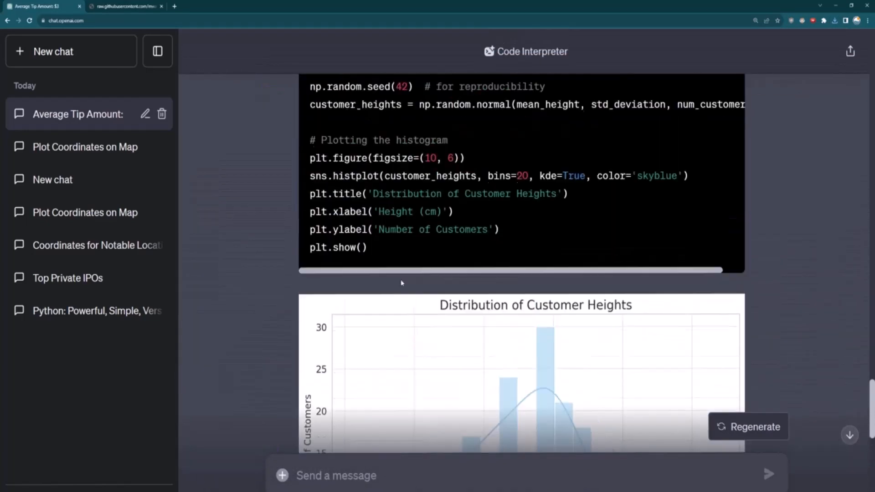
scroll(up, 3)
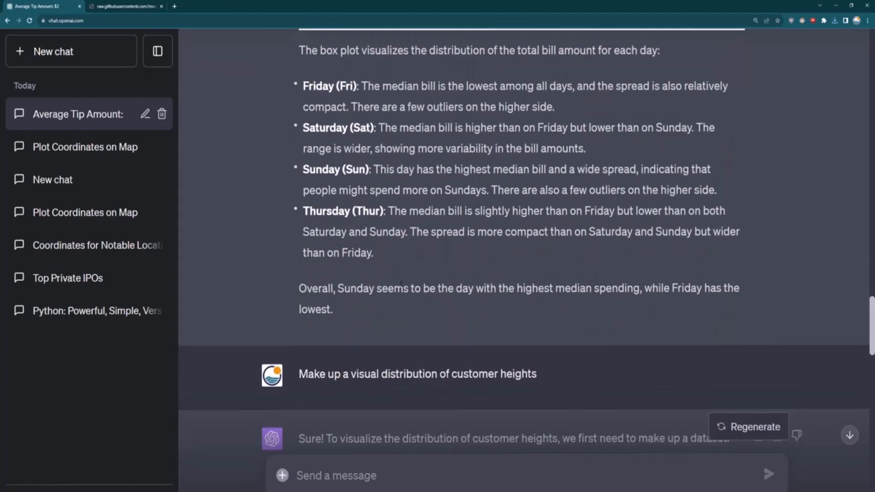
scroll(up, 3)
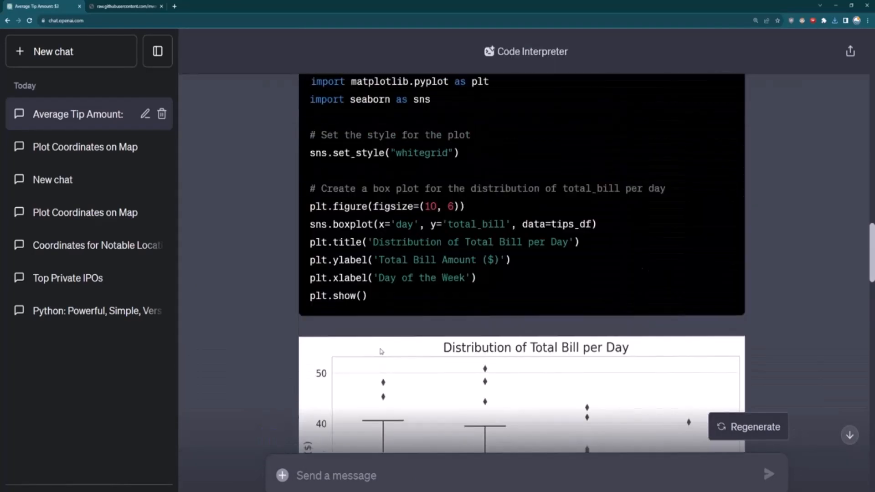
scroll(up, 3)
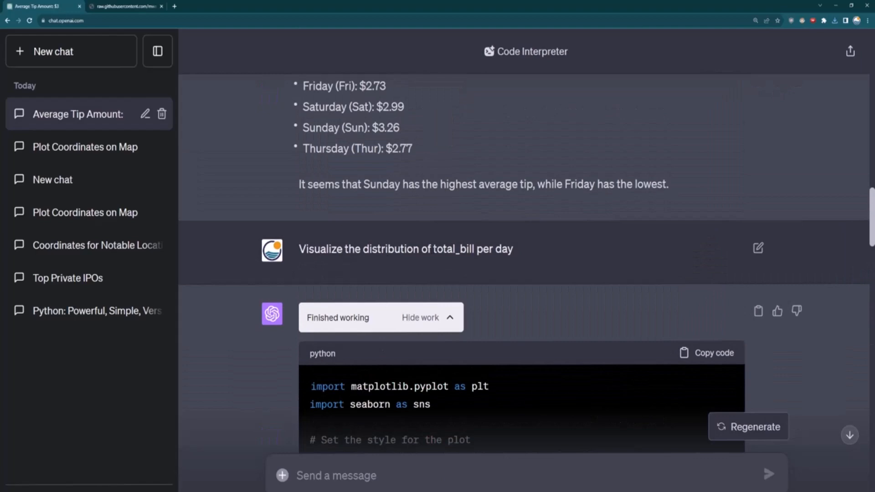
double_click(452, 249)
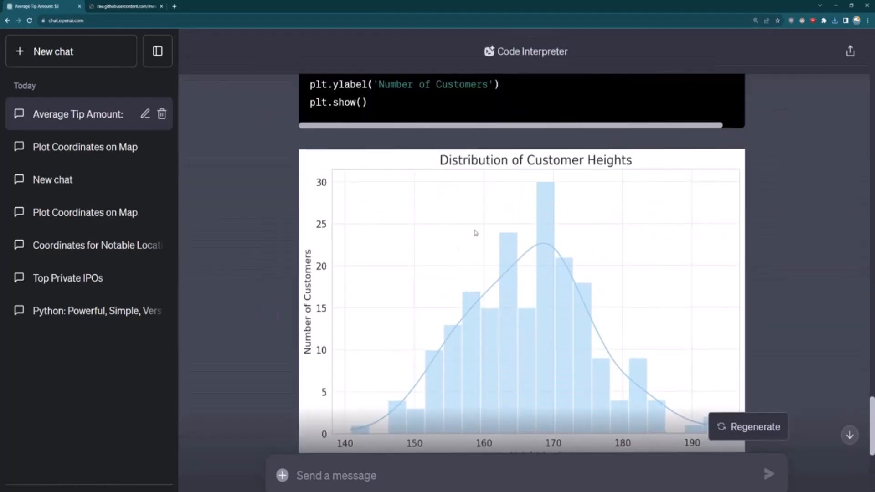
mouse_move(471, 229)
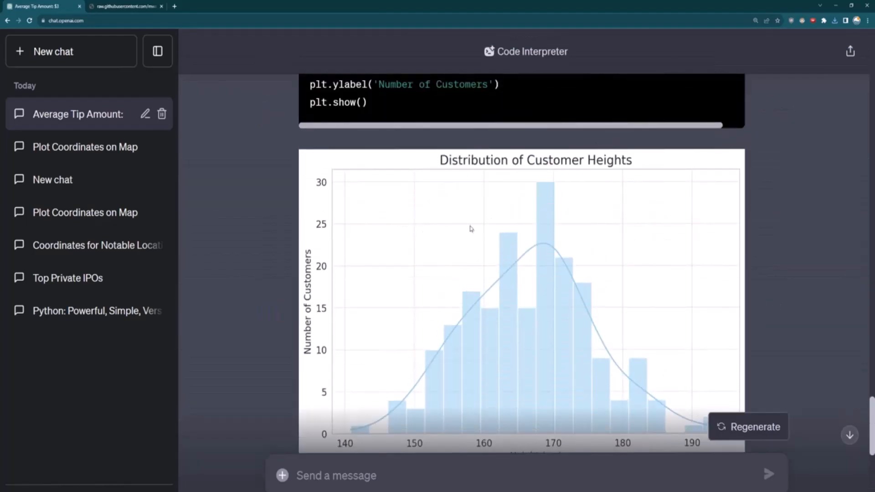
mouse_move(477, 230)
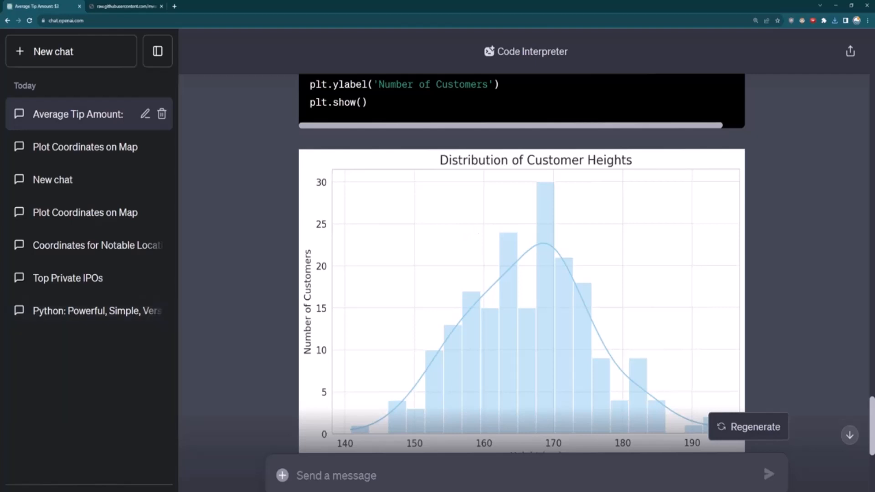
click(53, 51)
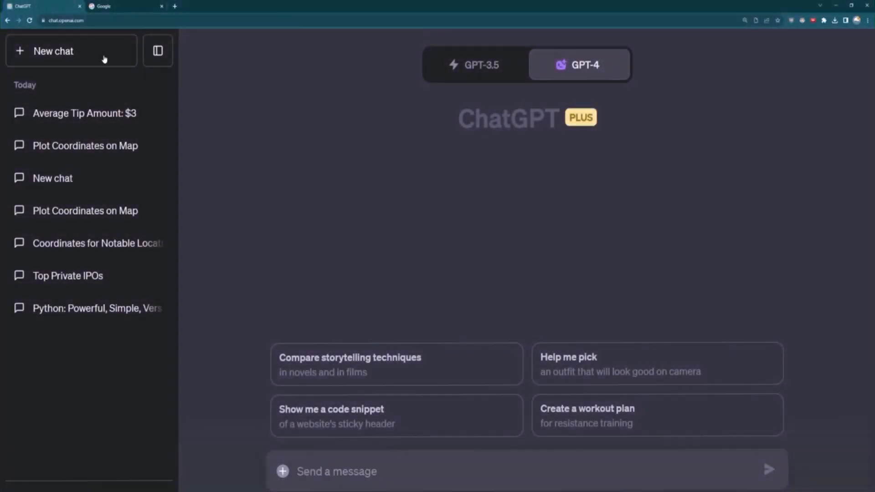
mouse_move(115, 64)
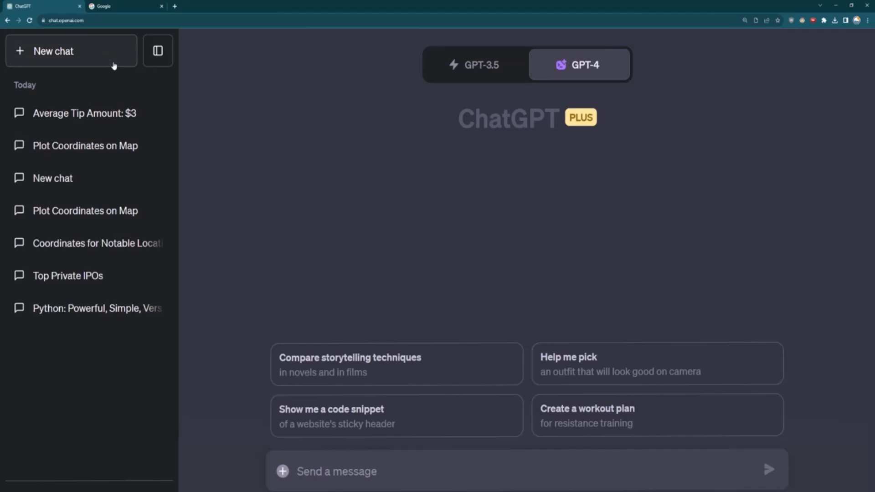
mouse_move(83, 82)
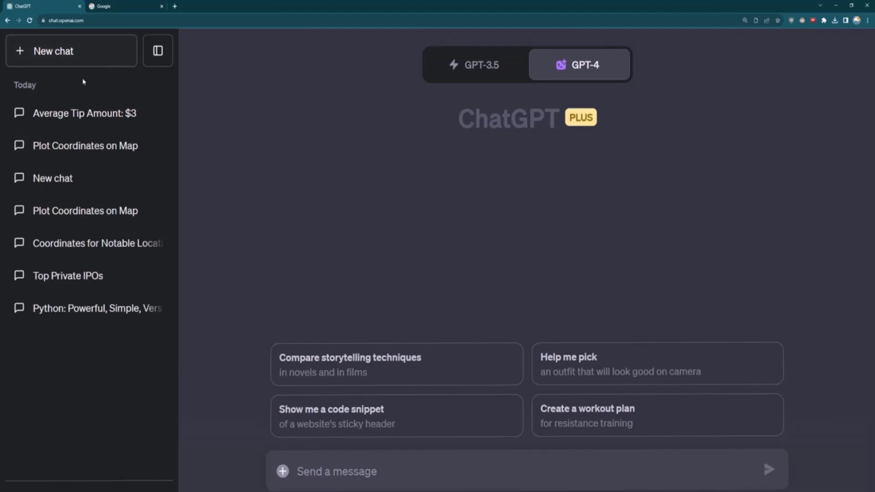
mouse_move(337, 175)
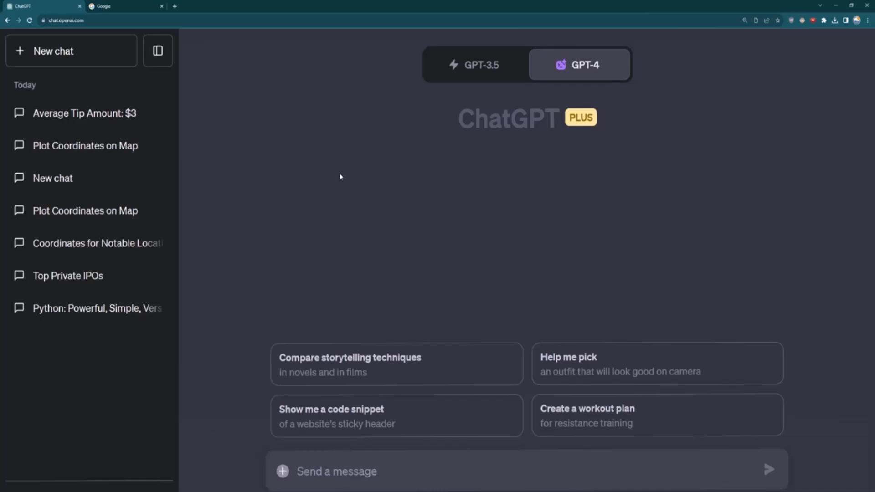
- Switch over to the Google search page tab
click(123, 6)
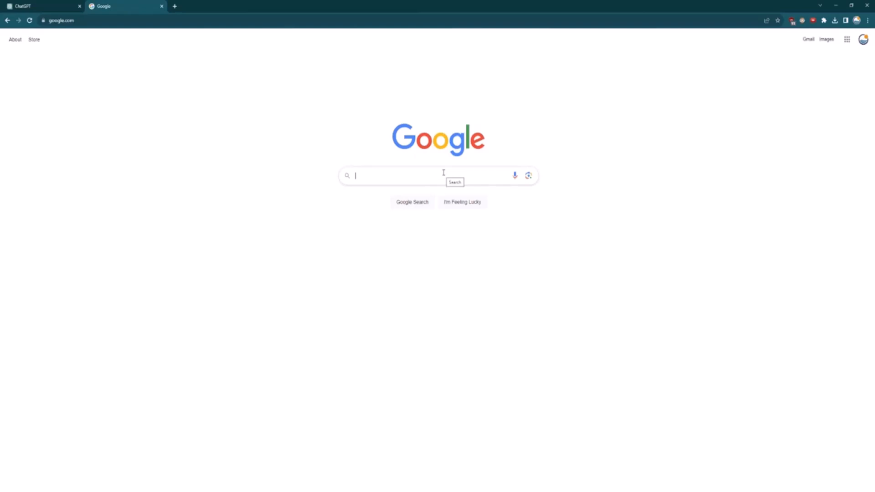
- Search Google for 'gpt-2 paper' and open the Language Models are Unsupervised Multitask Learners PDF
text(gpt)
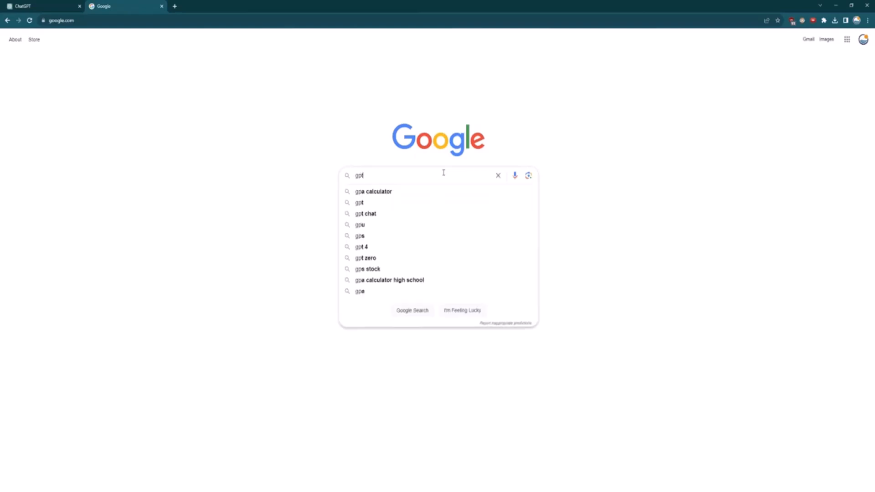
text(-2 paper)
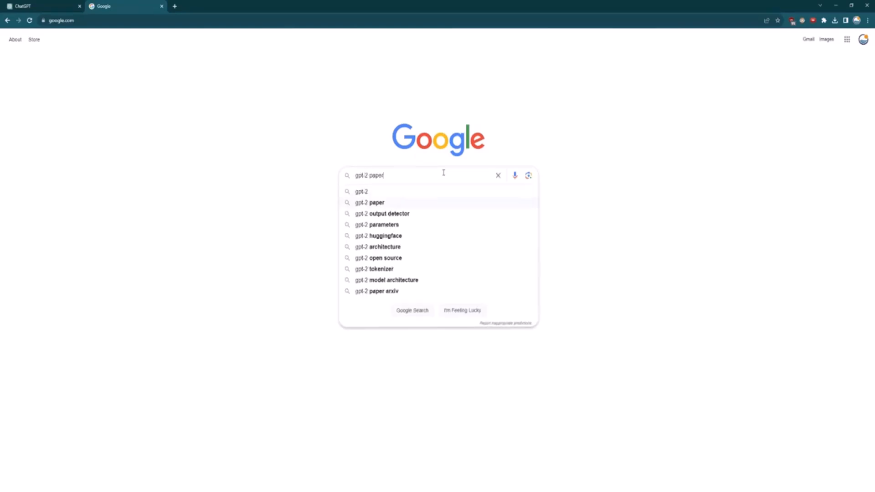
key(Return)
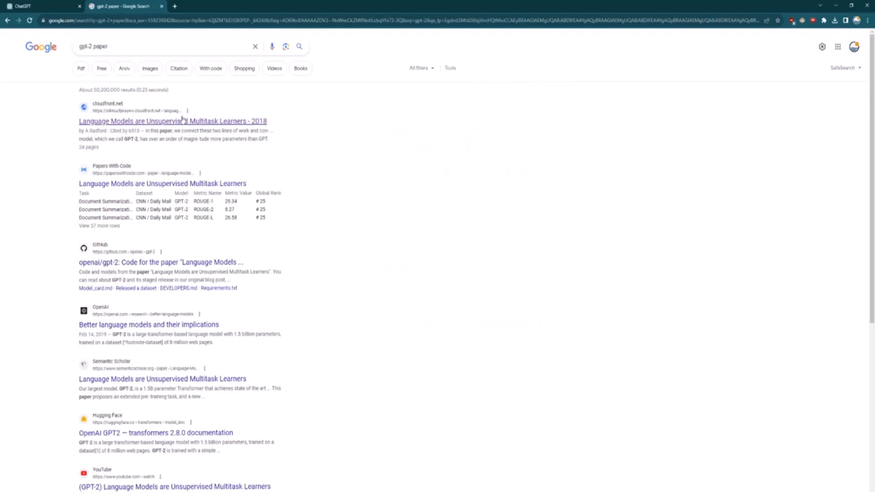
click(172, 121)
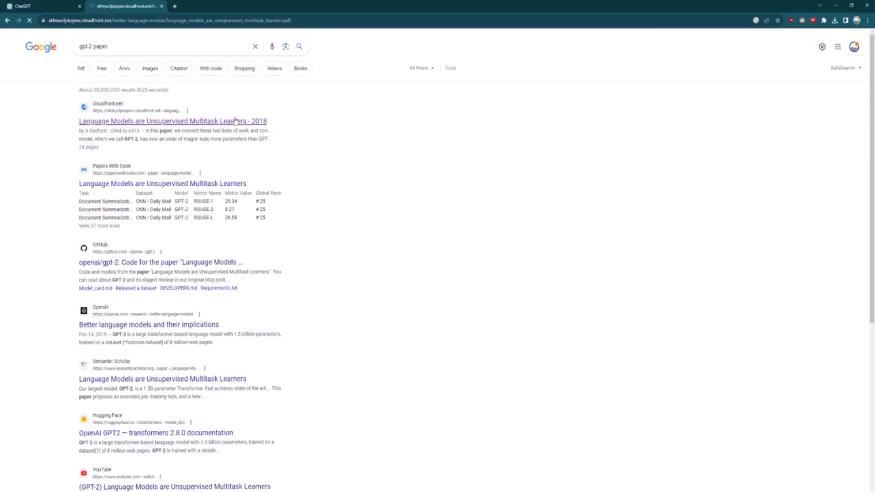
click(173, 121)
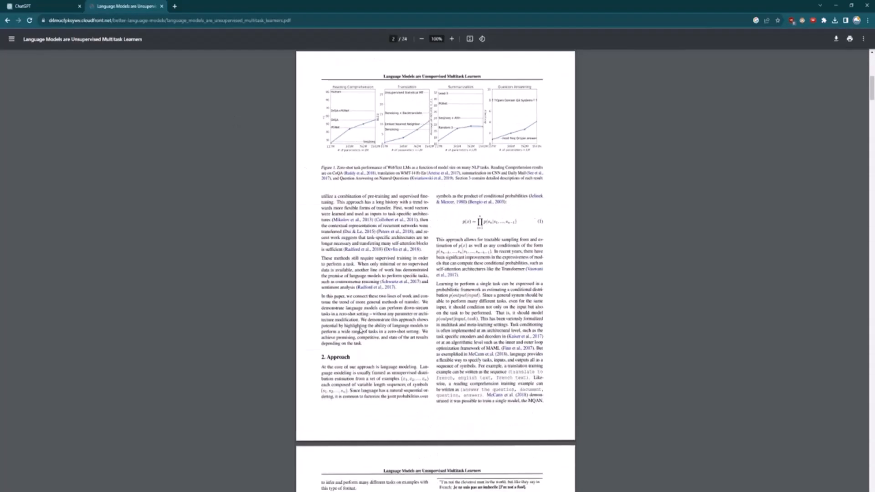
scroll(up, 3)
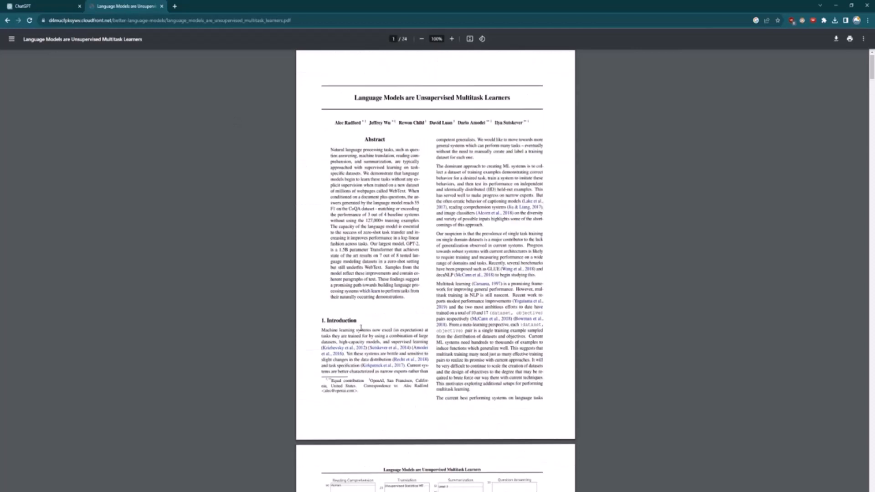
mouse_move(447, 170)
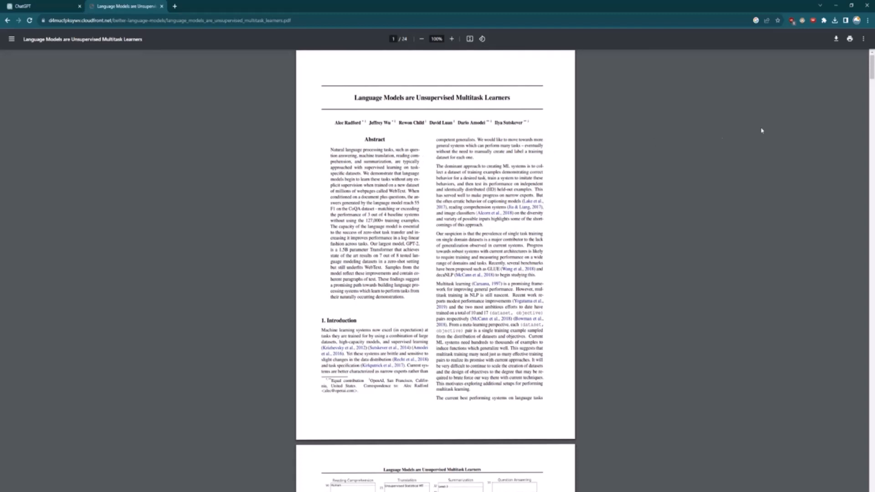
- Save the paper PDF to Downloads and return to the ChatGPT tab
click(836, 38)
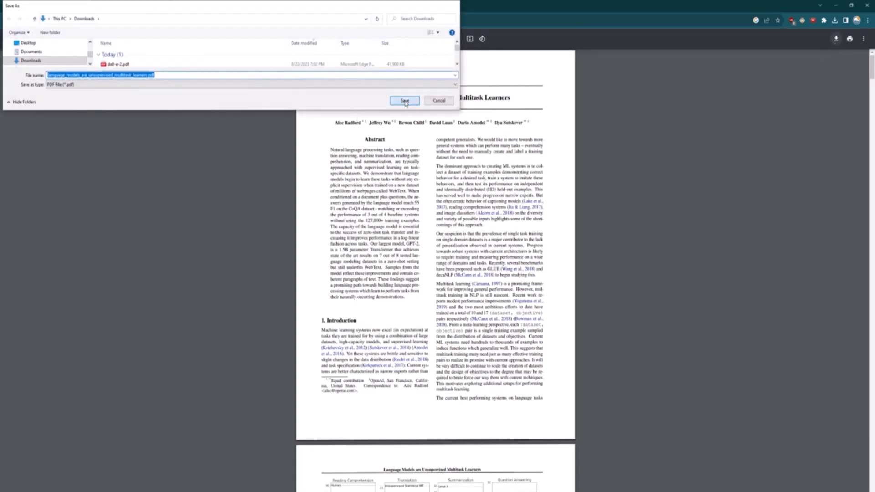
click(404, 100)
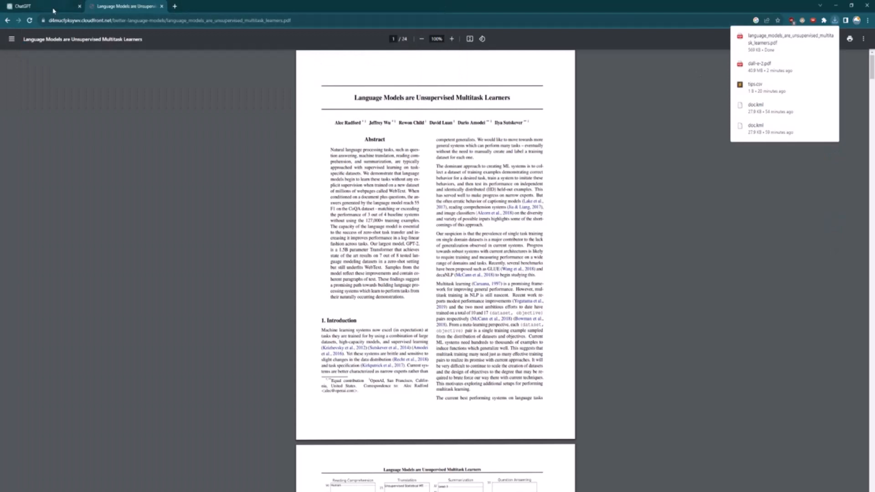
click(39, 6)
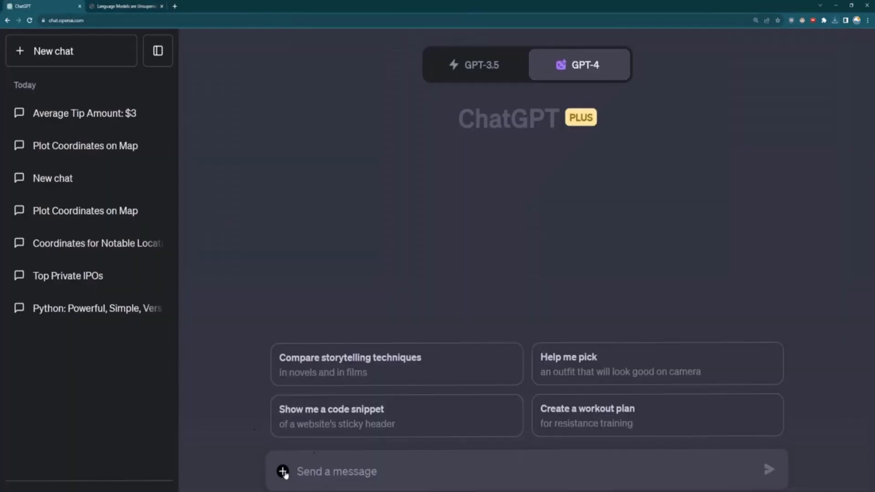
- Attach language_models_are_unsupervised_multitask_learners.pdf from Downloads and send it to the new chat
click(282, 471)
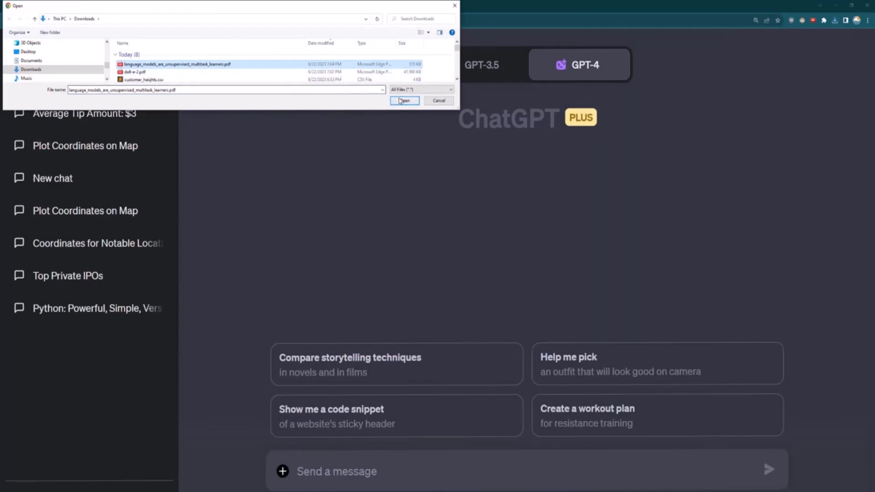
click(404, 100)
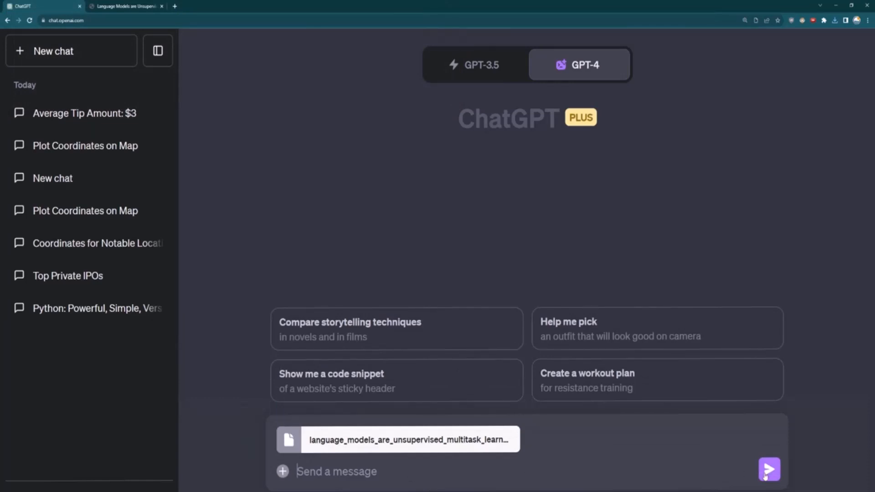
click(769, 469)
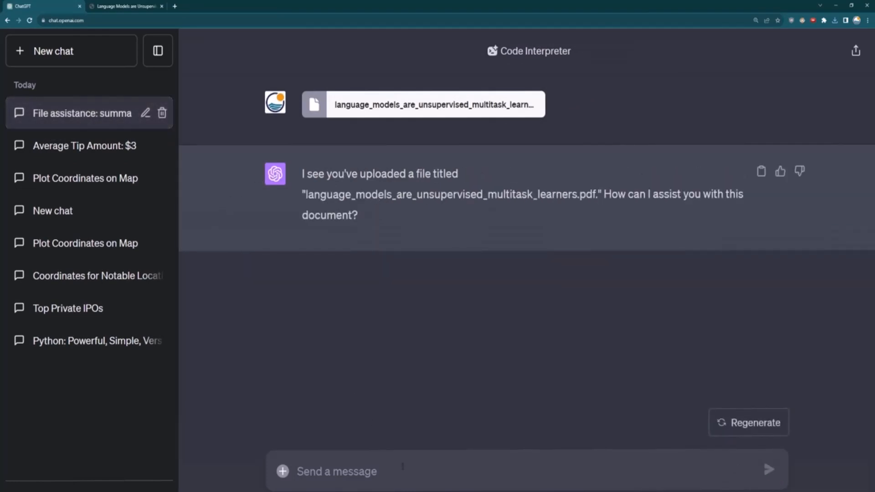
text(What is a summar o)
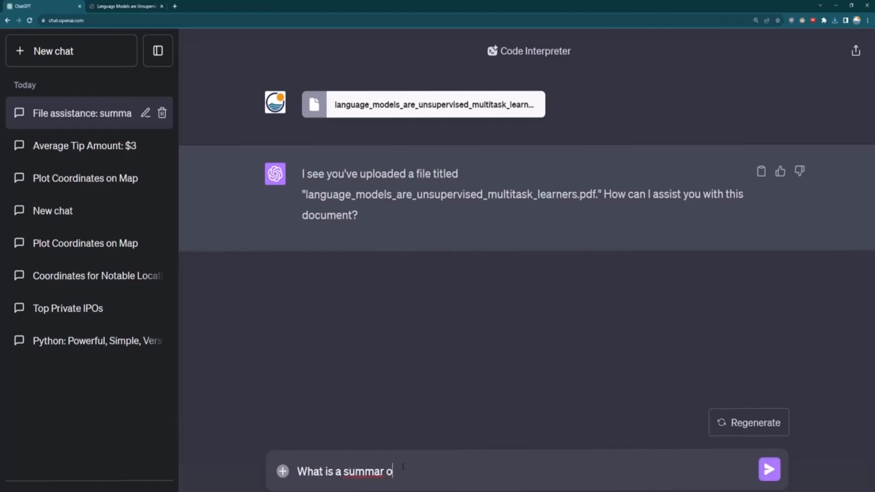
- Ask 'What is a summary of this paper?' and read through the seven-section summary reply
text(y of this paper?)
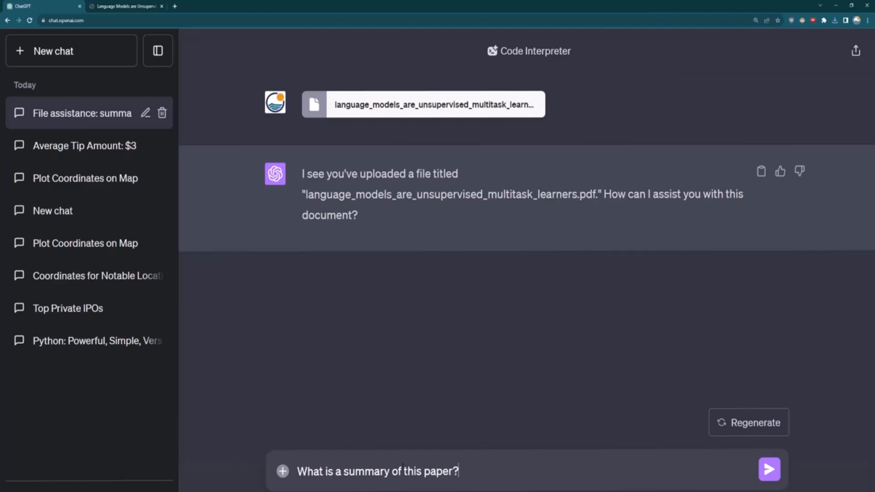
click(770, 468)
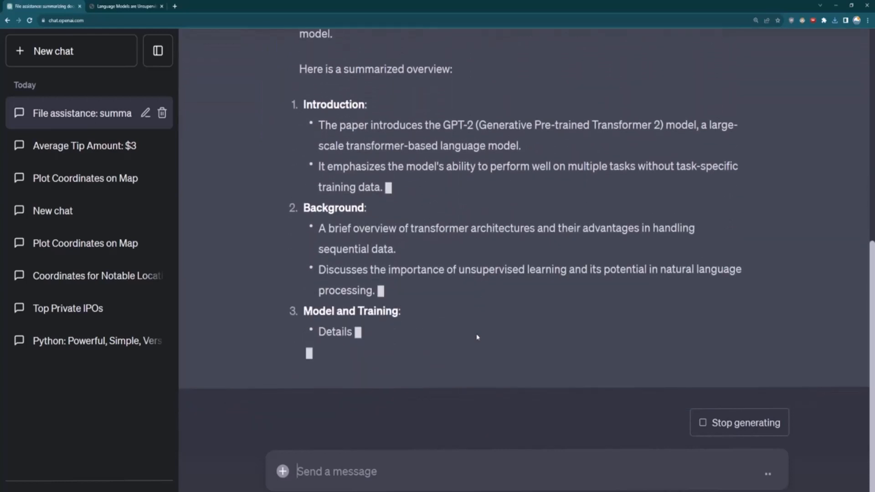
scroll(down, 3)
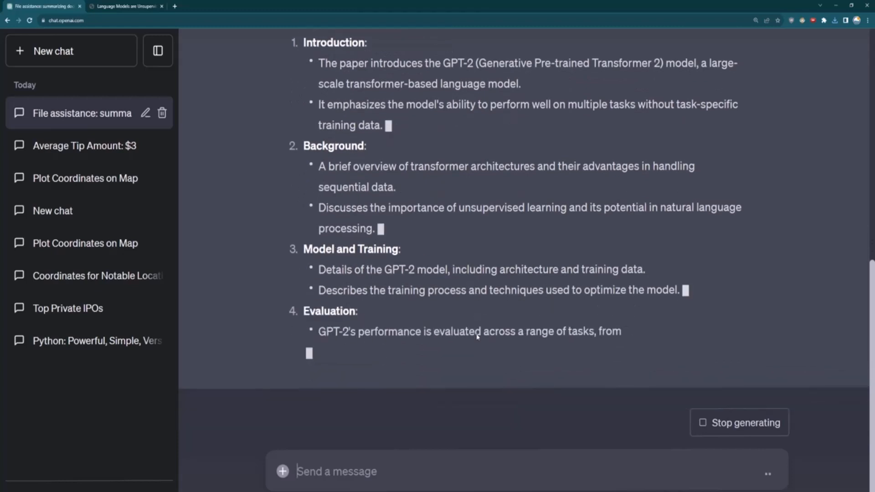
scroll(down, 3)
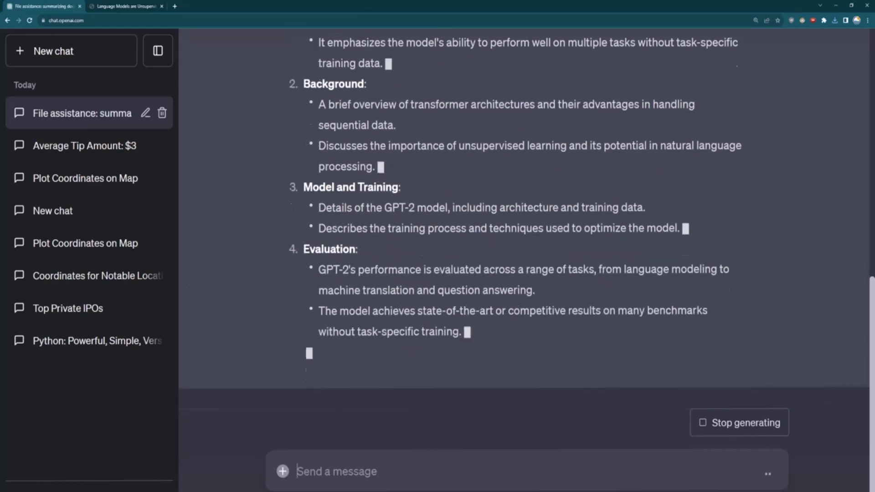
scroll(down, 3)
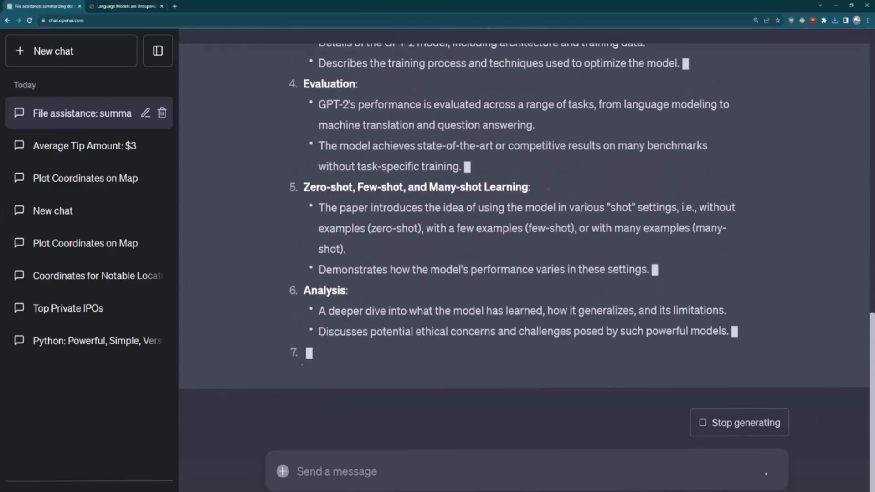
scroll(down, 3)
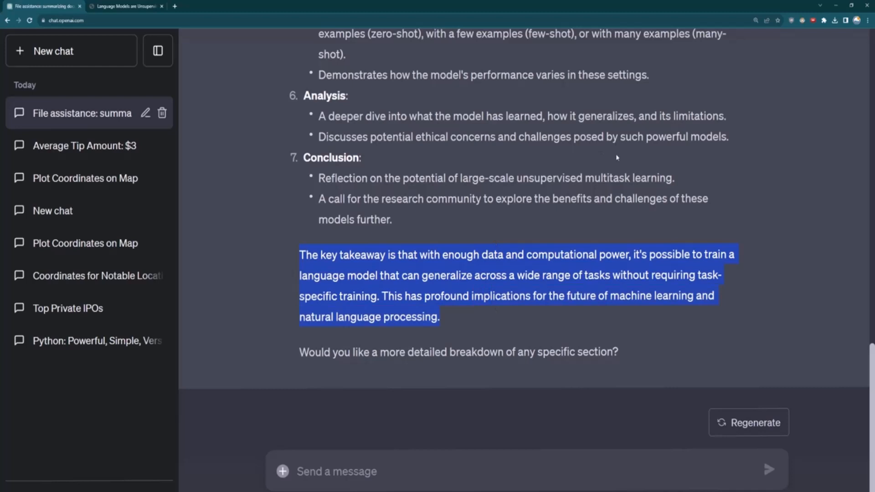
double_click(421, 352)
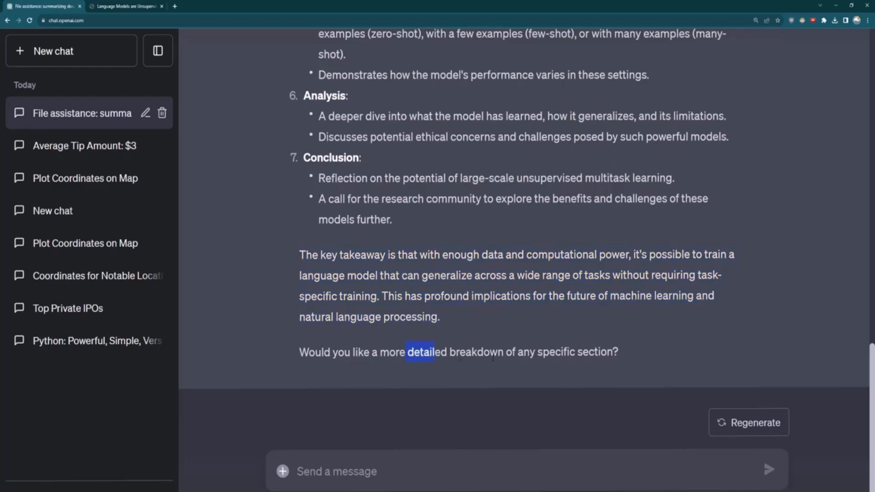
scroll(up, 3)
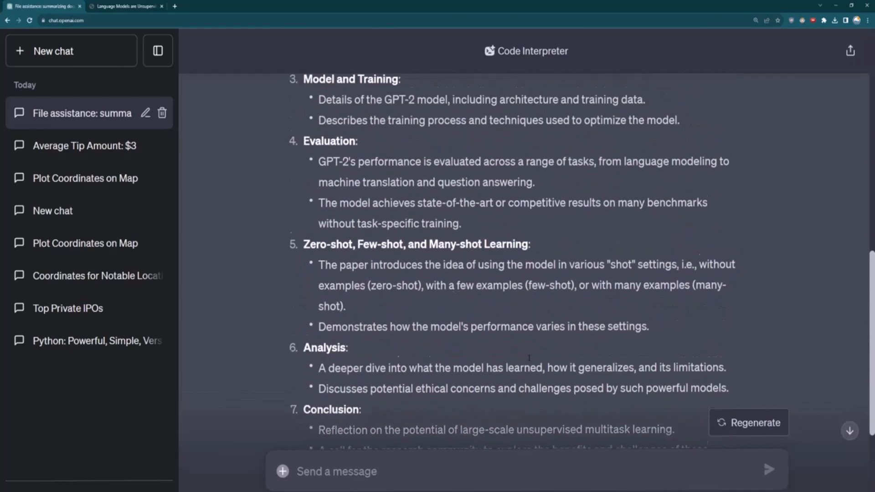
scroll(down, 3)
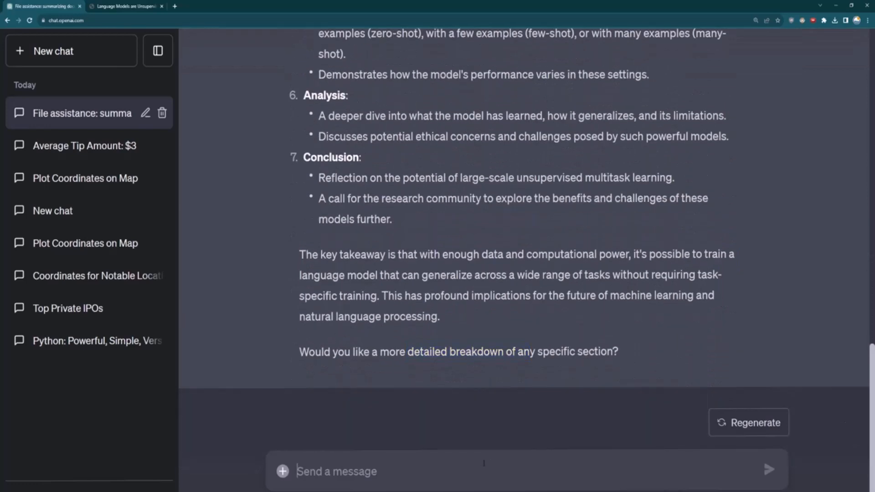
- Ask 'Does it discuss the risks of such models?', read the list of concerns, then start a new chat
text(Does it)
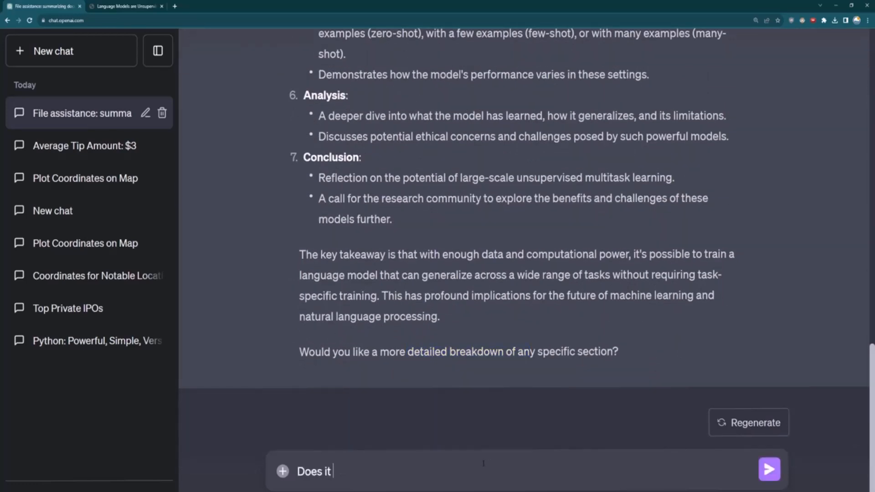
text(discuss the)
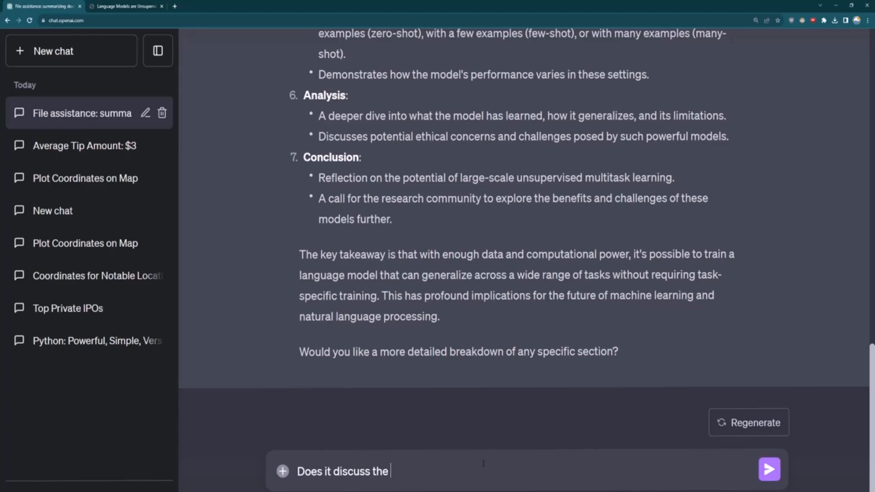
text(risks of such model)
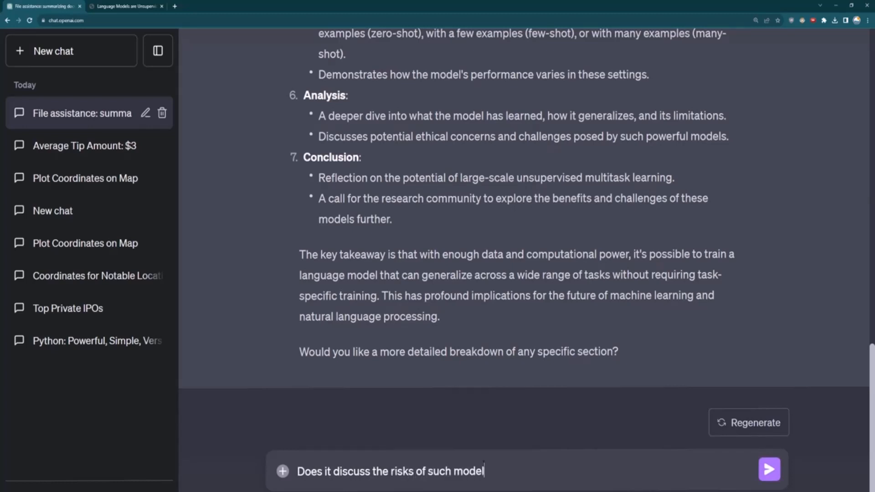
click(770, 469)
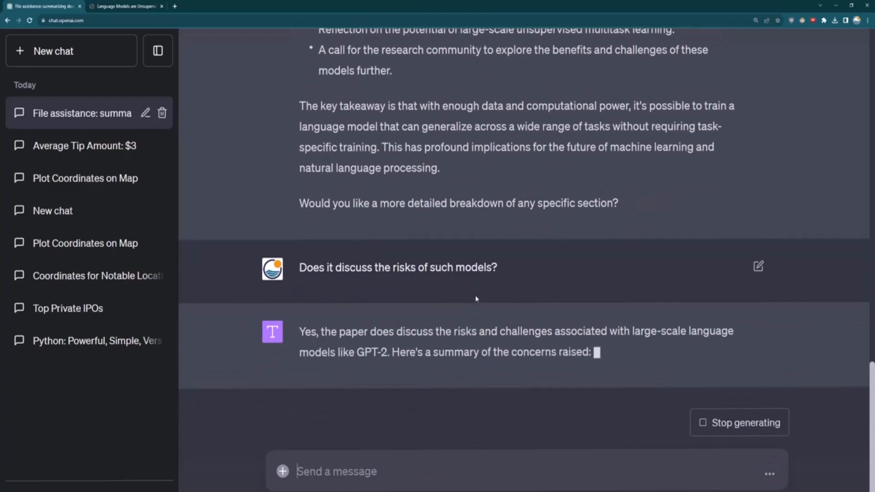
scroll(down, 3)
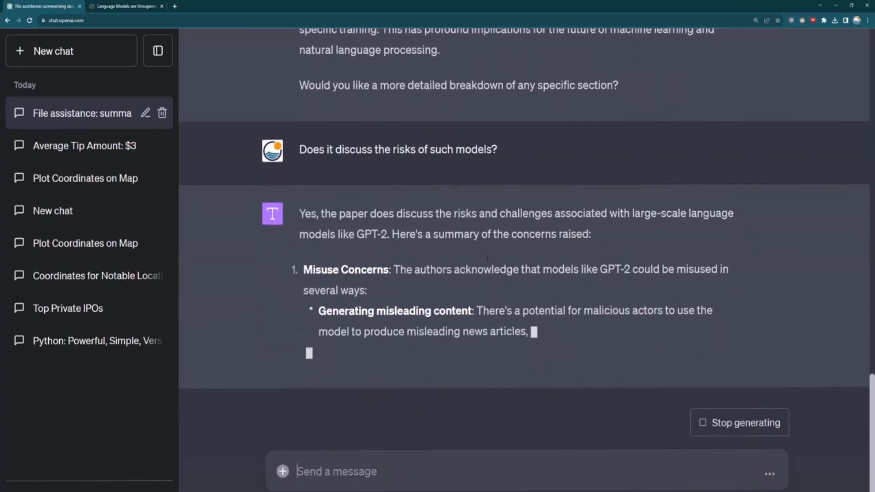
scroll(down, 3)
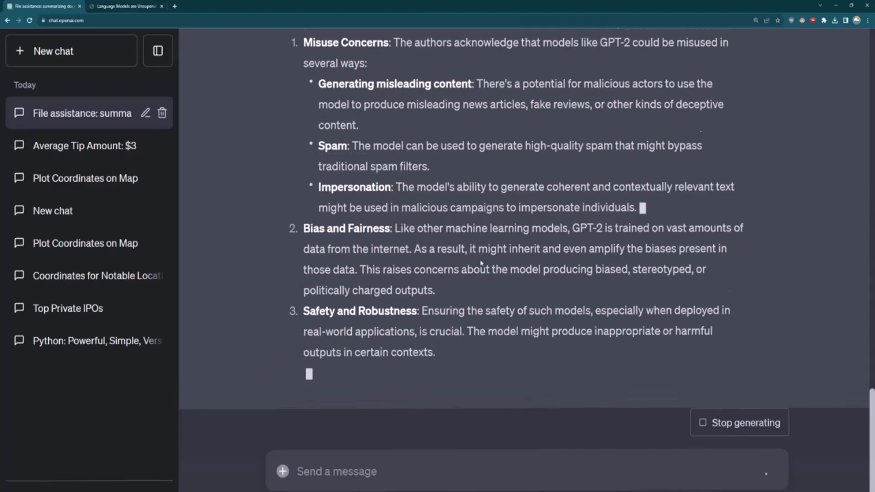
scroll(down, 3)
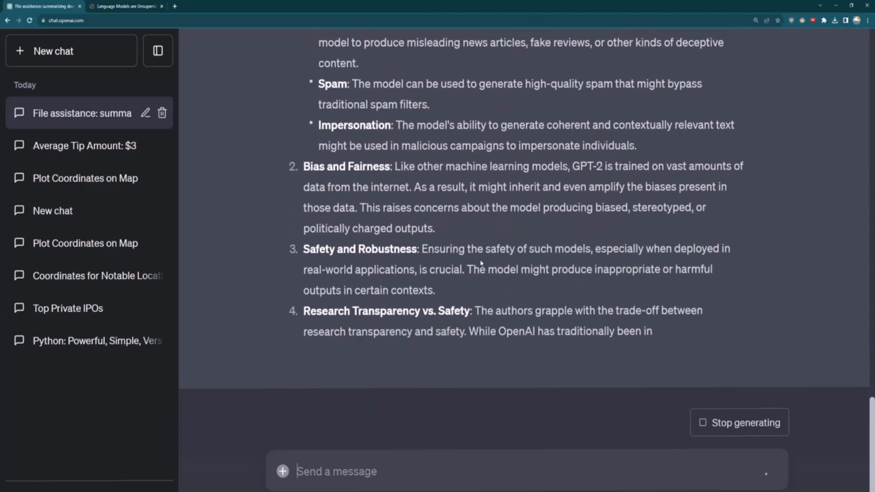
scroll(down, 3)
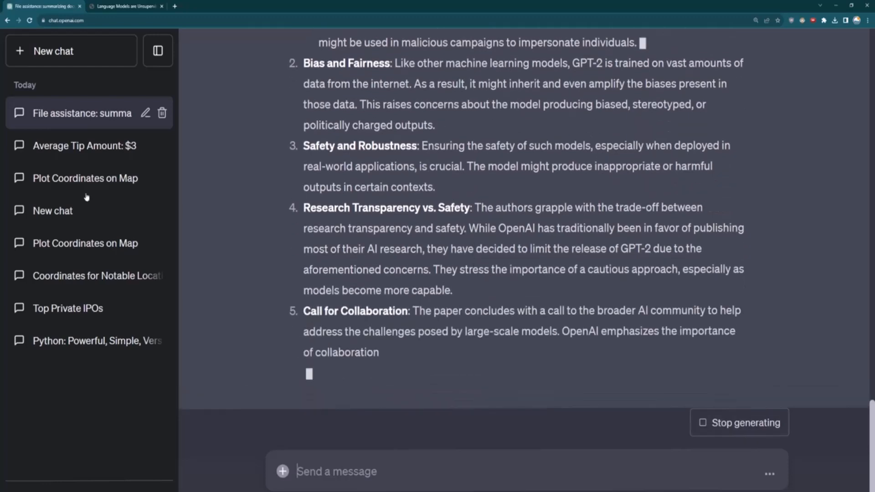
click(53, 52)
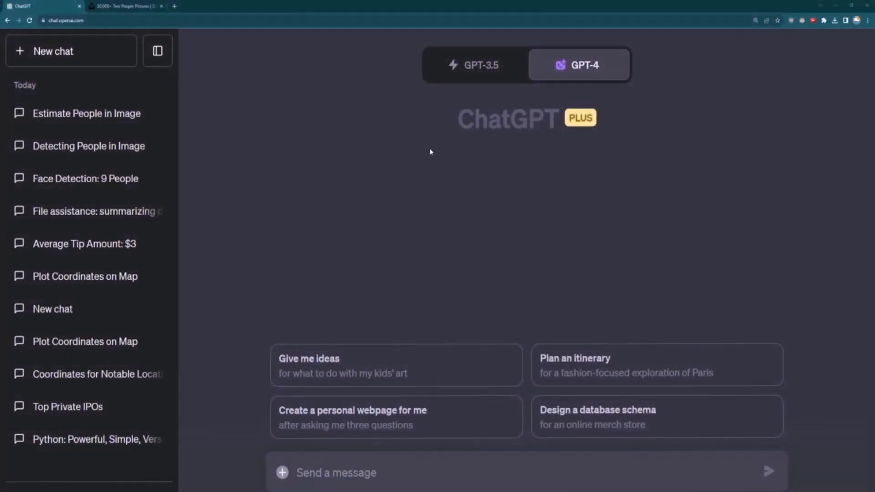
- Choose Code Interpreter under GPT-4 for the new chat, then move to the Unsplash tab
click(579, 65)
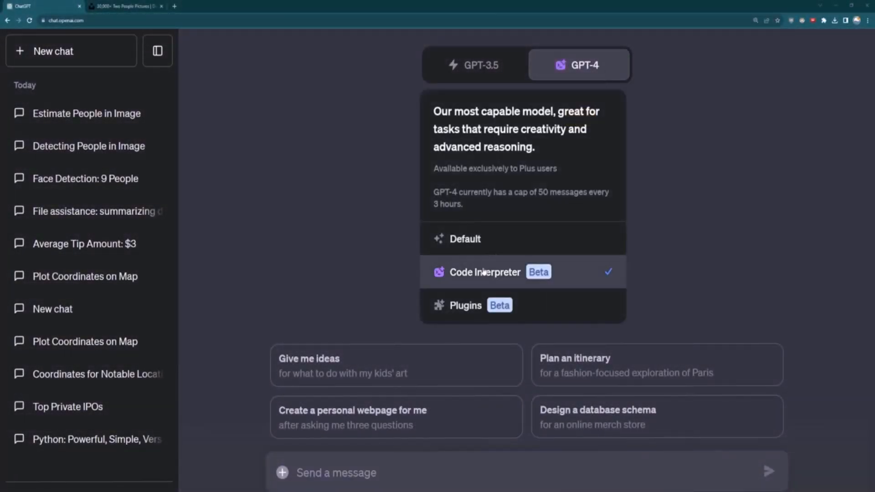
mouse_move(484, 272)
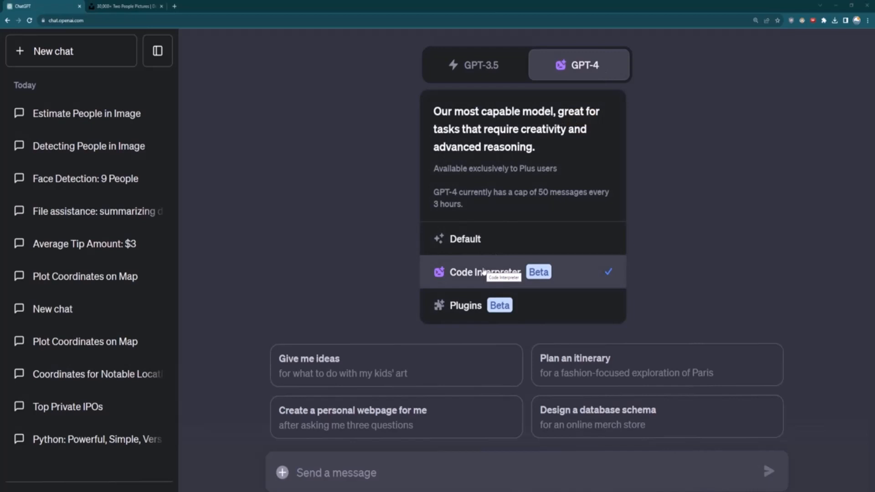
click(337, 273)
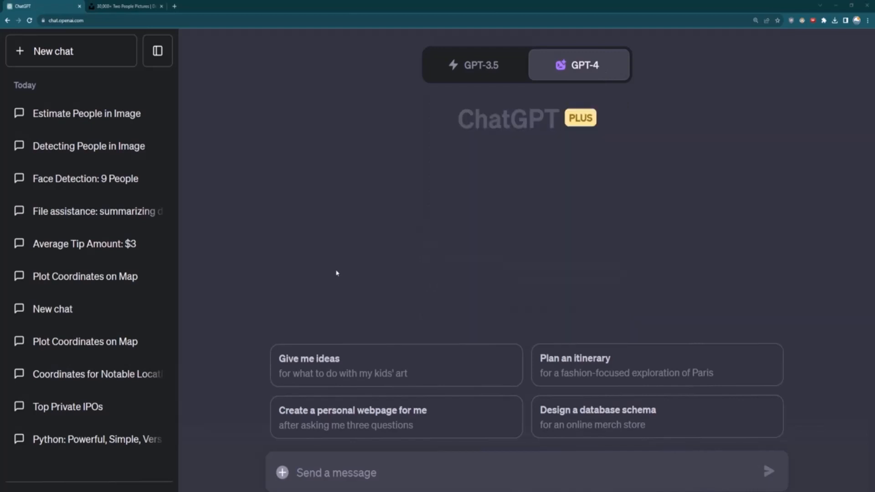
click(126, 6)
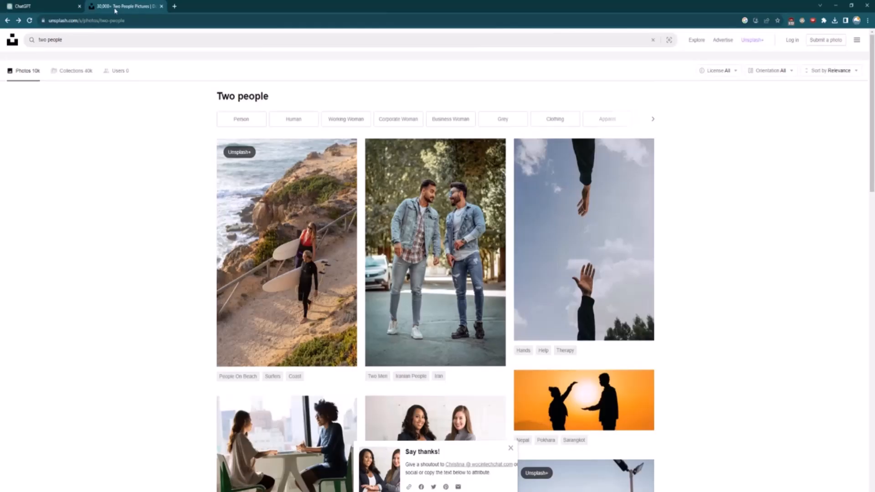
- Search Unsplash for 'person' from the home page
click(12, 39)
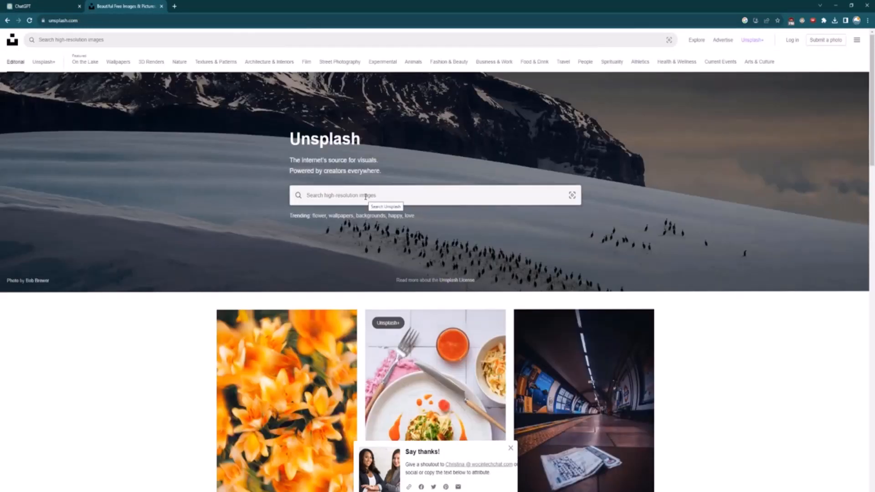
click(392, 195)
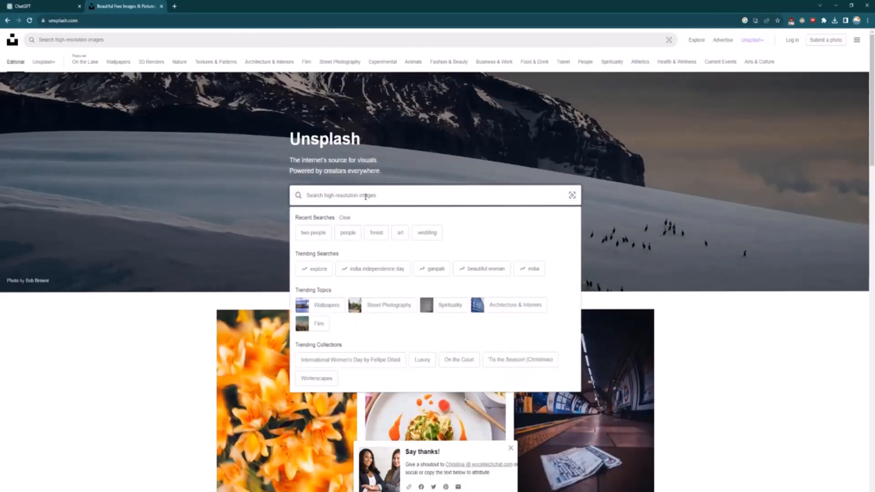
text(person)
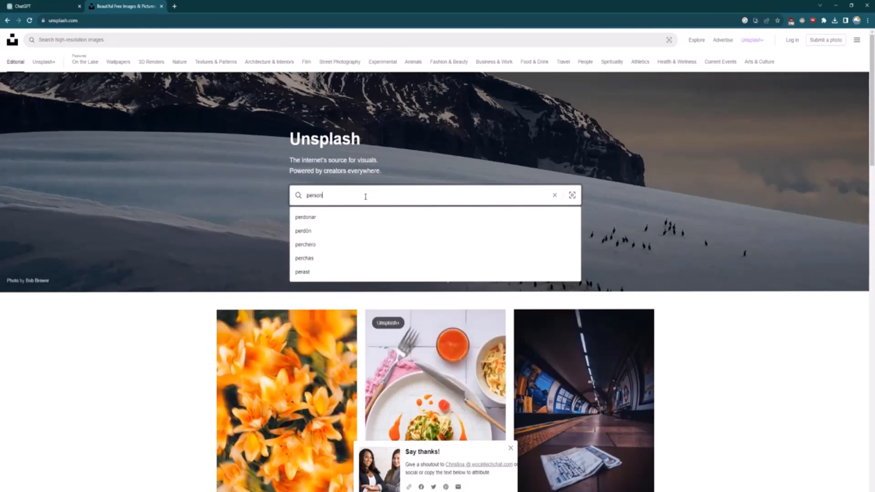
key(Return)
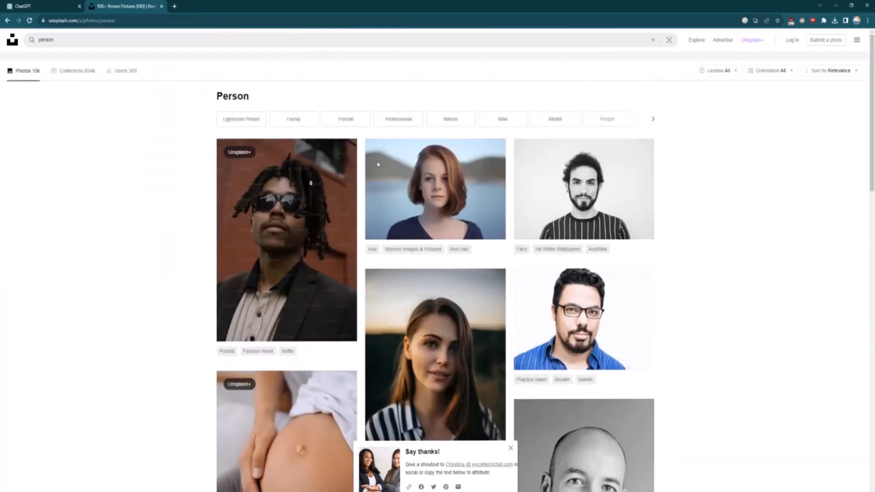
mouse_move(443, 182)
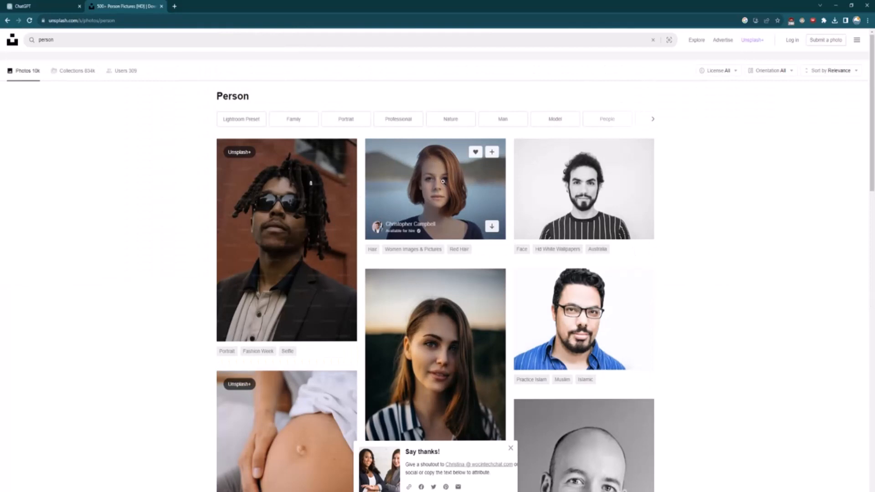
- Download the red-haired woman portrait for free and return to ChatGPT
click(435, 189)
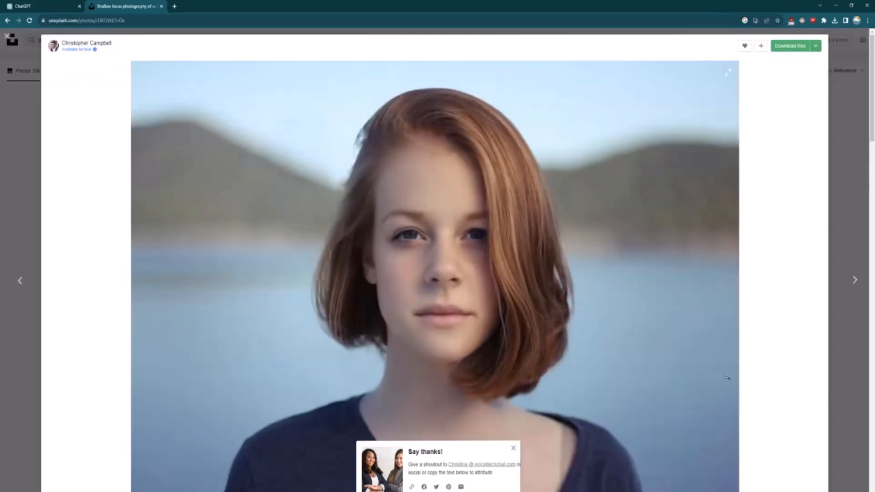
click(835, 20)
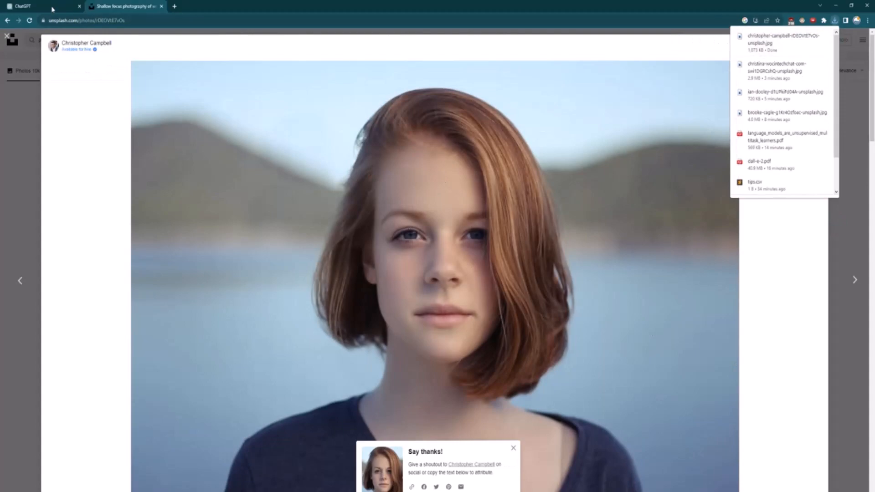
click(40, 7)
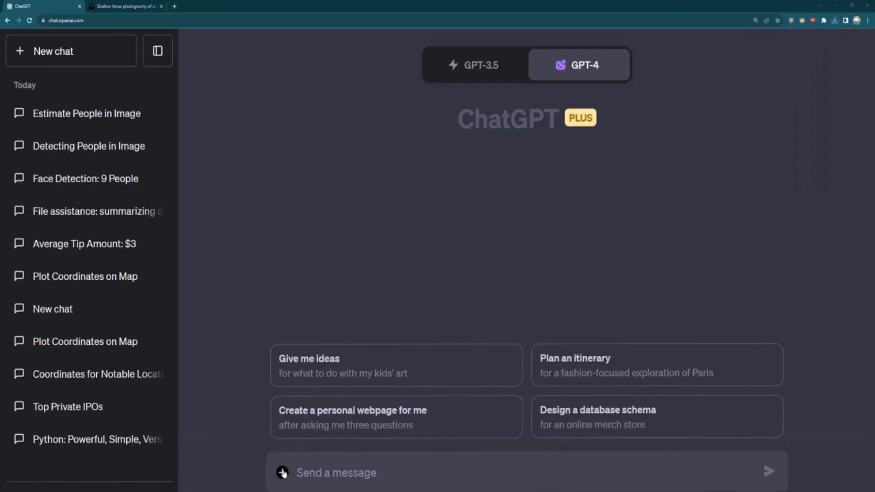
- Attach the downloaded portrait jpg and ask 'What is this an image of?'
click(283, 473)
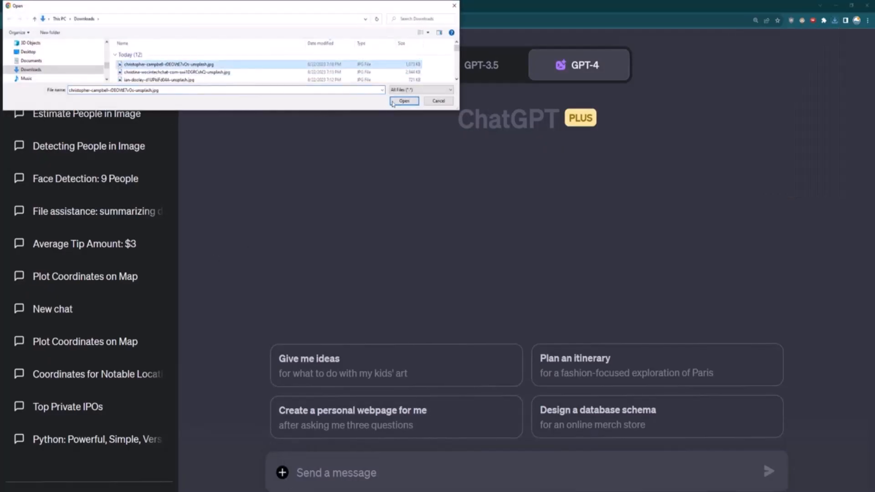
click(404, 101)
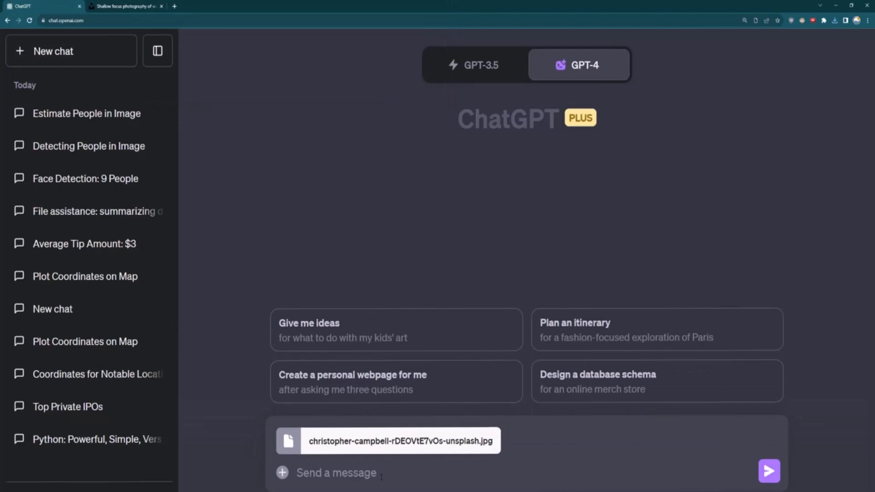
text(What is thi)
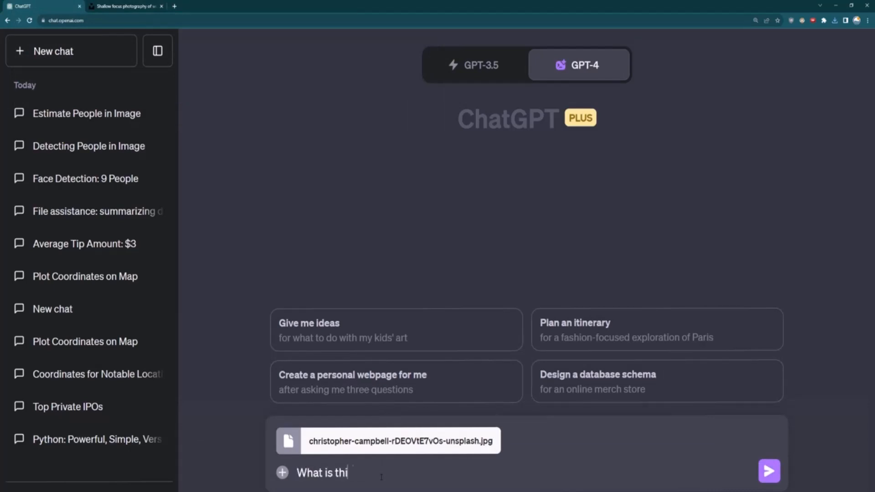
text(s an image of?)
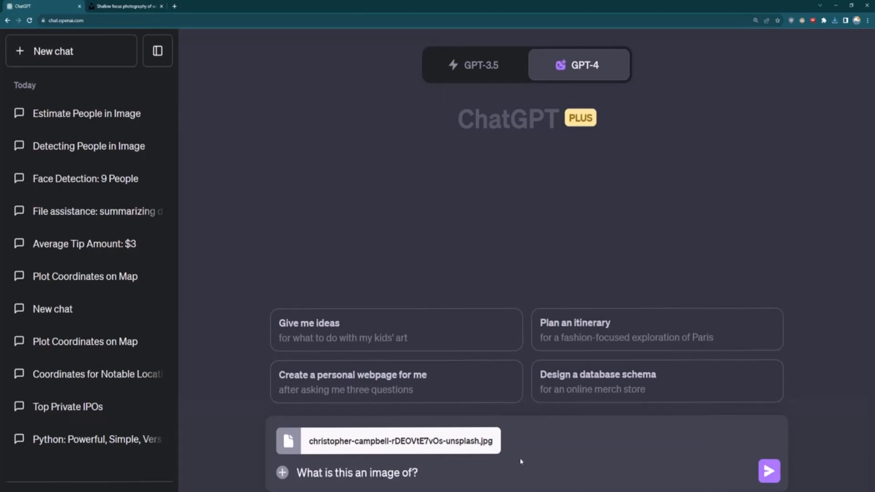
click(768, 472)
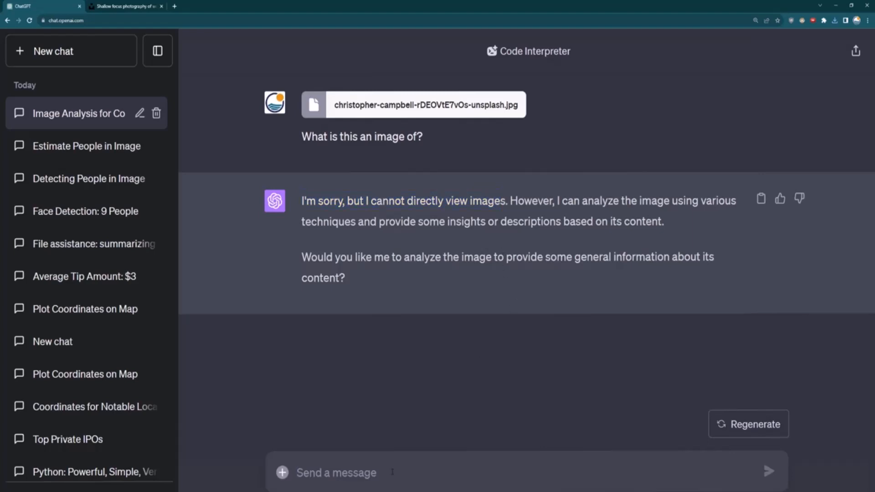
- Ask 'Draw a bounding box around the face in this image', view the OpenCV code and the boxed-face result
text(Draw a b)
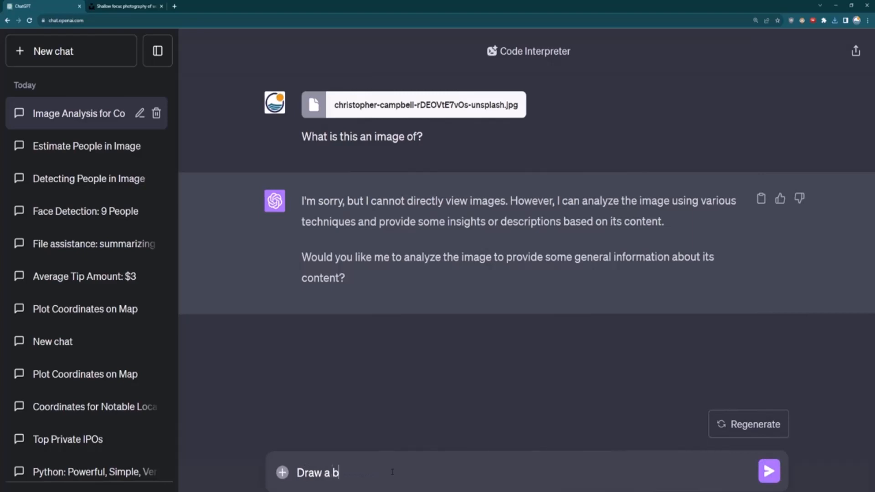
text(ounding box ar)
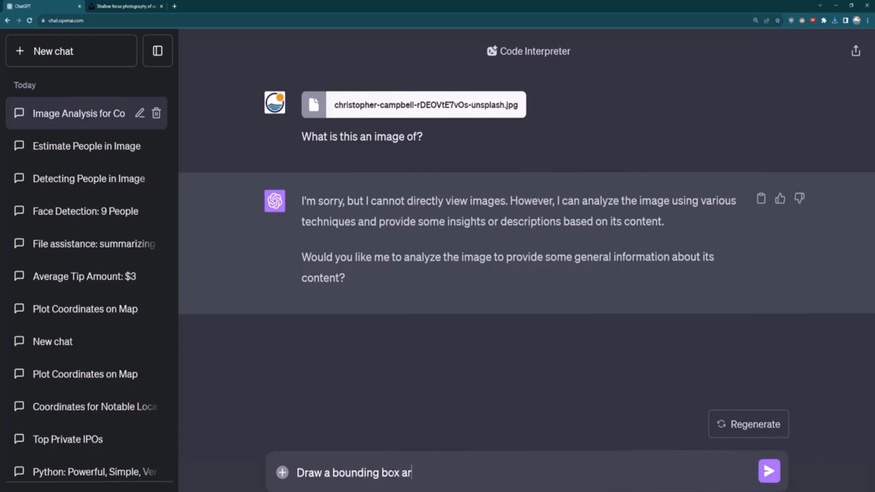
text(ound the face in)
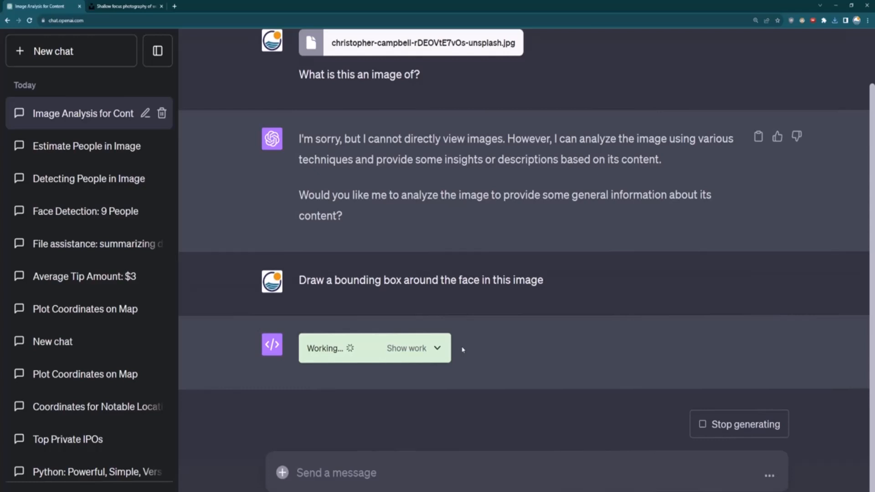
click(407, 347)
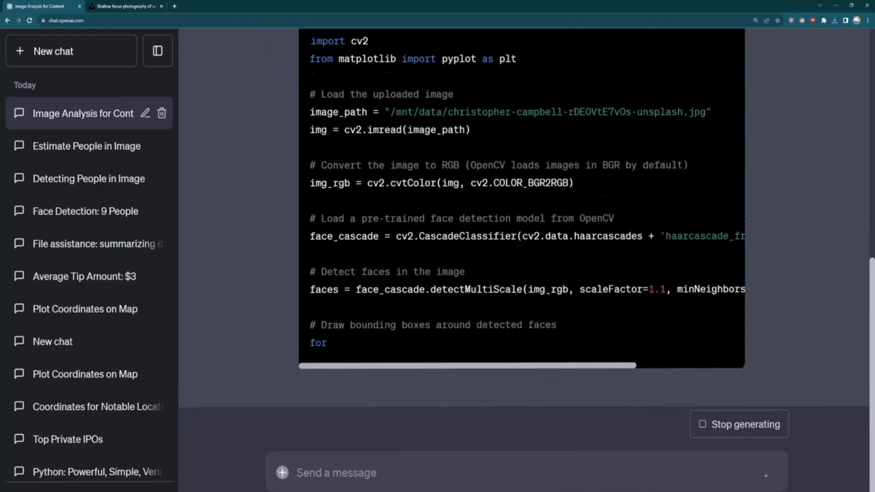
scroll(down, 3)
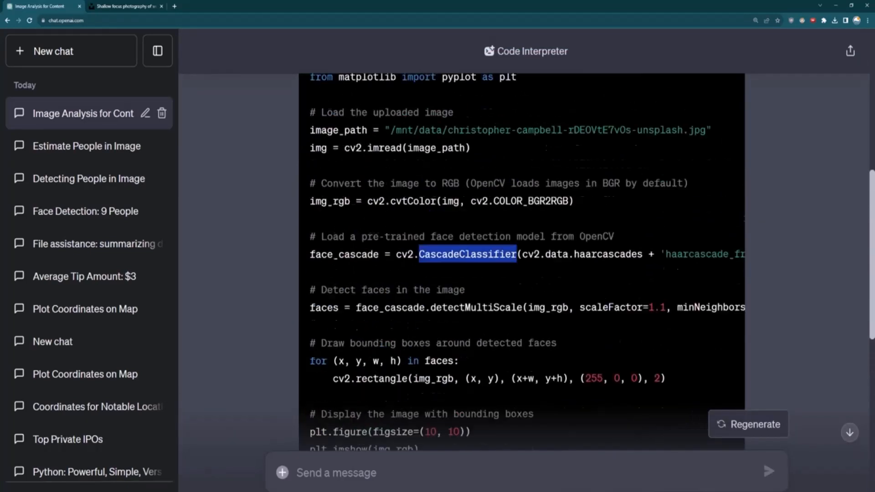
scroll(down, 3)
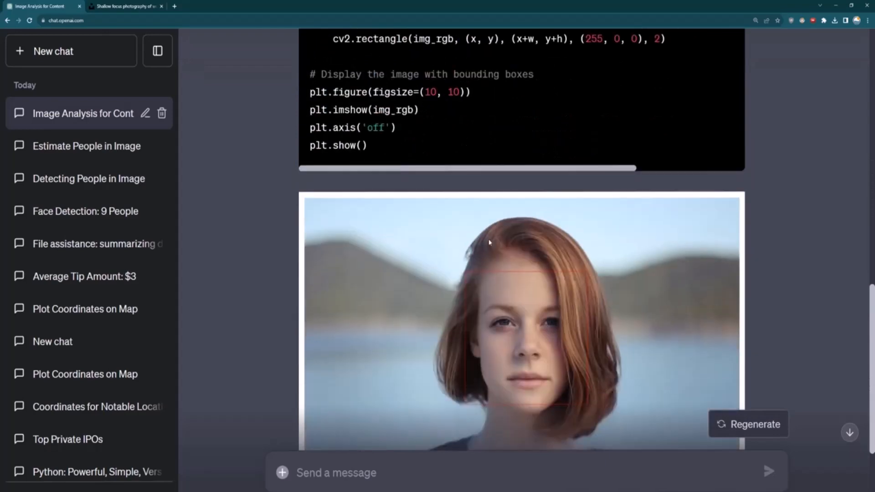
scroll(down, 3)
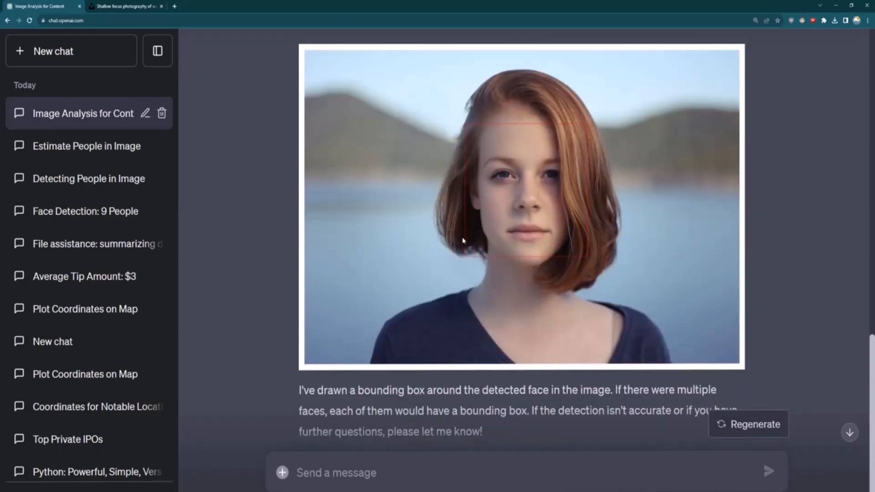
mouse_move(591, 264)
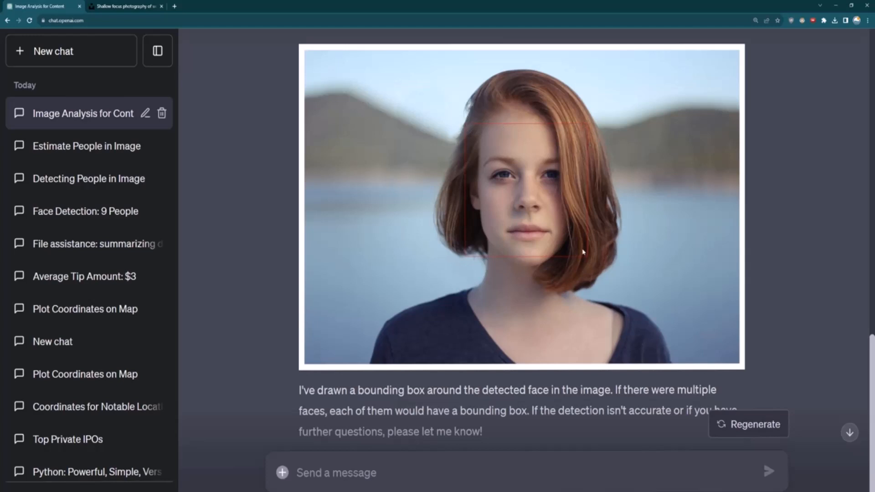
mouse_move(625, 185)
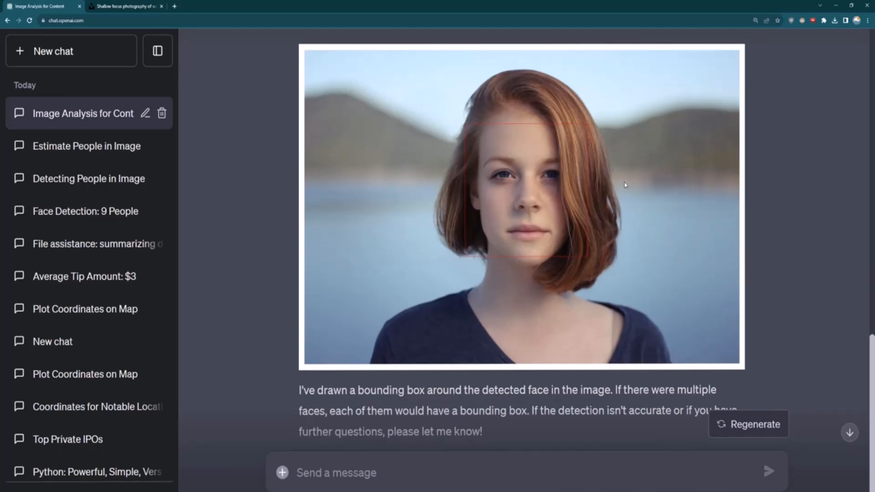
scroll(down, 3)
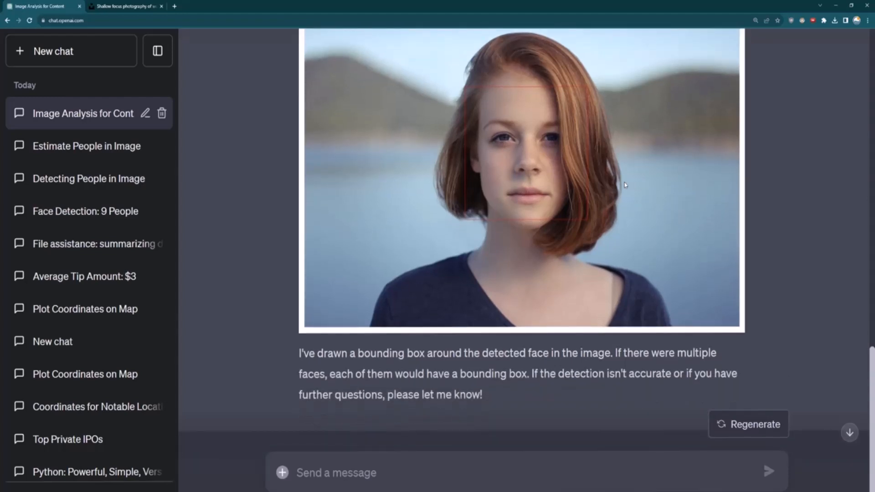
mouse_move(476, 155)
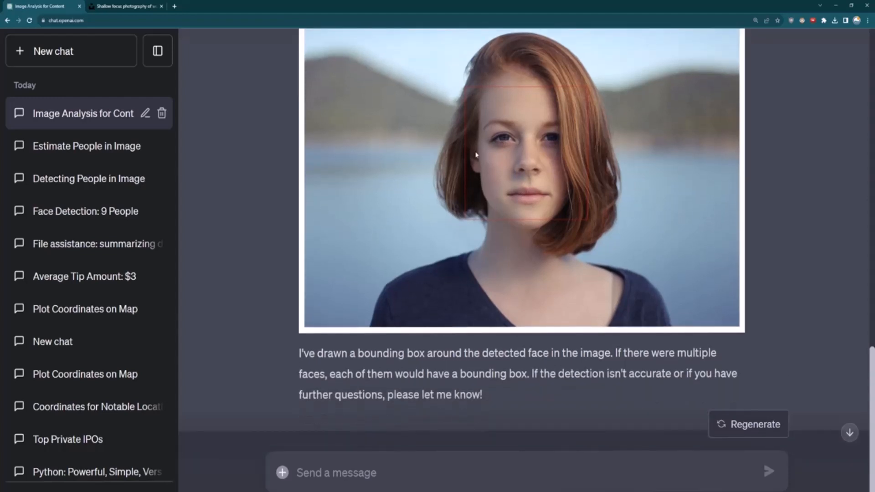
- Ask 'convert this image to black and white' and view the returned grayscale portrait
text(c)
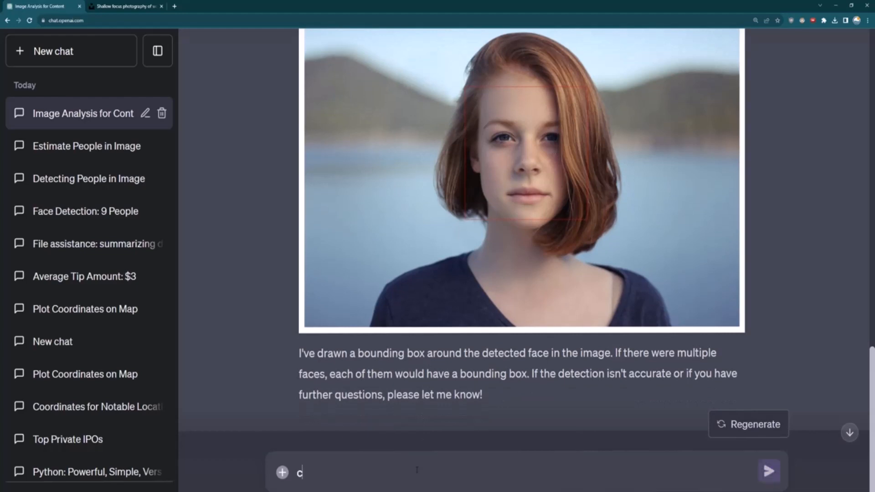
text(onvert this image to)
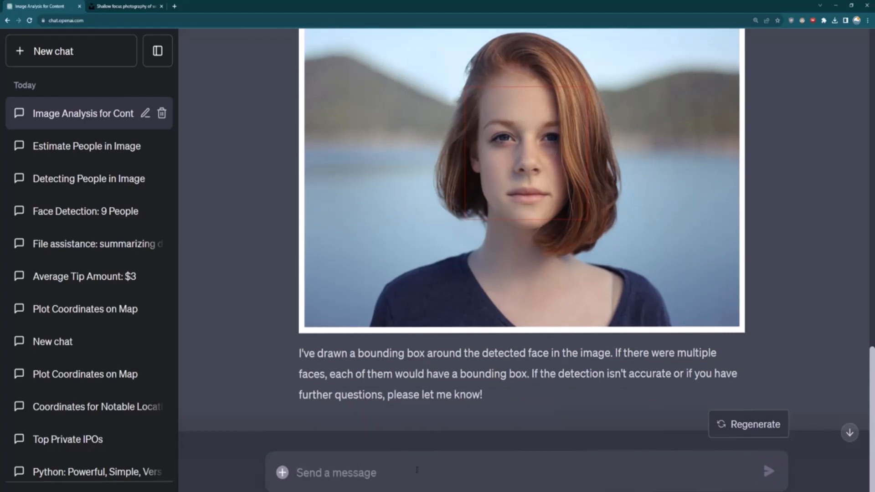
click(770, 473)
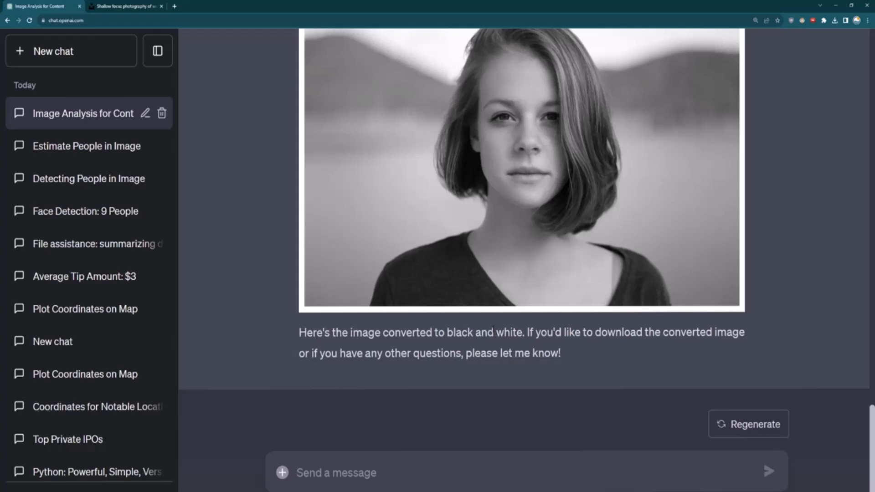
scroll(up, 3)
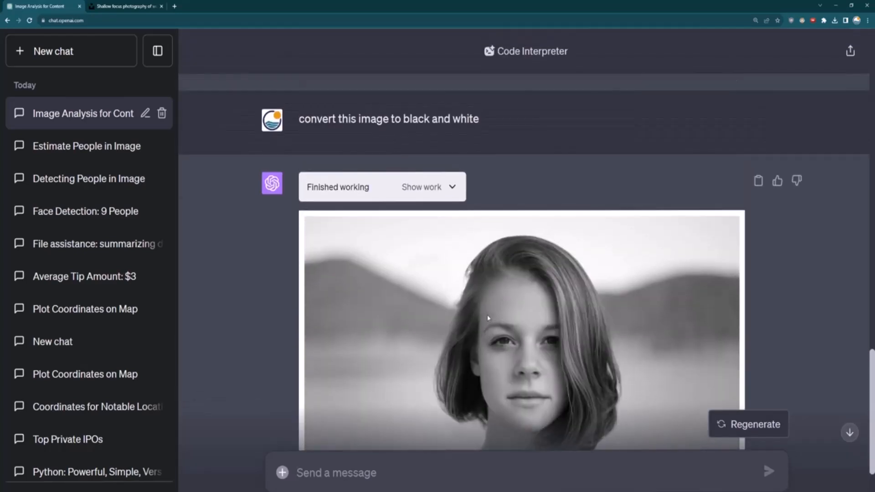